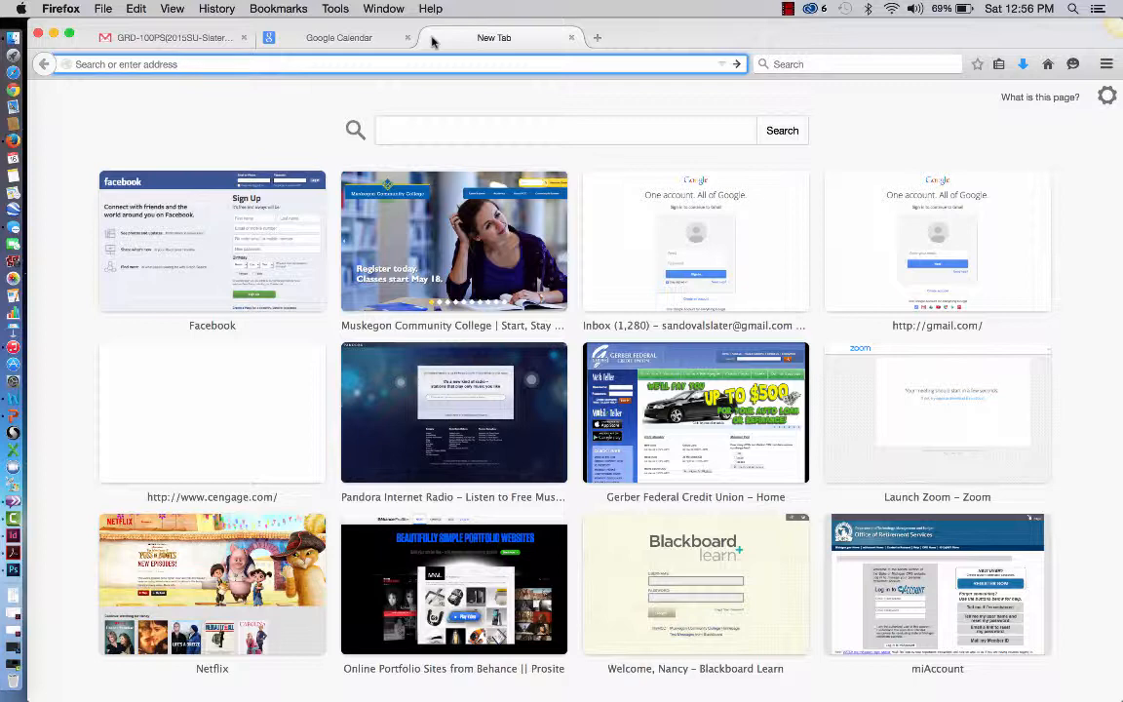
Go to the Muskegon Community College website in a new Firefox tab.
{"action": "type", "text": "www.muskegoncc.edu"}
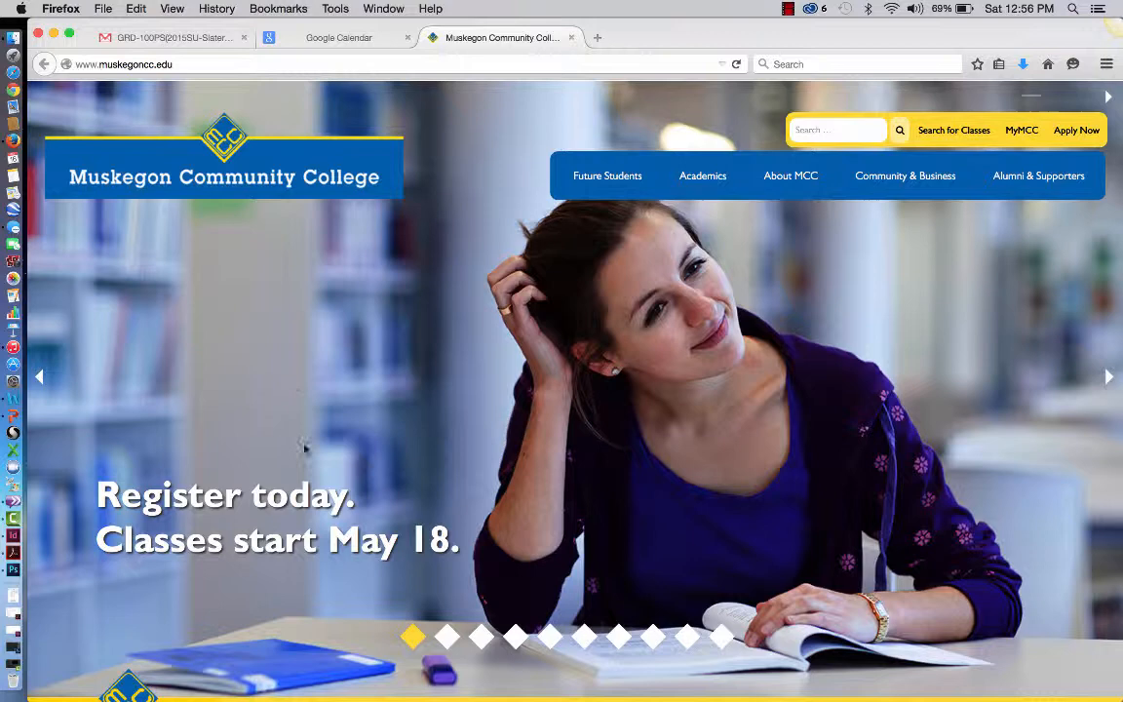
{"action": "mouse_move", "coordinate": [295, 260]}
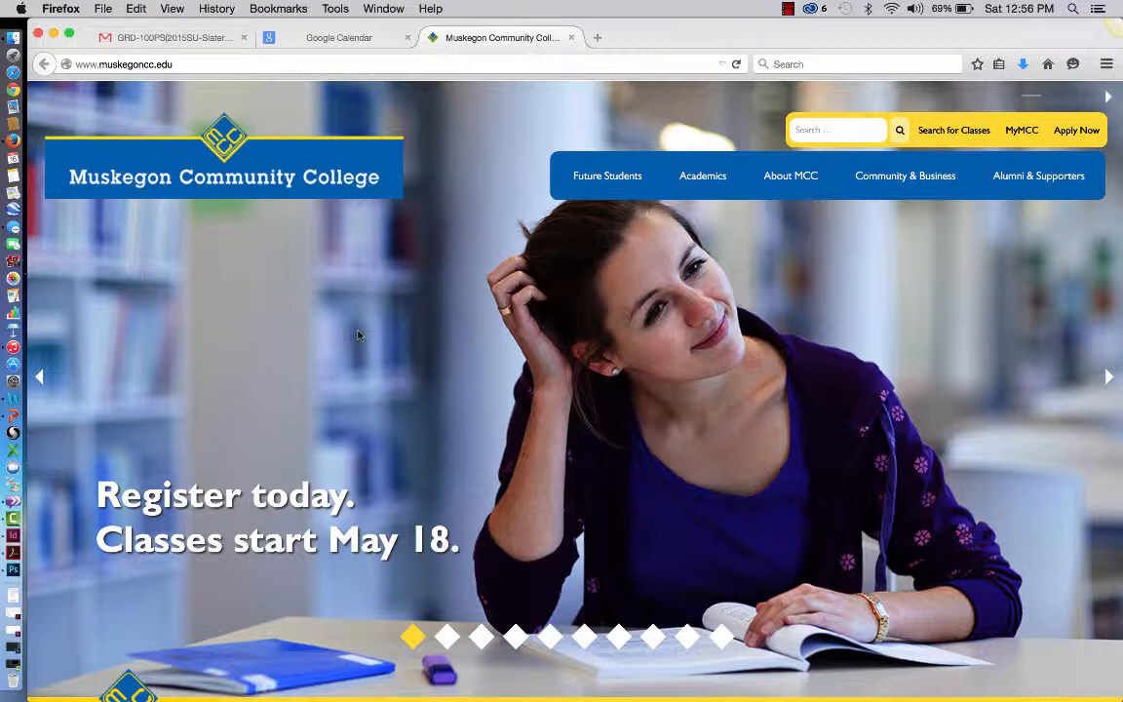
{"action": "mouse_move", "coordinate": [582, 164]}
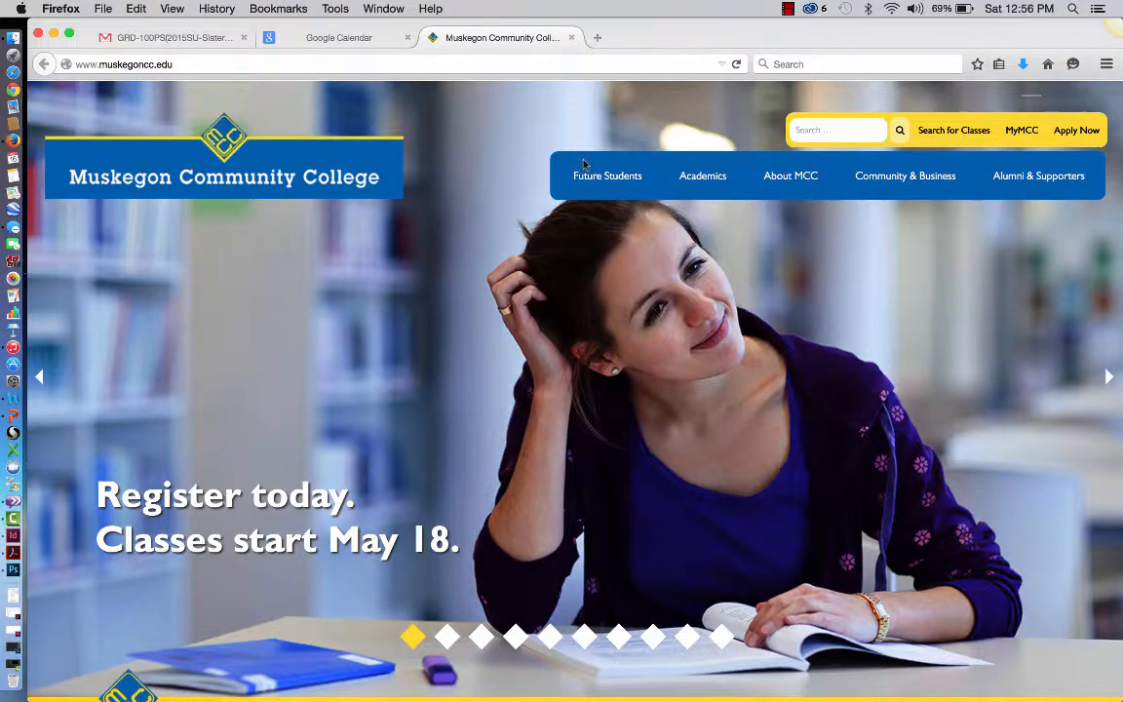
{"action": "mouse_move", "coordinate": [1021, 129]}
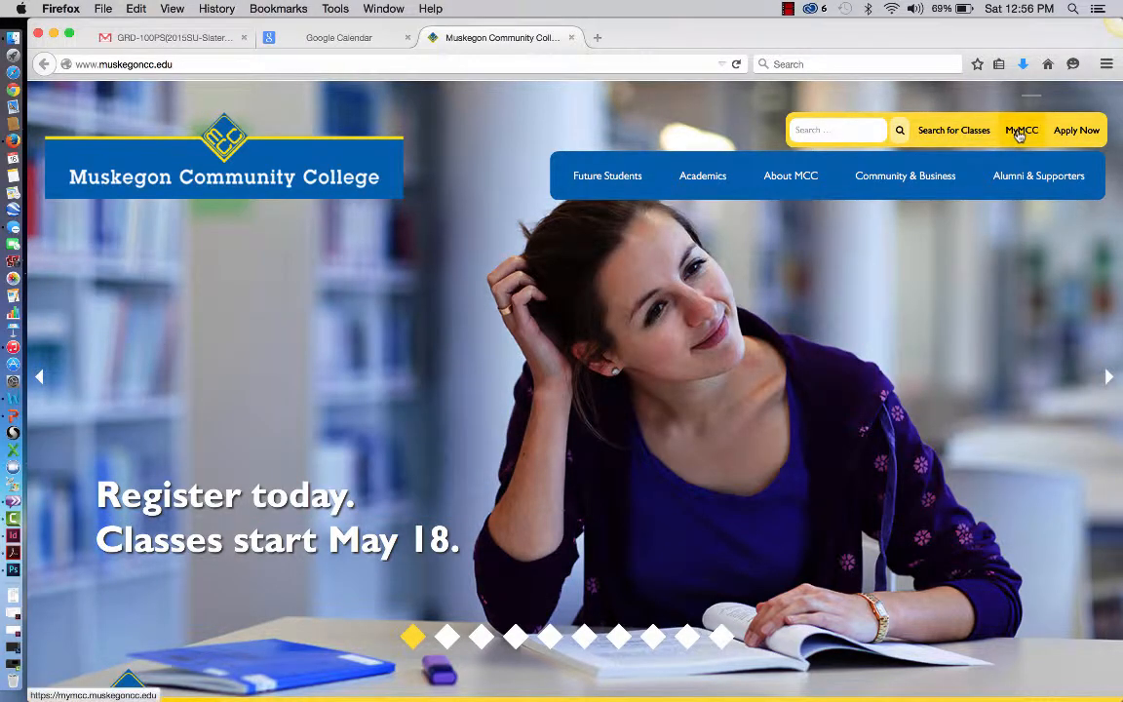
Open the MyMCC employee portal from the college homepage.
{"action": "left_click", "coordinate": [1020, 130]}
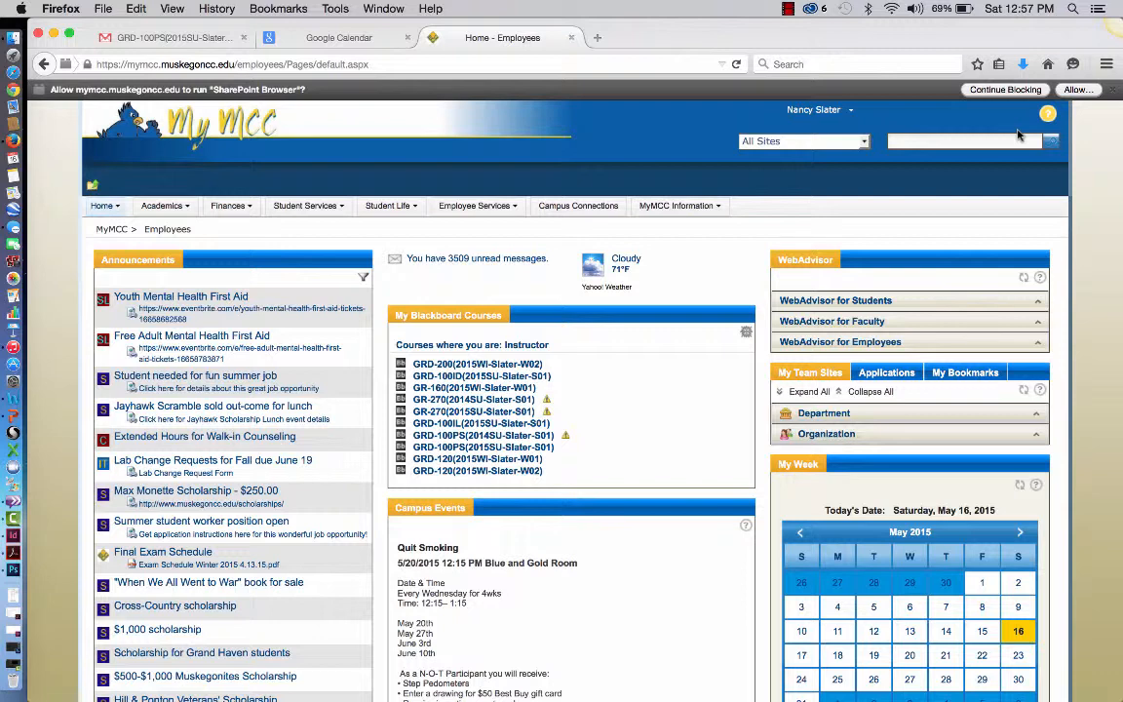
{"action": "mouse_move", "coordinate": [606, 490]}
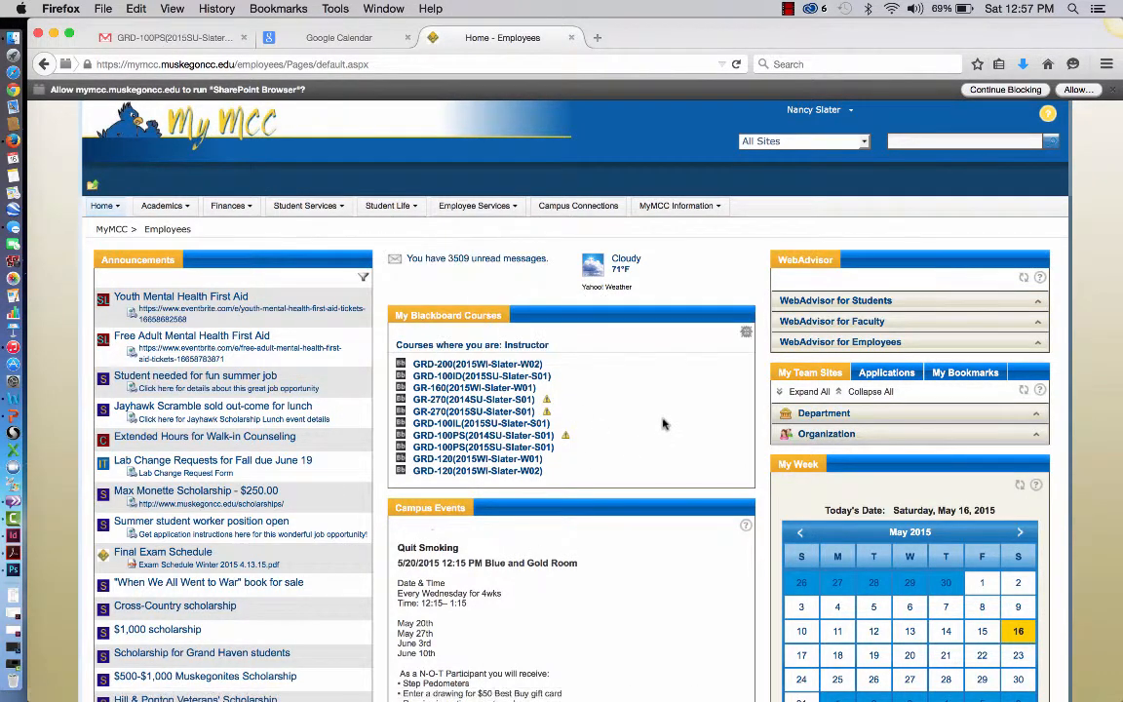
{"action": "mouse_move", "coordinate": [558, 524]}
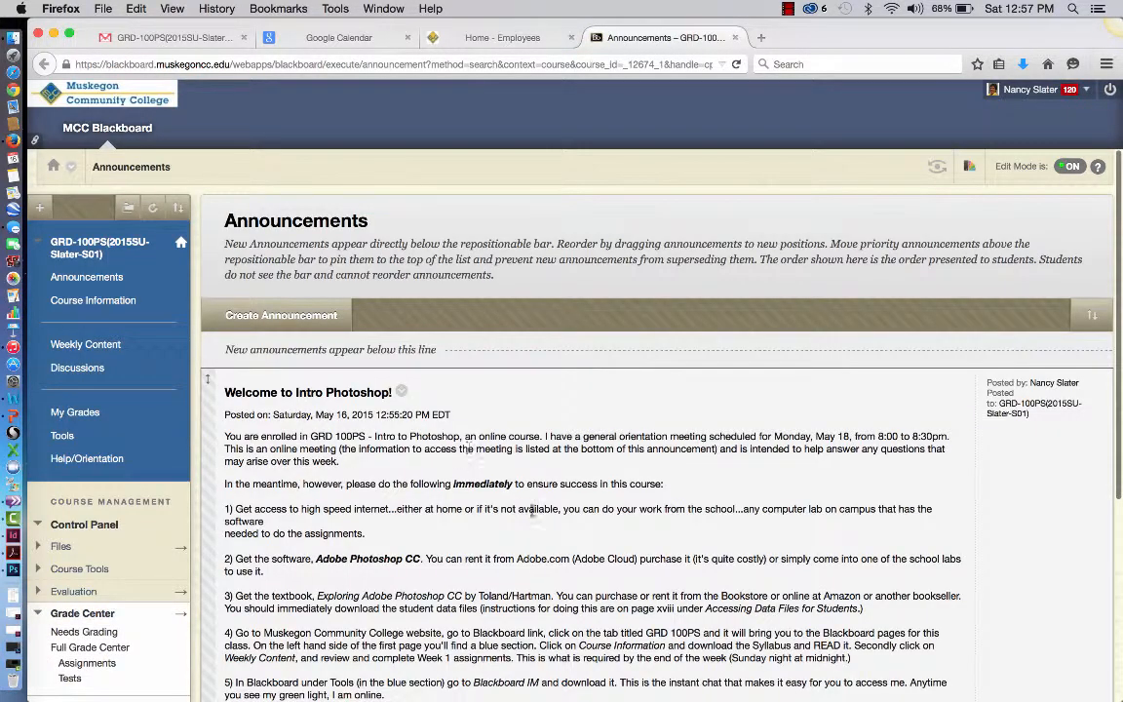
{"action": "scroll", "scroll_direction": "down", "scroll_amount": 3}
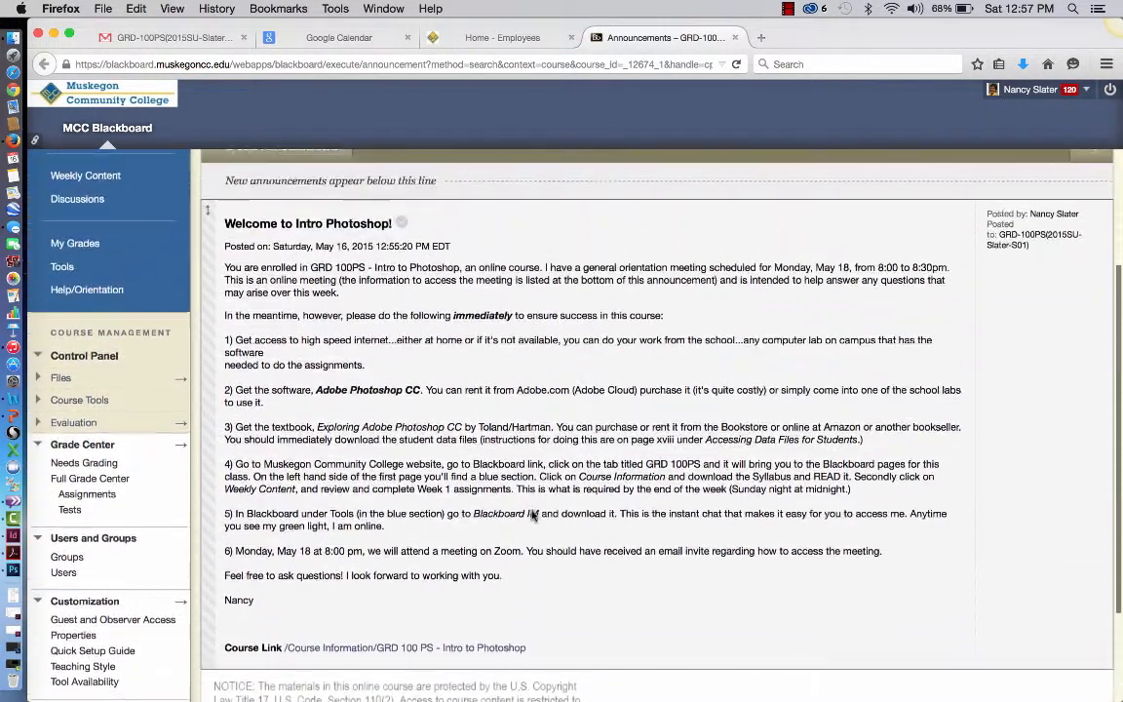
{"action": "scroll", "scroll_direction": "up", "scroll_amount": 3}
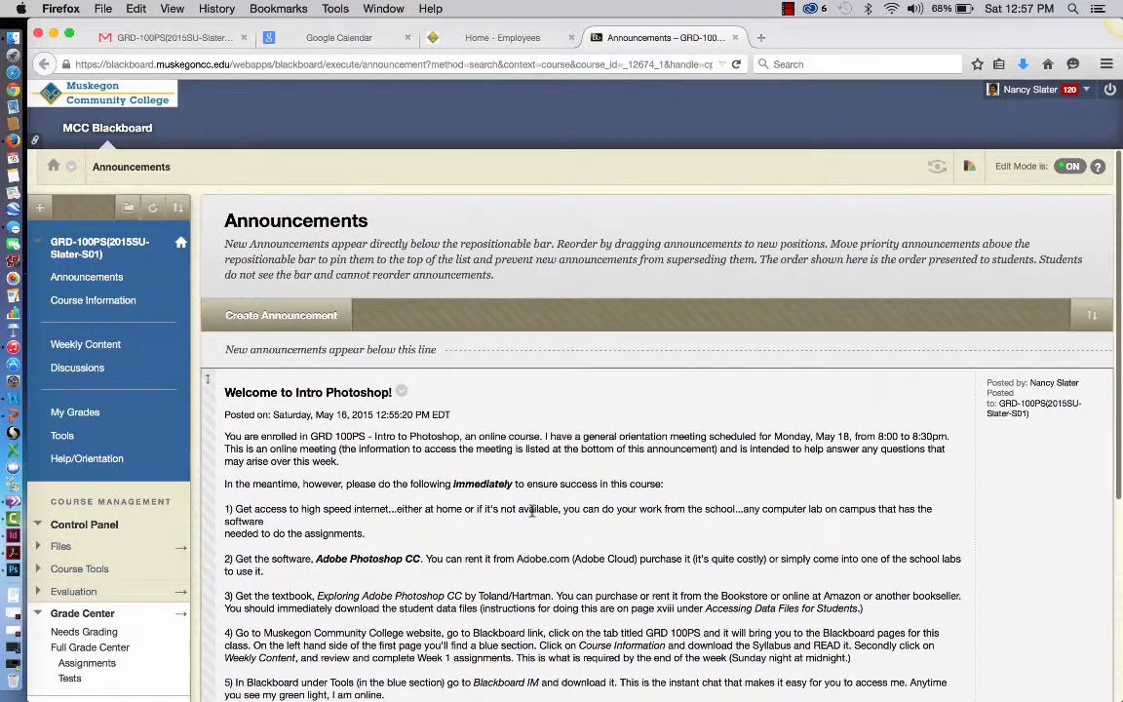
{"action": "scroll", "scroll_direction": "down", "scroll_amount": 3}
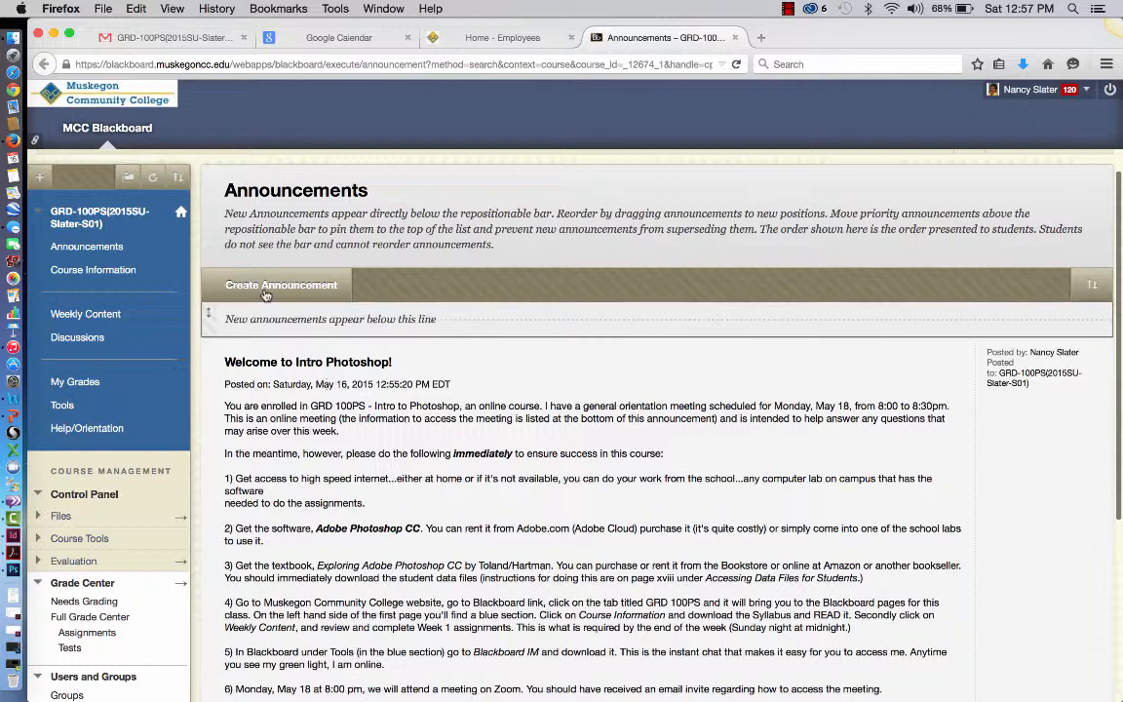
{"action": "mouse_move", "coordinate": [350, 524]}
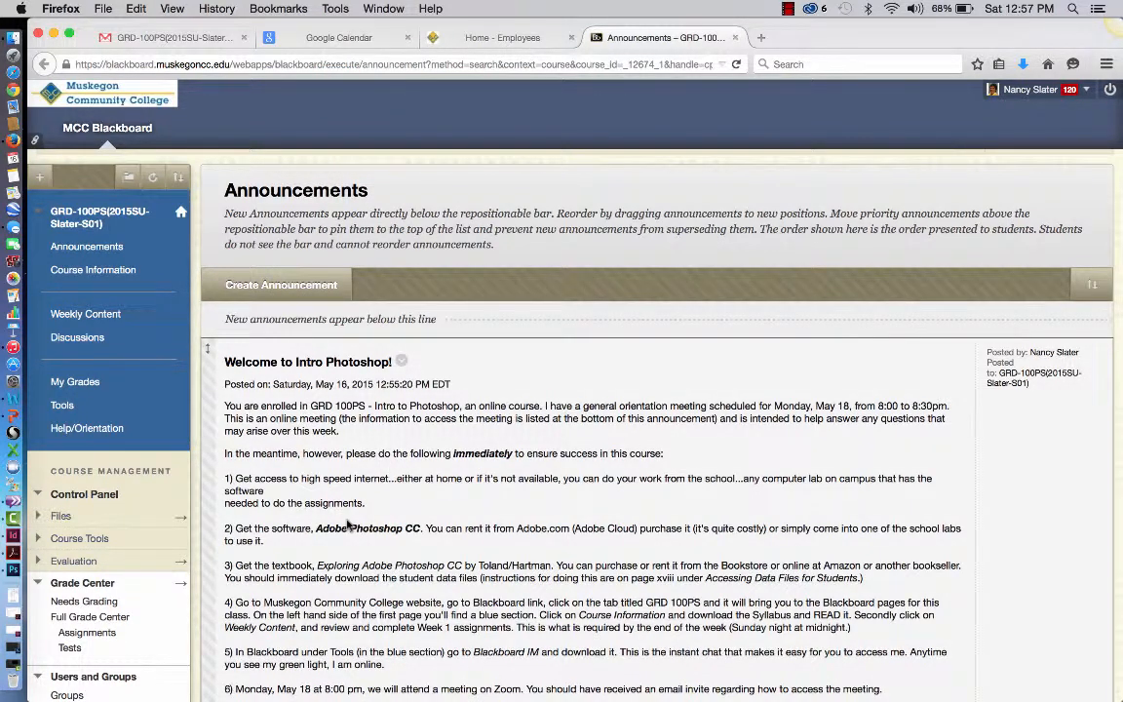
{"action": "scroll", "scroll_direction": "down", "scroll_amount": 3}
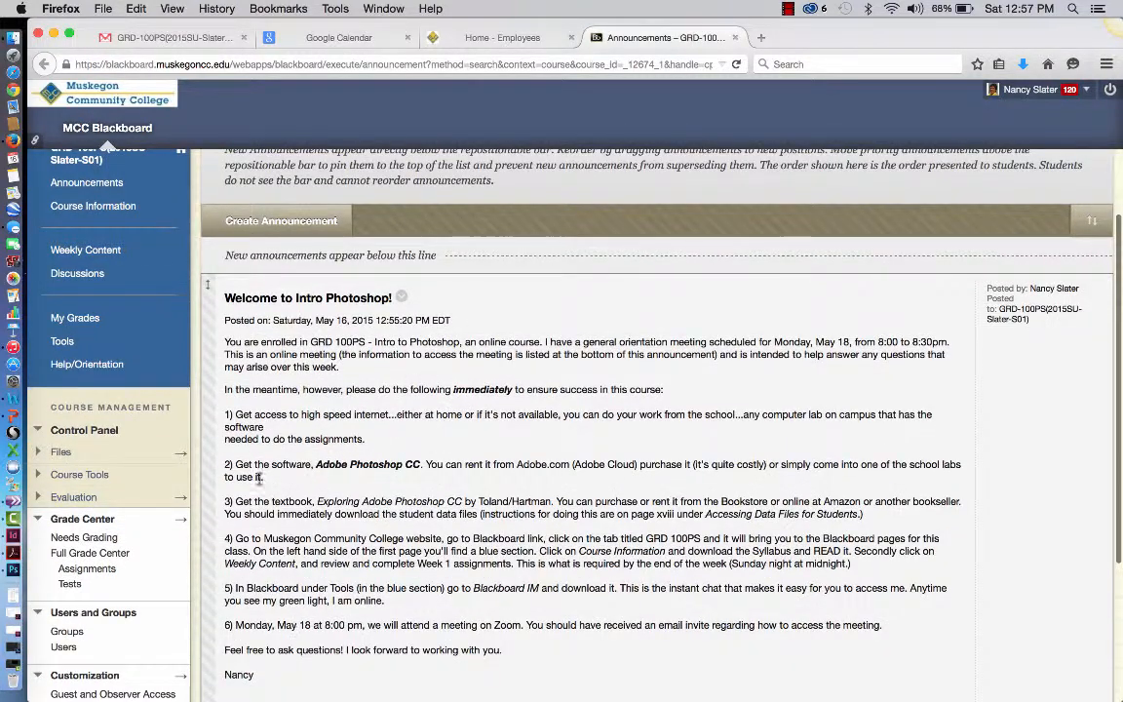
{"action": "mouse_move", "coordinate": [336, 619]}
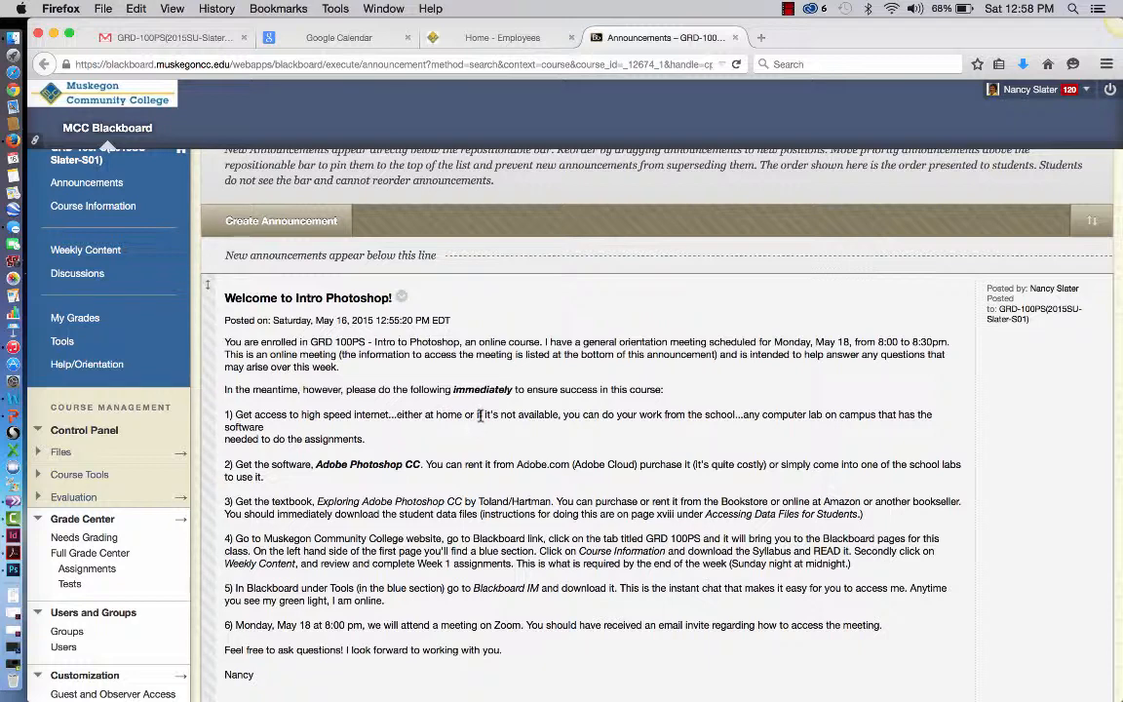
{"action": "mouse_move", "coordinate": [755, 427]}
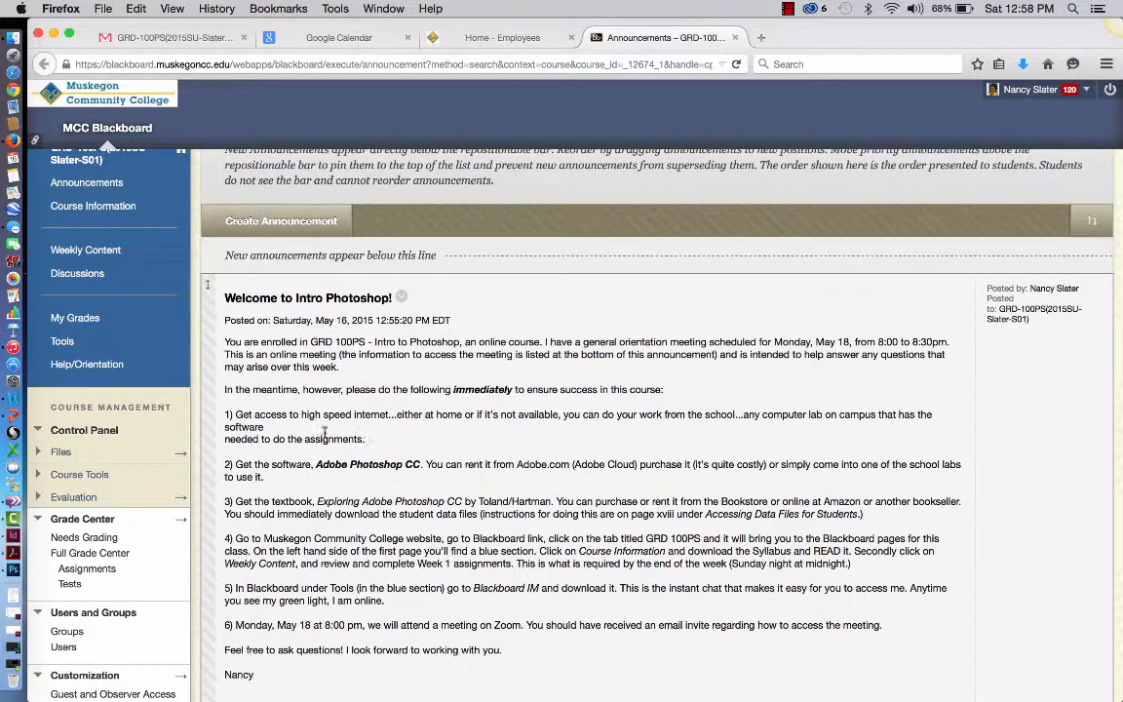
{"action": "mouse_move", "coordinate": [378, 439]}
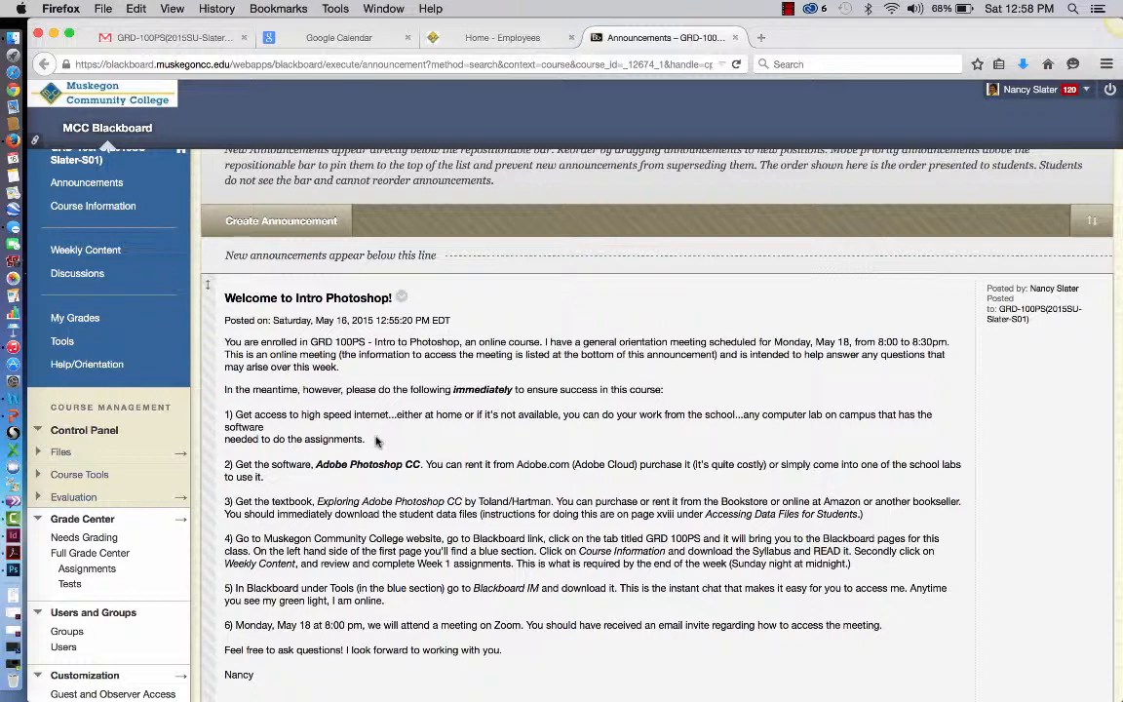
{"action": "mouse_move", "coordinate": [305, 482]}
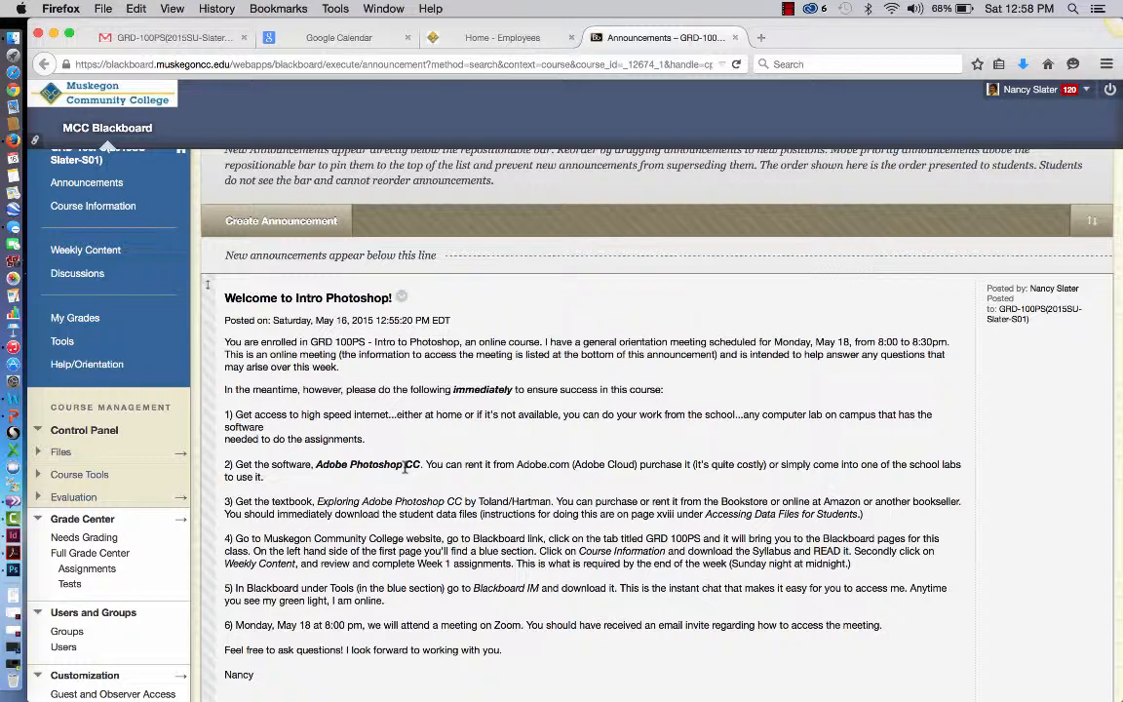
{"action": "mouse_move", "coordinate": [544, 475]}
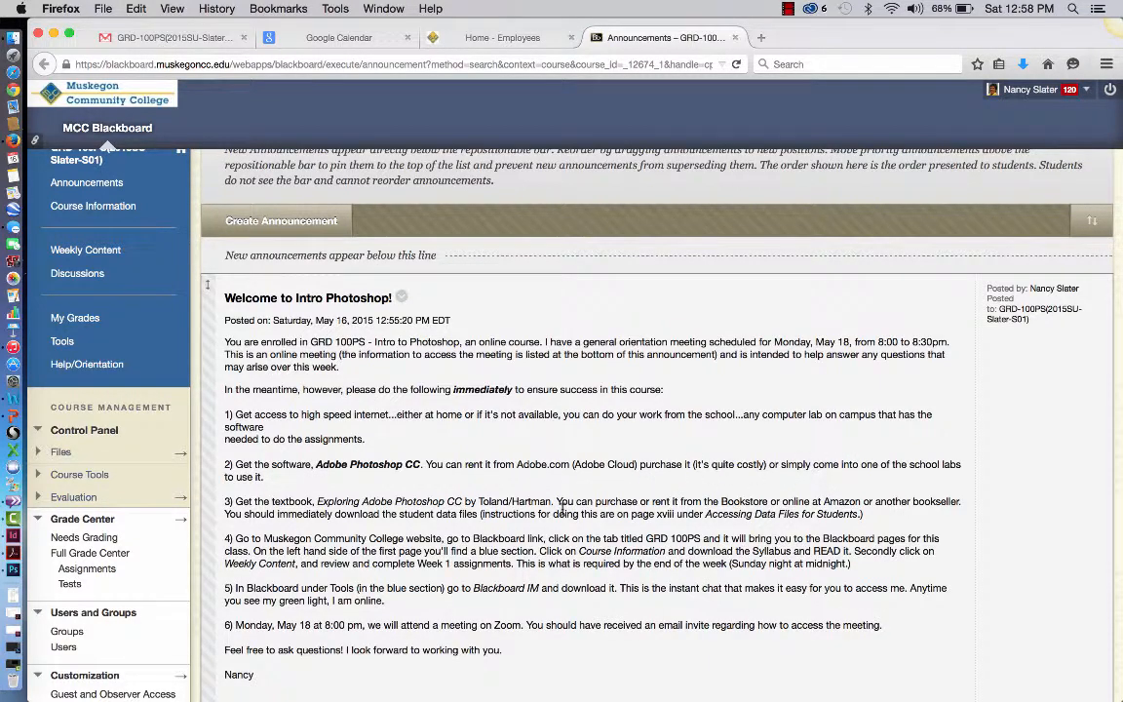
{"action": "scroll", "scroll_direction": "down", "scroll_amount": 3}
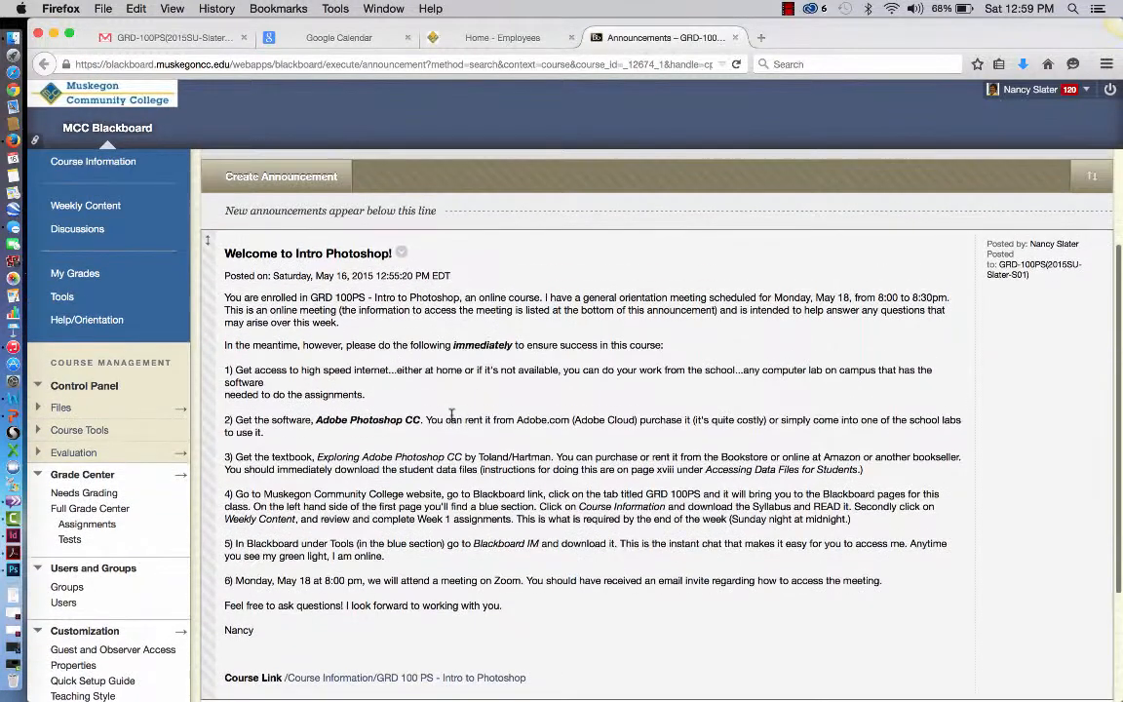
{"action": "scroll", "scroll_direction": "up", "scroll_amount": 3}
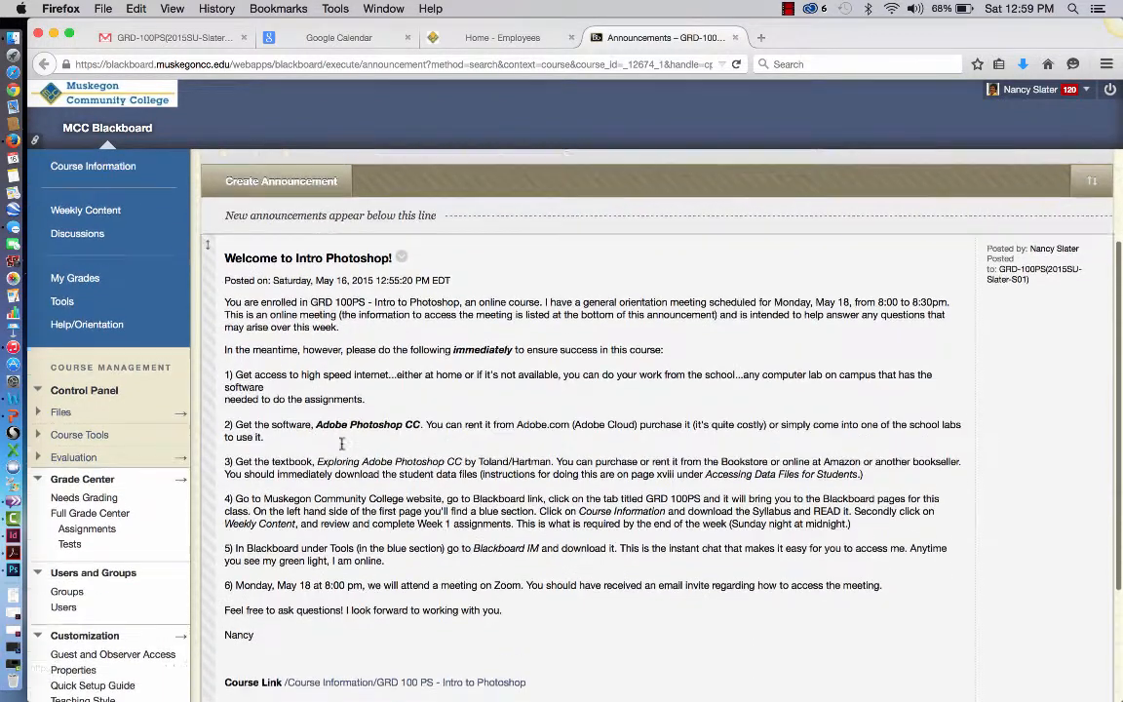
{"action": "scroll", "scroll_direction": "down", "scroll_amount": 3}
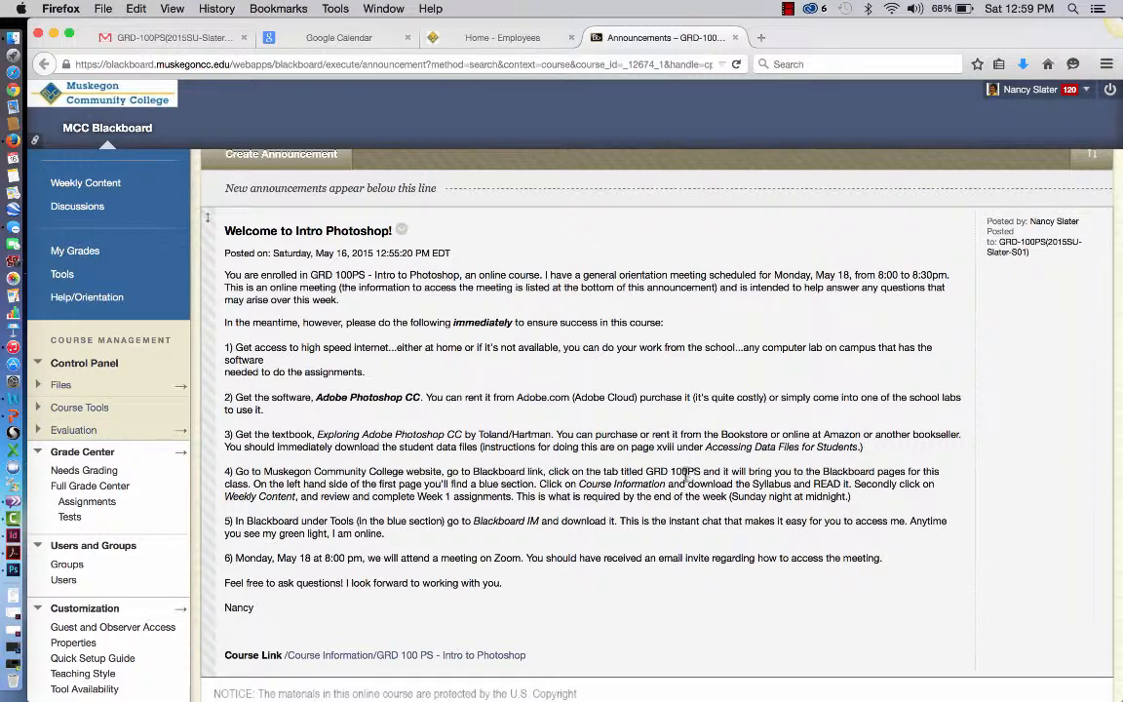
{"action": "mouse_move", "coordinate": [853, 466]}
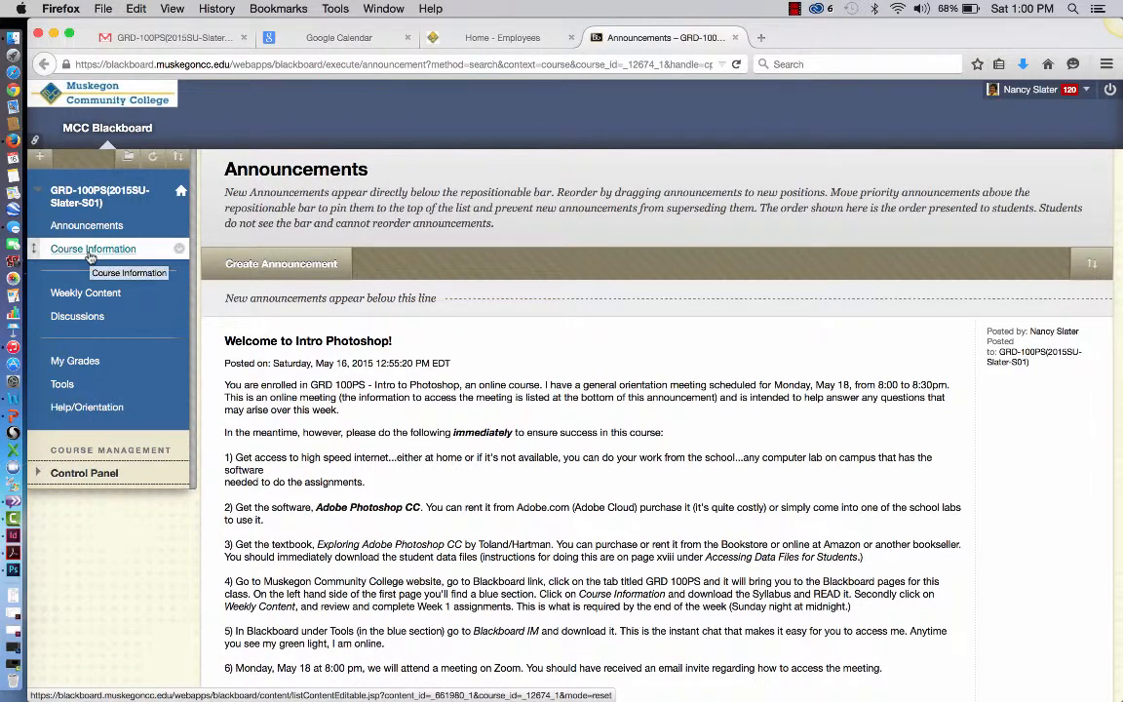
{"action": "mouse_move", "coordinate": [84, 293]}
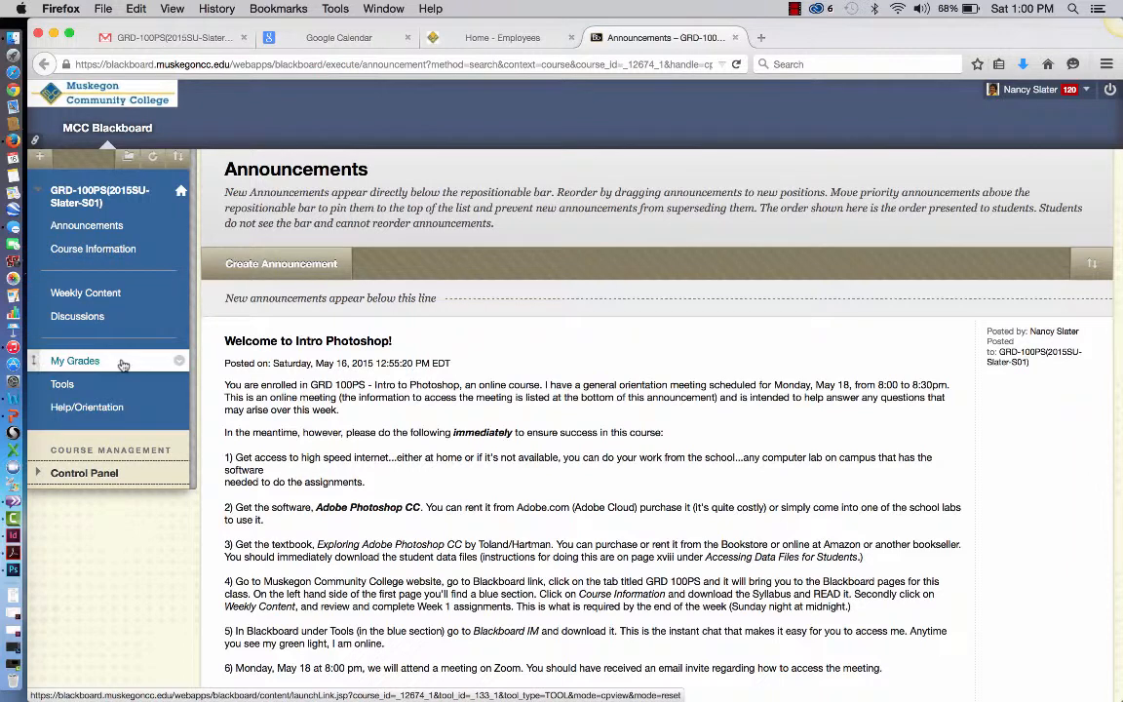
Scroll through the announcement, then go to the Course Information page.
{"action": "scroll", "scroll_direction": "down", "scroll_amount": 3}
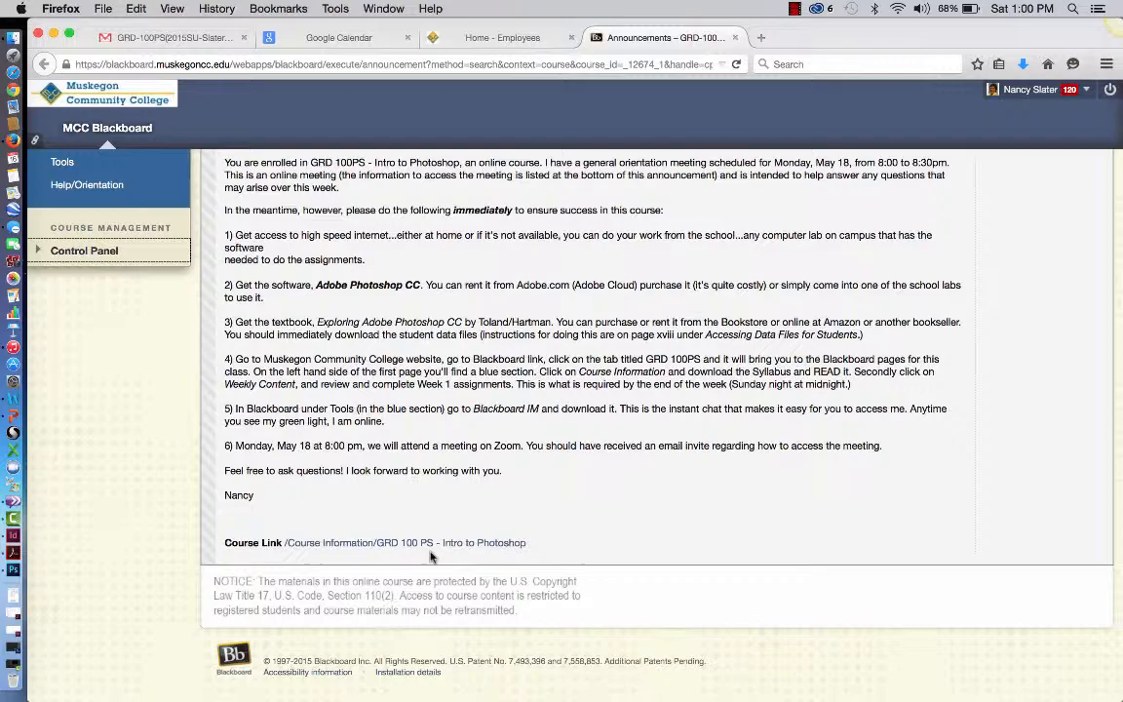
{"action": "mouse_move", "coordinate": [570, 357]}
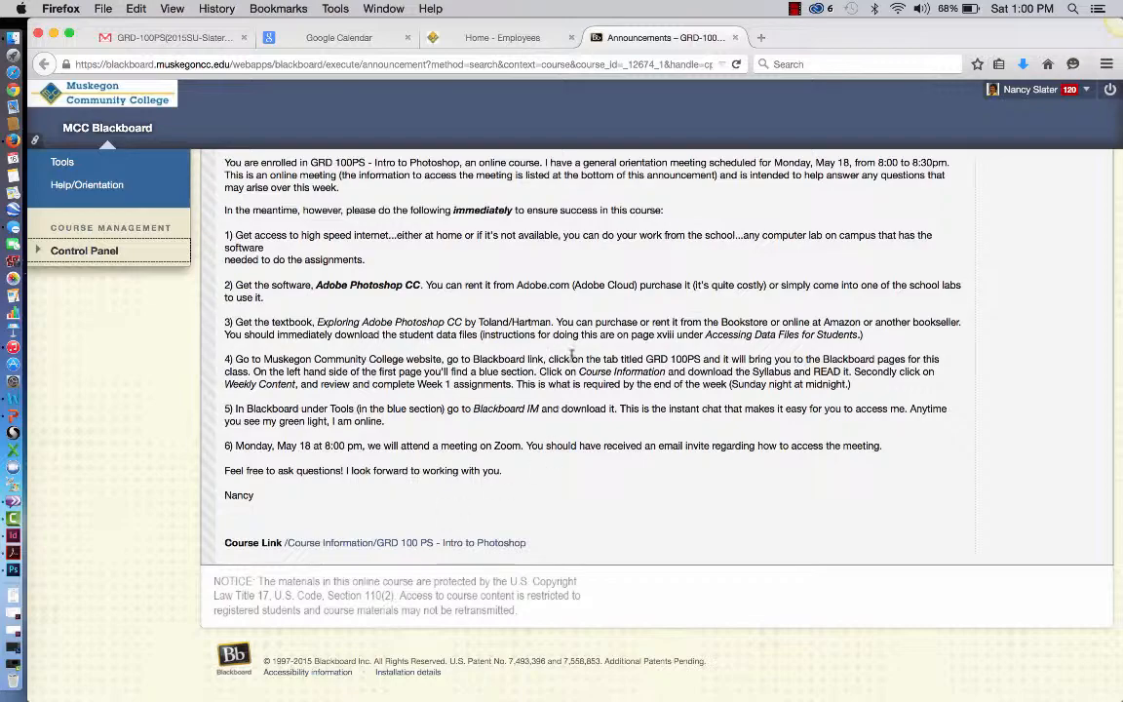
{"action": "scroll", "scroll_direction": "up", "scroll_amount": 3}
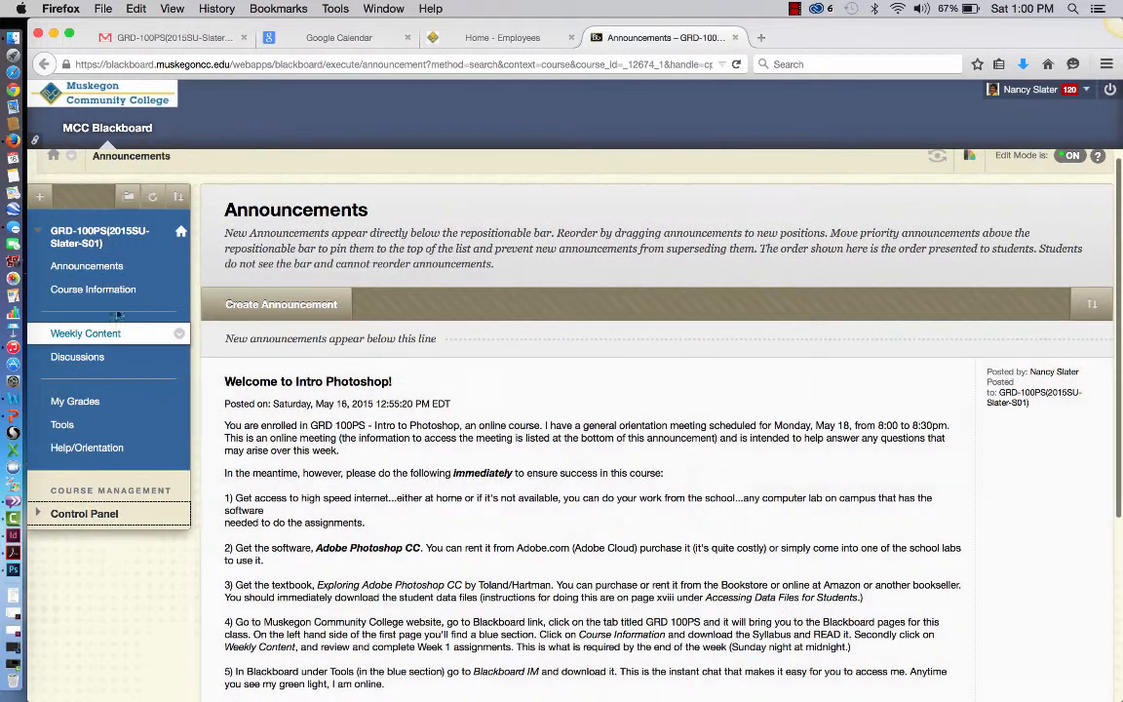
{"action": "left_click", "coordinate": [93, 288]}
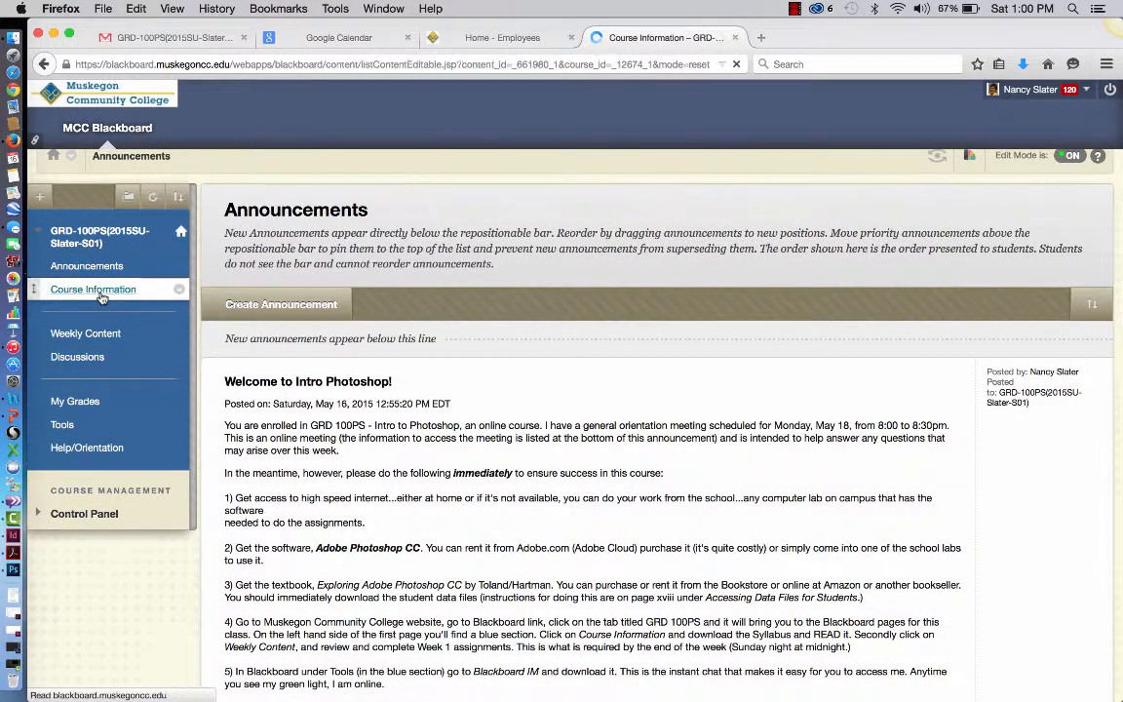
Open the DueDates.docx attachment under Due Dates on Course Information.
{"action": "left_click", "coordinate": [93, 289]}
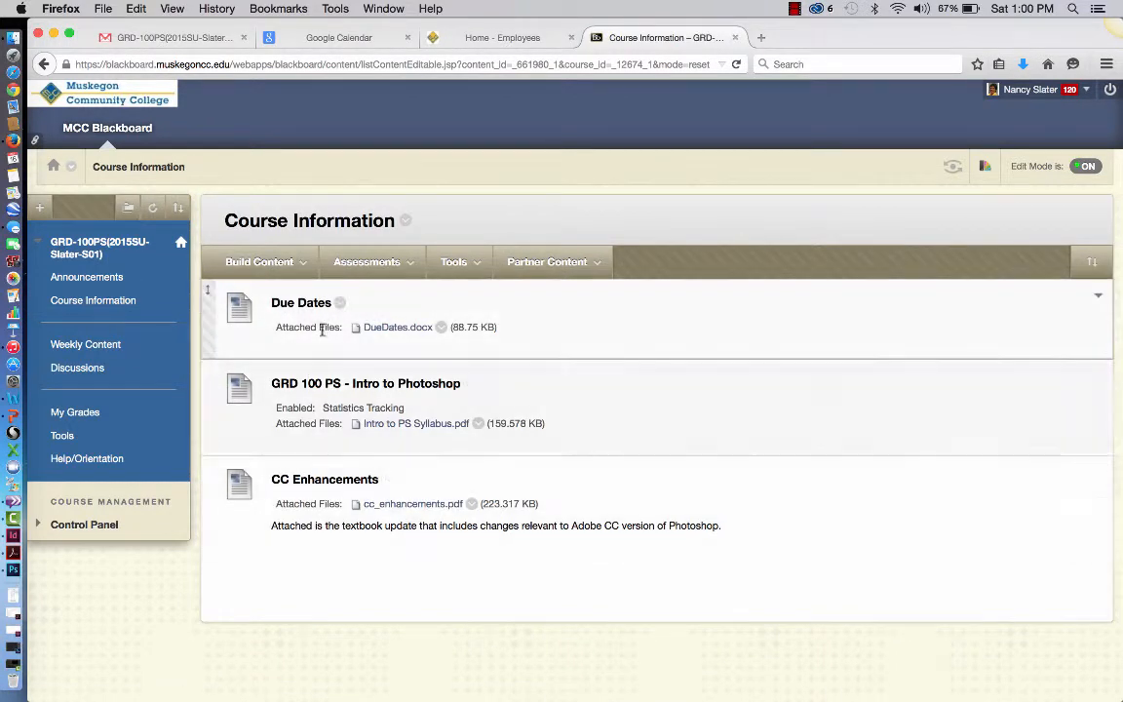
{"action": "mouse_move", "coordinate": [409, 335]}
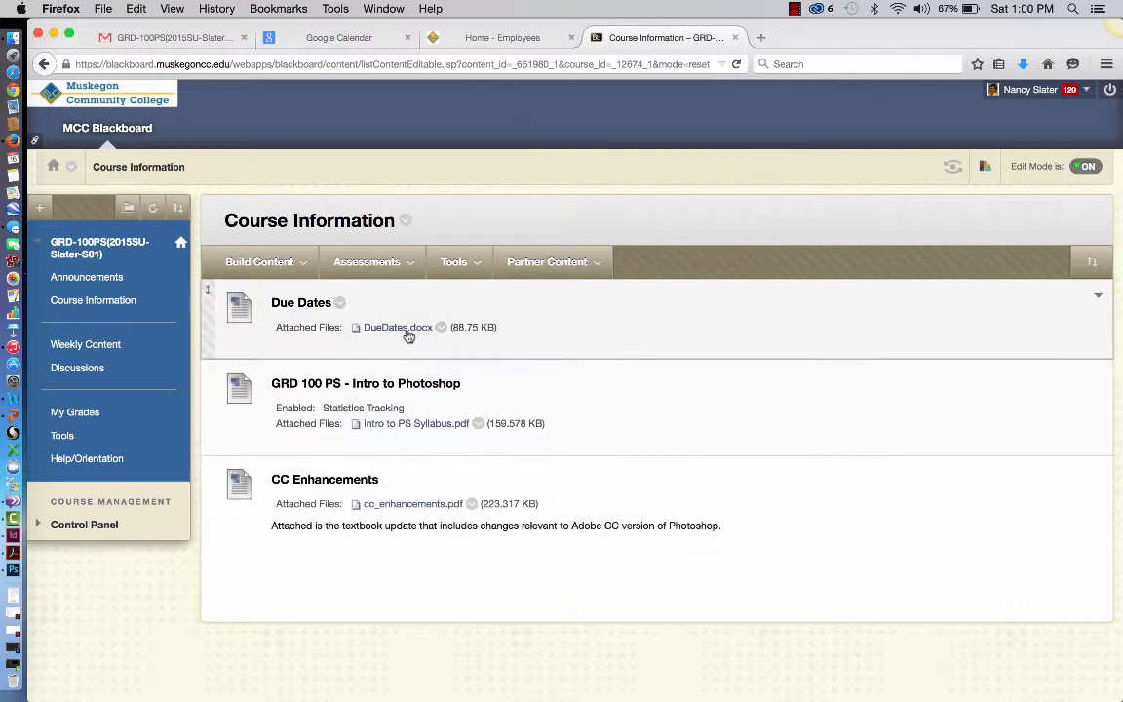
{"action": "left_click", "coordinate": [398, 326]}
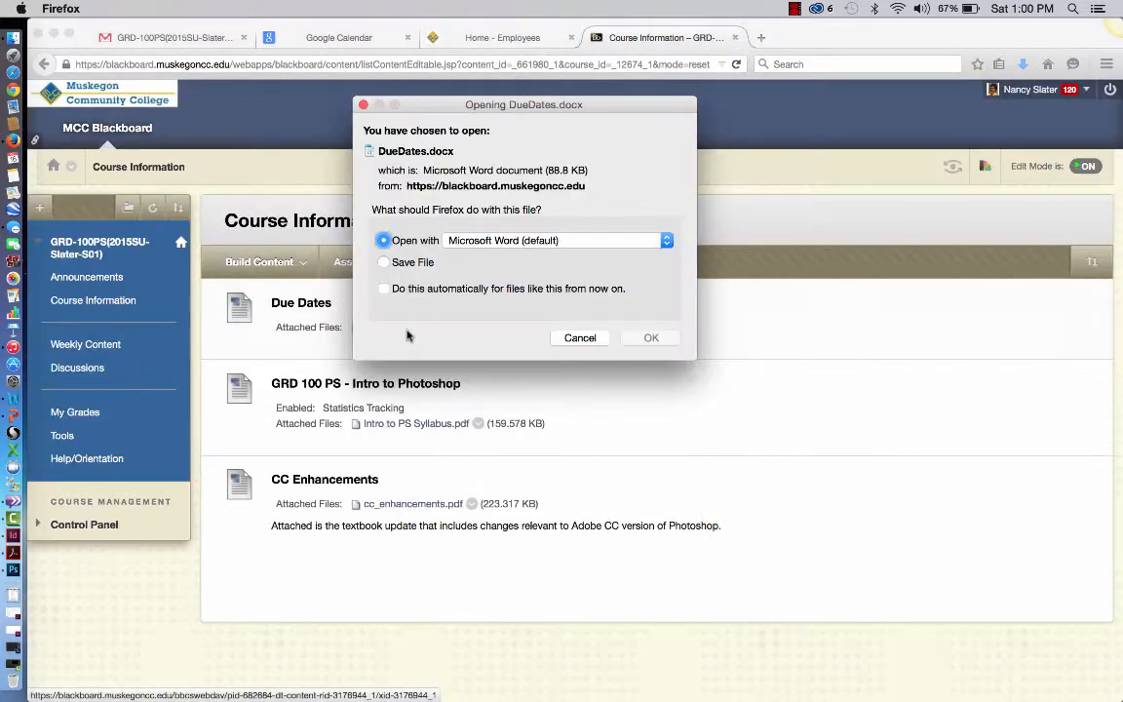
Open DueDates.docx in Microsoft Word to view the chapter due-dates table.
{"action": "left_click", "coordinate": [651, 337]}
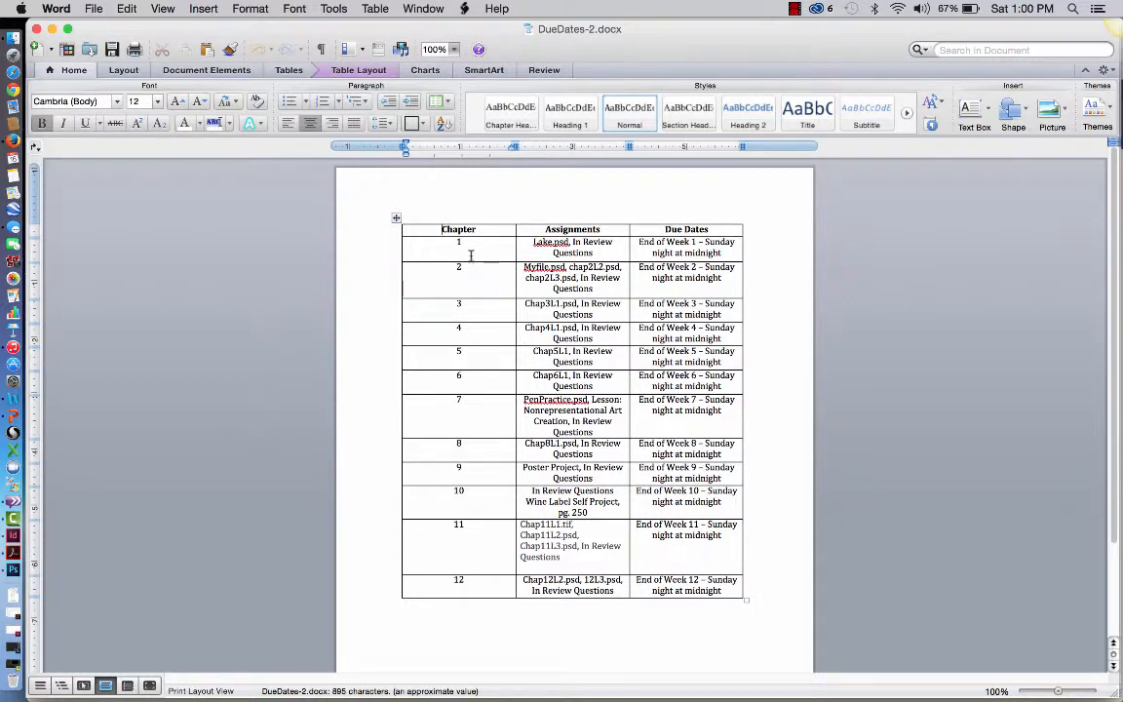
{"action": "mouse_move", "coordinate": [546, 257]}
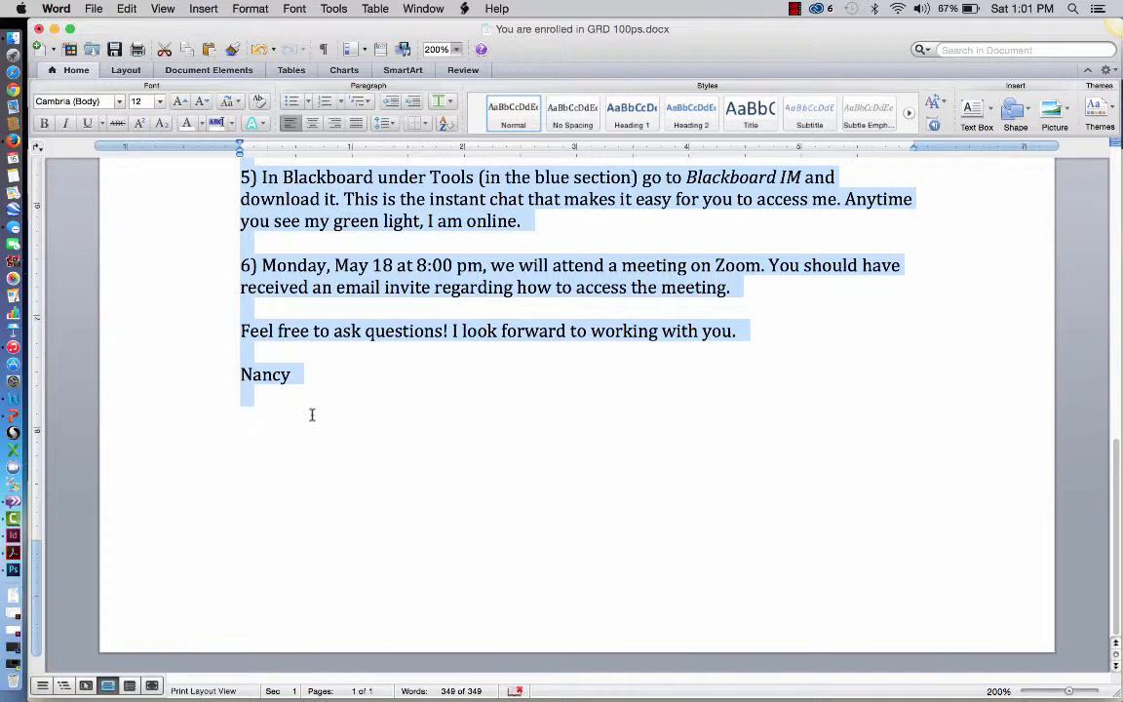
{"action": "mouse_move", "coordinate": [98, 497]}
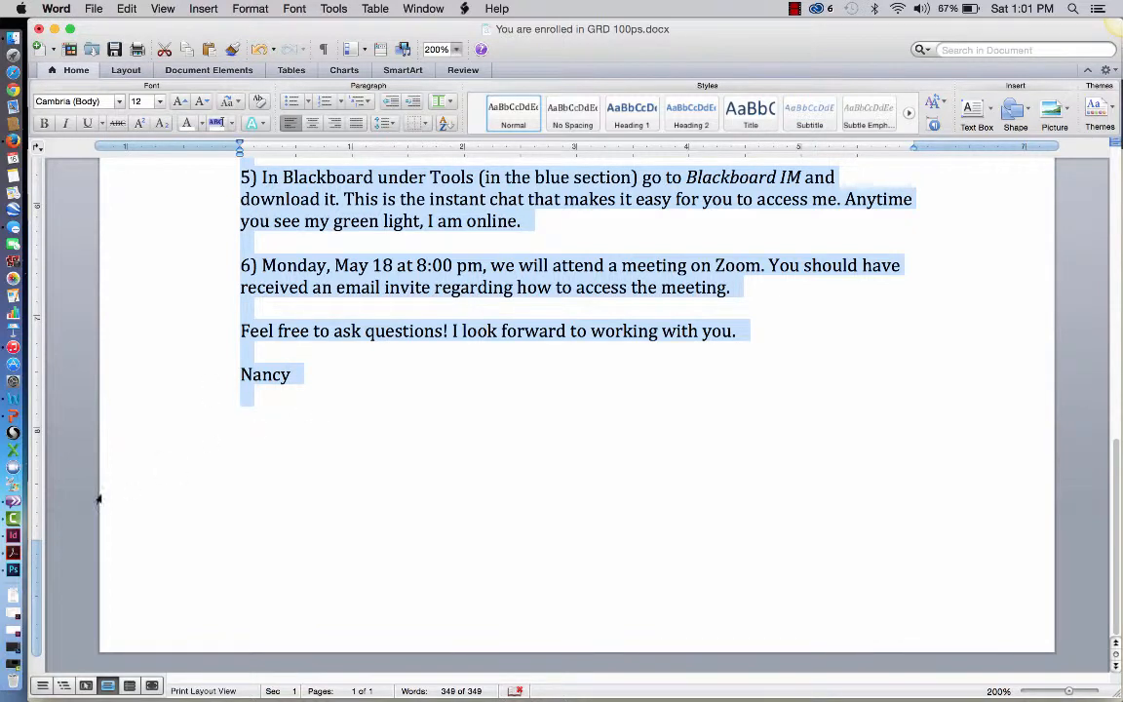
{"action": "mouse_move", "coordinate": [14, 346]}
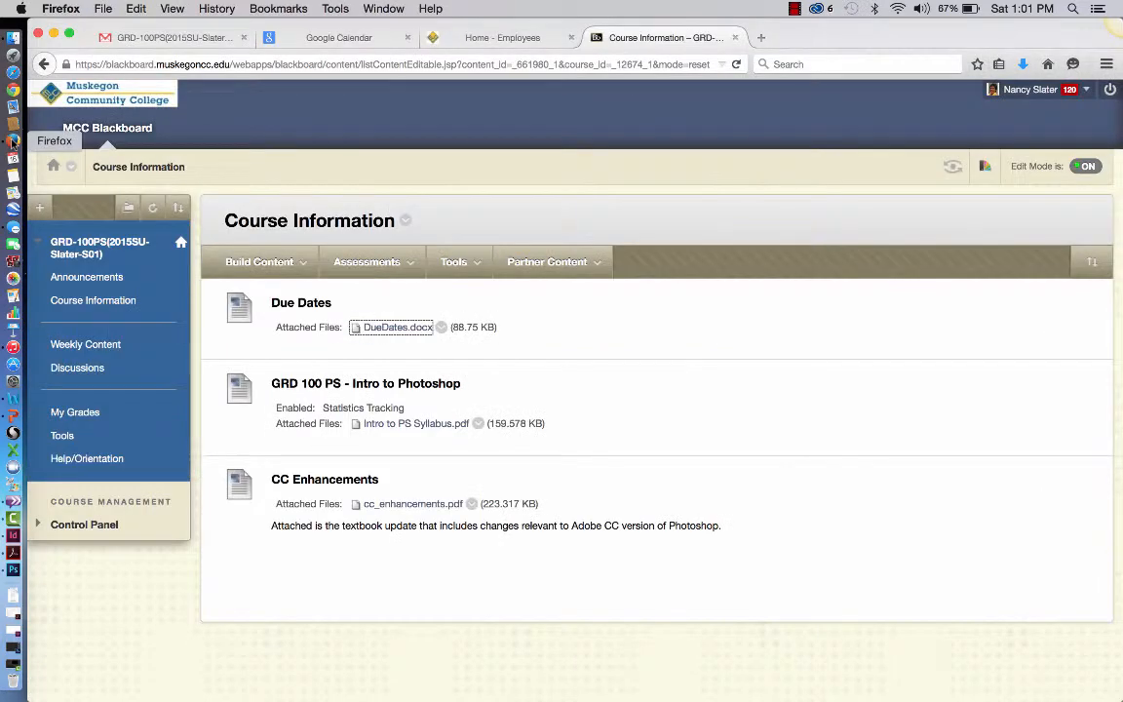
{"action": "mouse_move", "coordinate": [414, 429]}
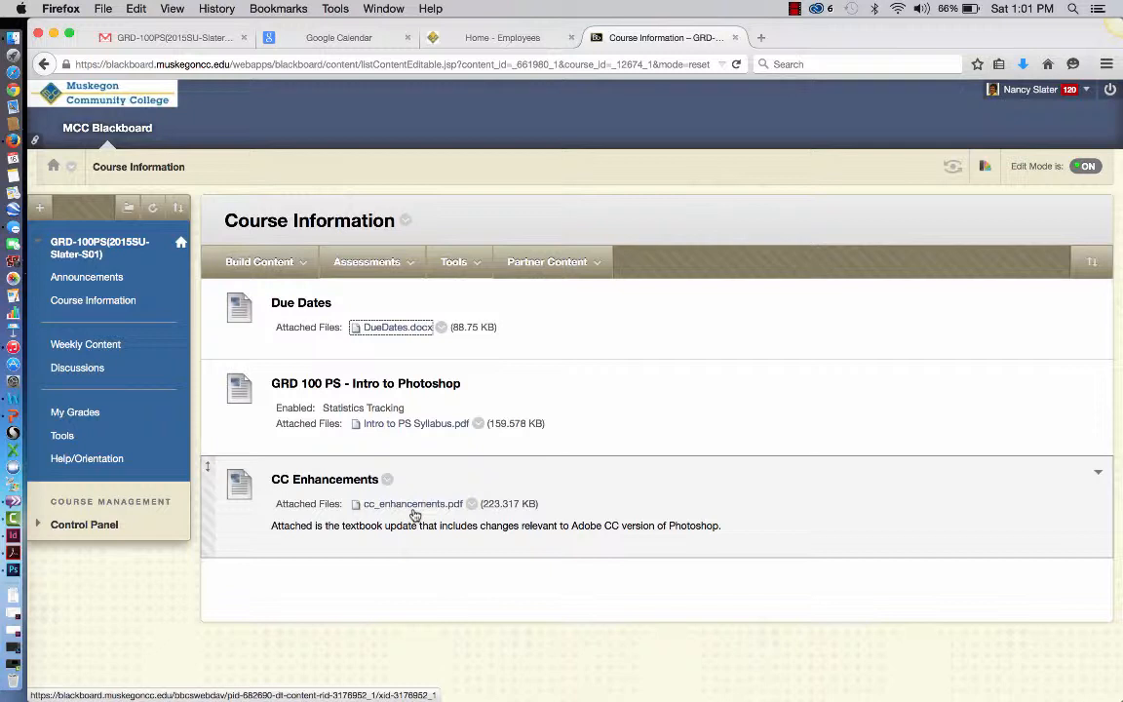
{"action": "mouse_move", "coordinate": [86, 276]}
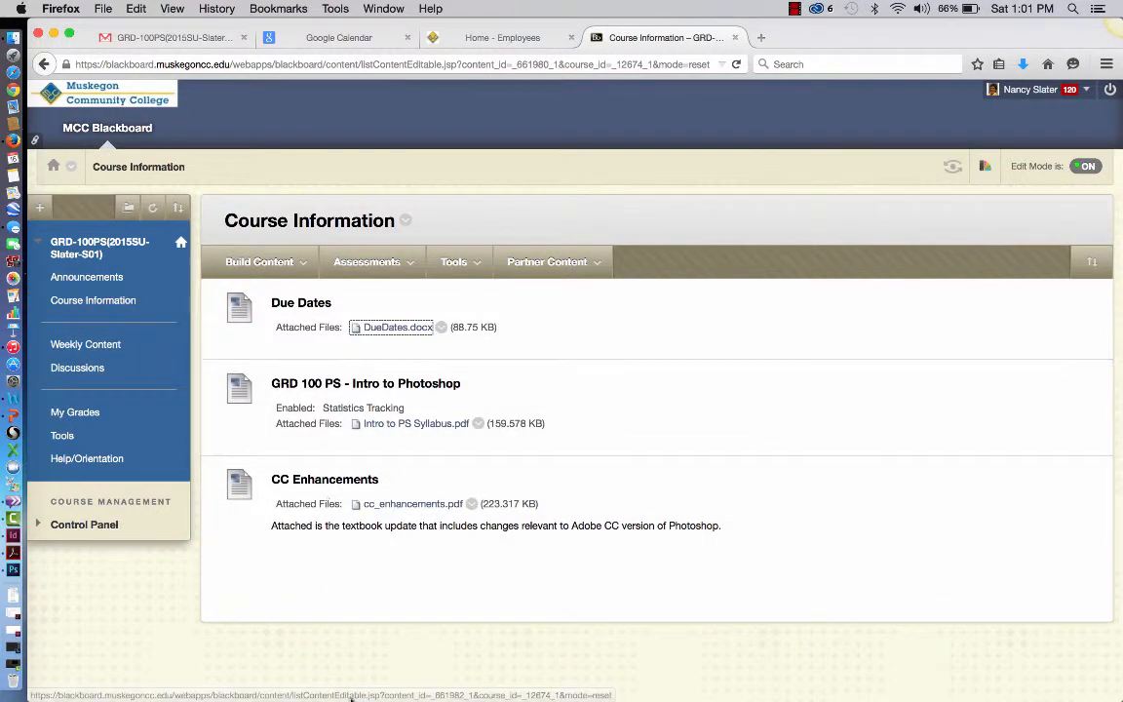
{"action": "left_click", "coordinate": [259, 261]}
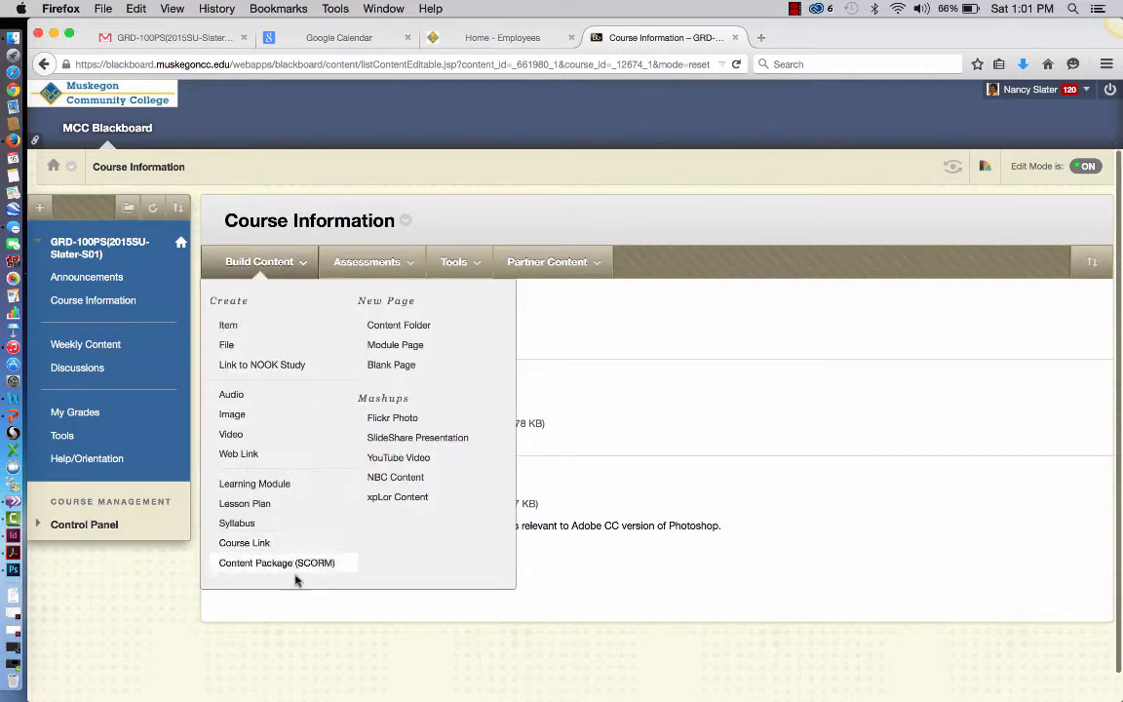
{"action": "left_click", "coordinate": [336, 622]}
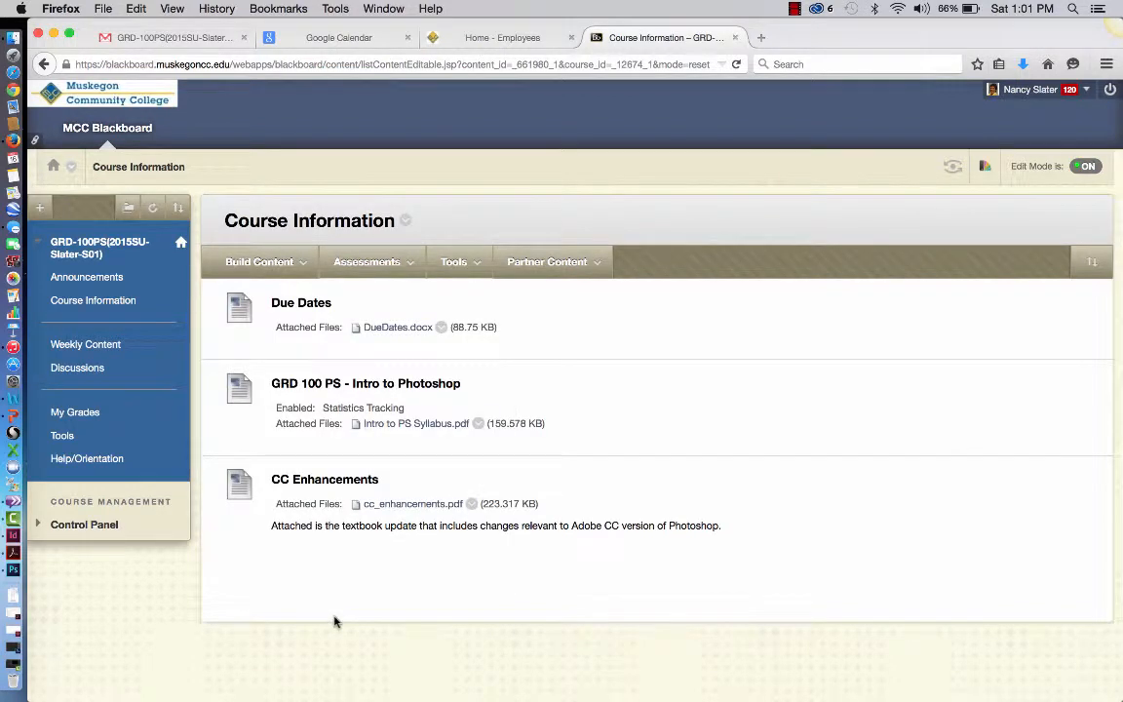
{"action": "mouse_move", "coordinate": [312, 605]}
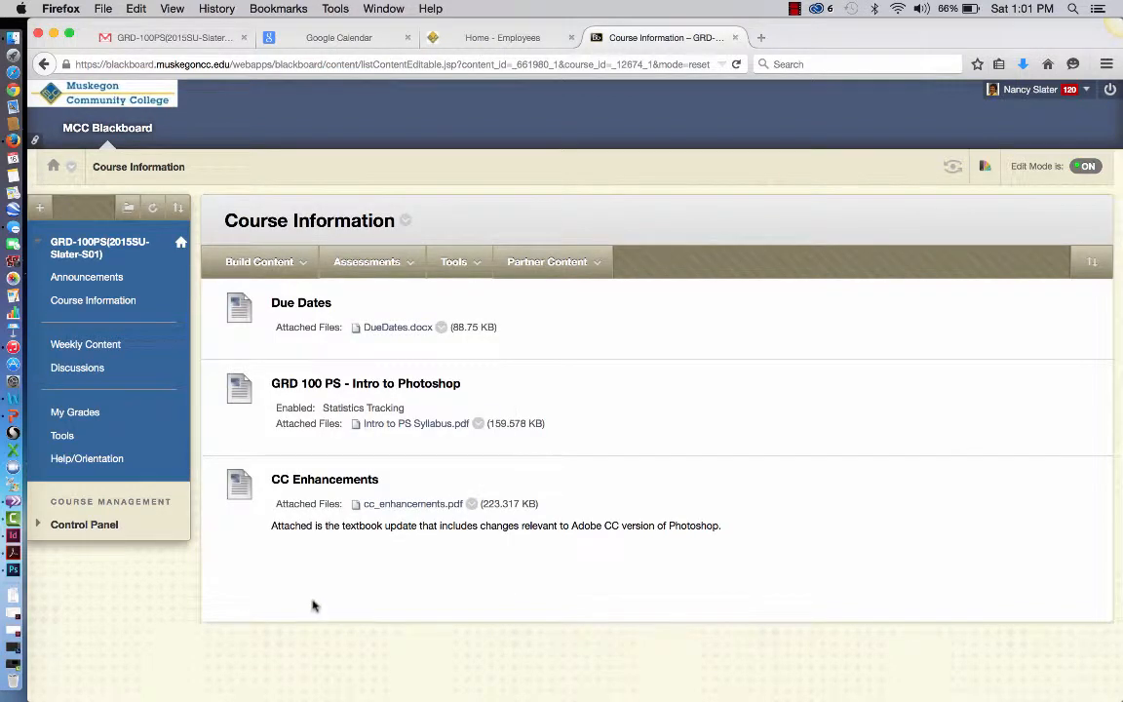
{"action": "mouse_move", "coordinate": [86, 344]}
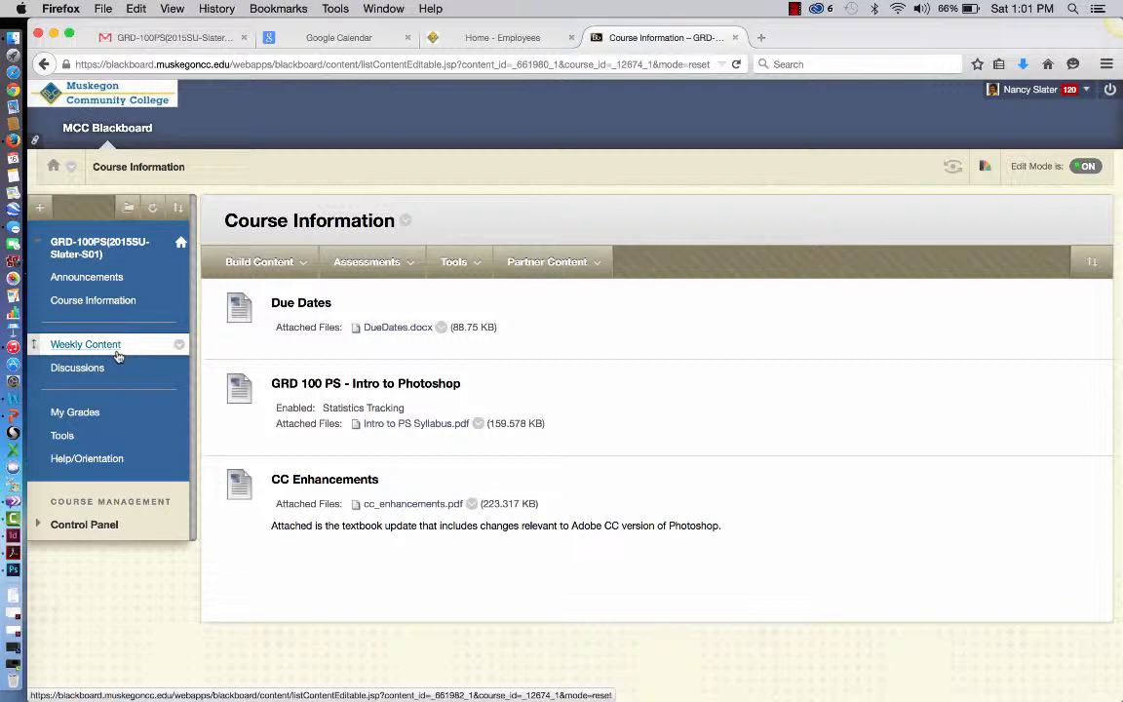
Go to Weekly Content and open the Week 1 folder.
{"action": "left_click", "coordinate": [85, 344]}
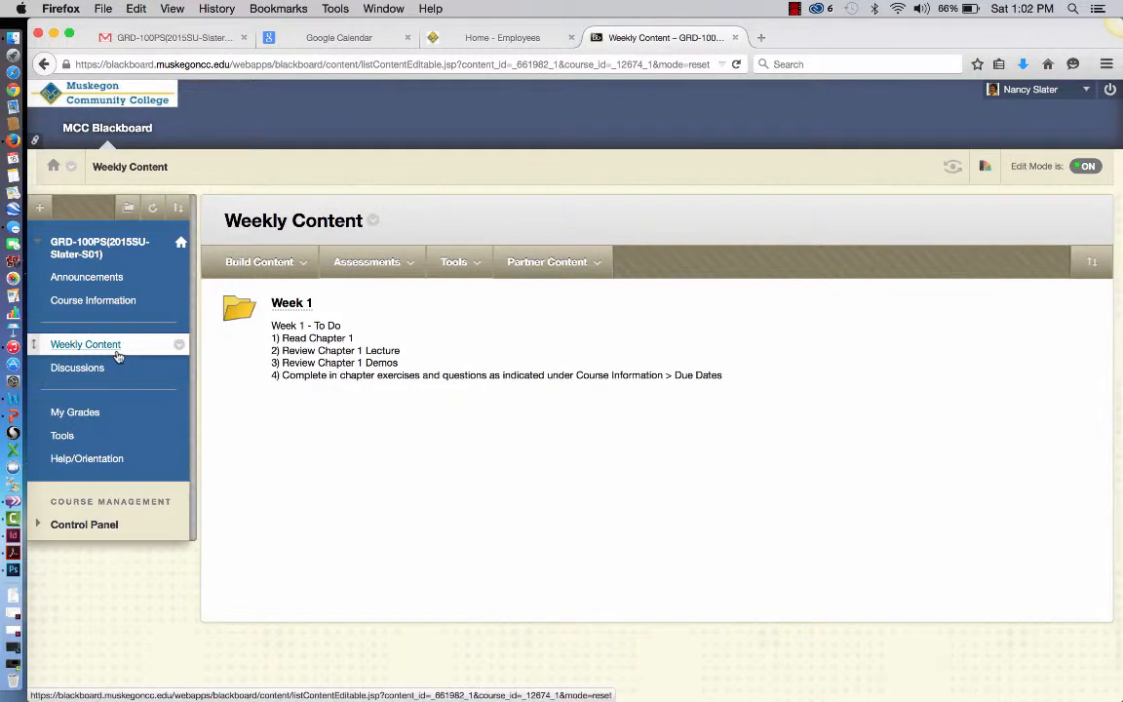
{"action": "mouse_move", "coordinate": [92, 376]}
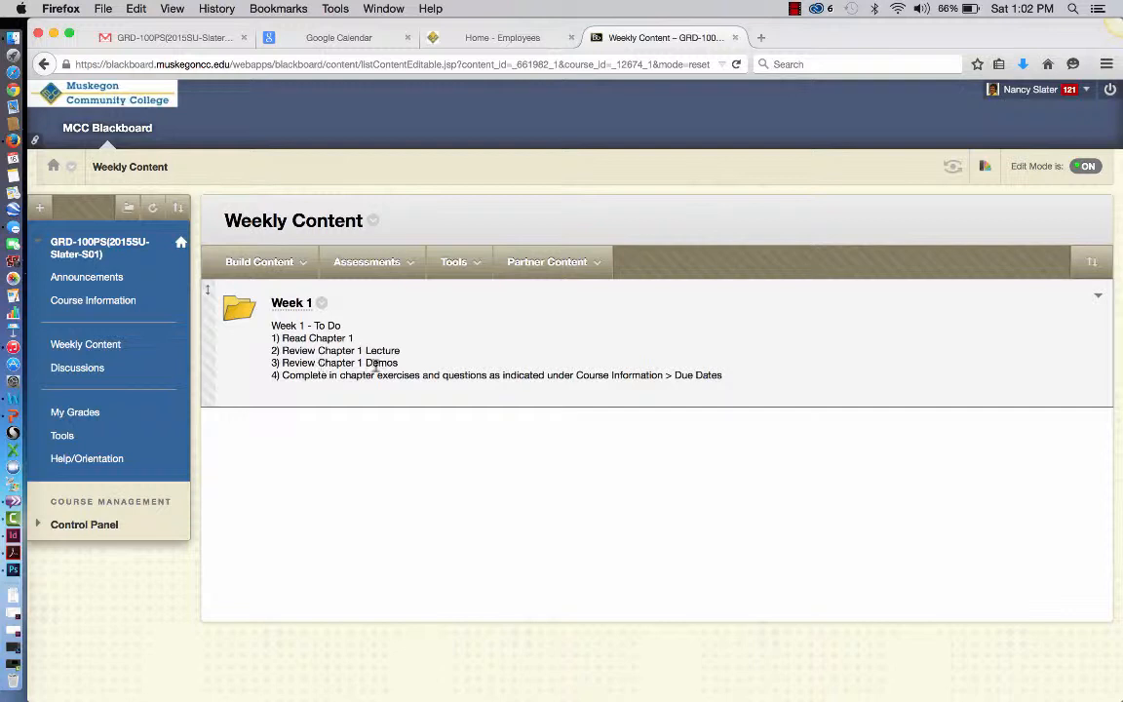
{"action": "mouse_move", "coordinate": [344, 389]}
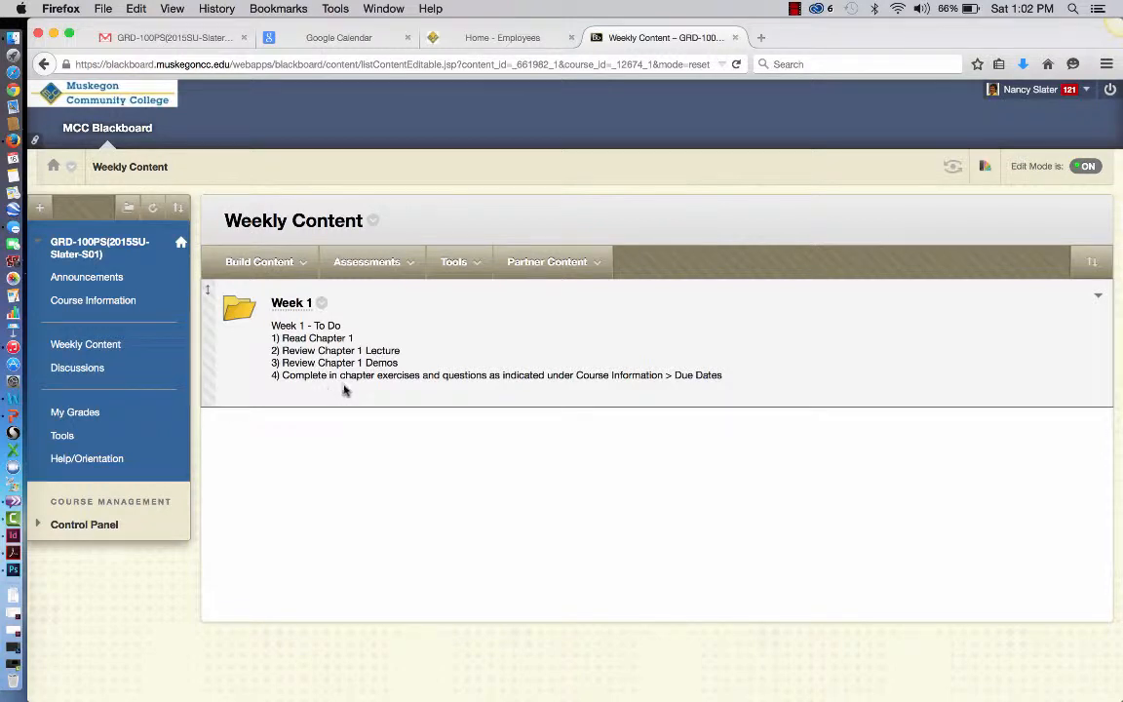
{"action": "mouse_move", "coordinate": [451, 384]}
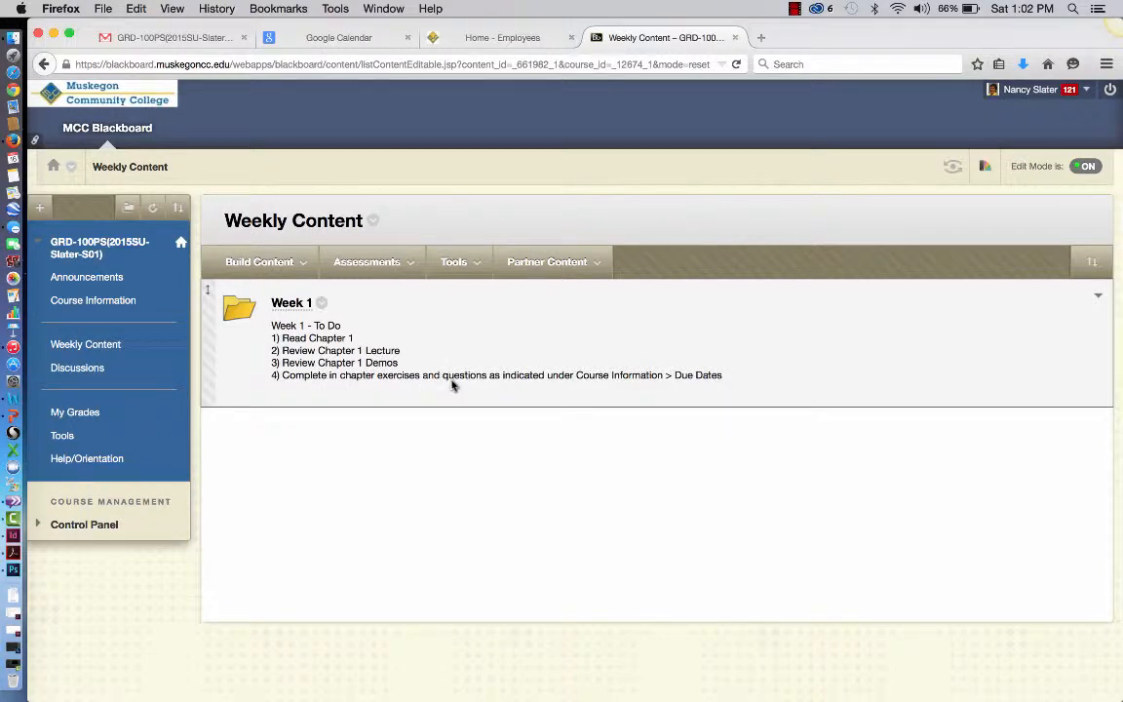
{"action": "mouse_move", "coordinate": [545, 381]}
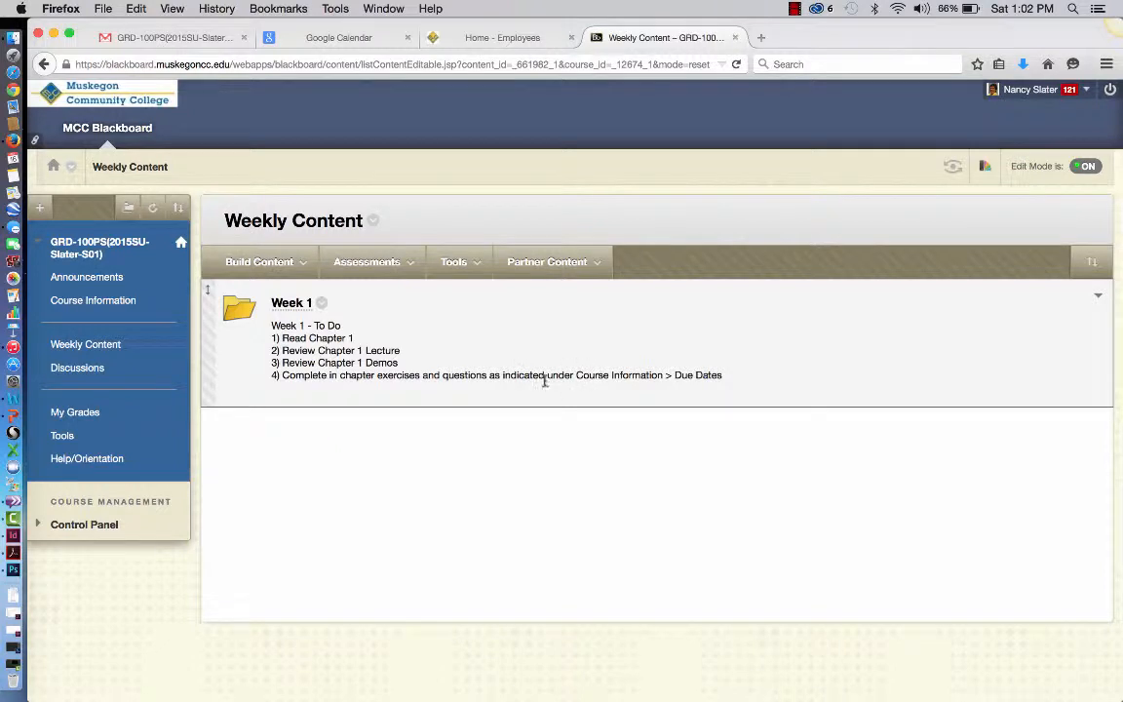
{"action": "mouse_move", "coordinate": [93, 300]}
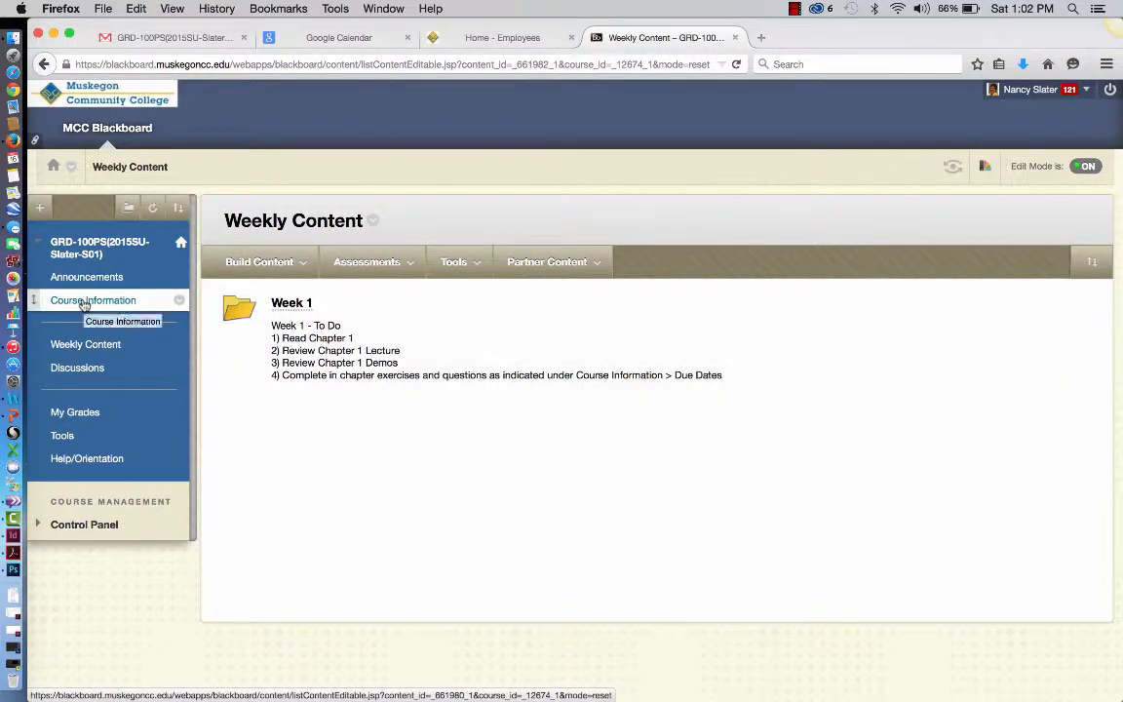
{"action": "left_click", "coordinate": [292, 302]}
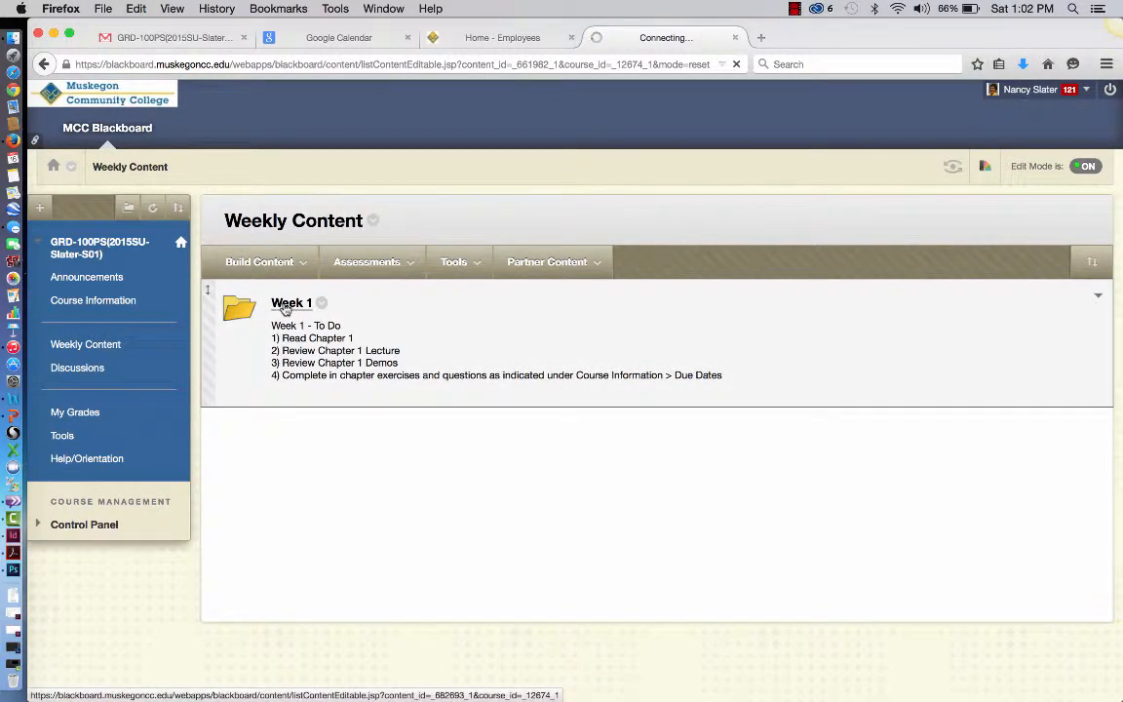
In Week 1, start downloading the chap01_lessons.zip Chapter 1 data files.
{"action": "left_click", "coordinate": [290, 302]}
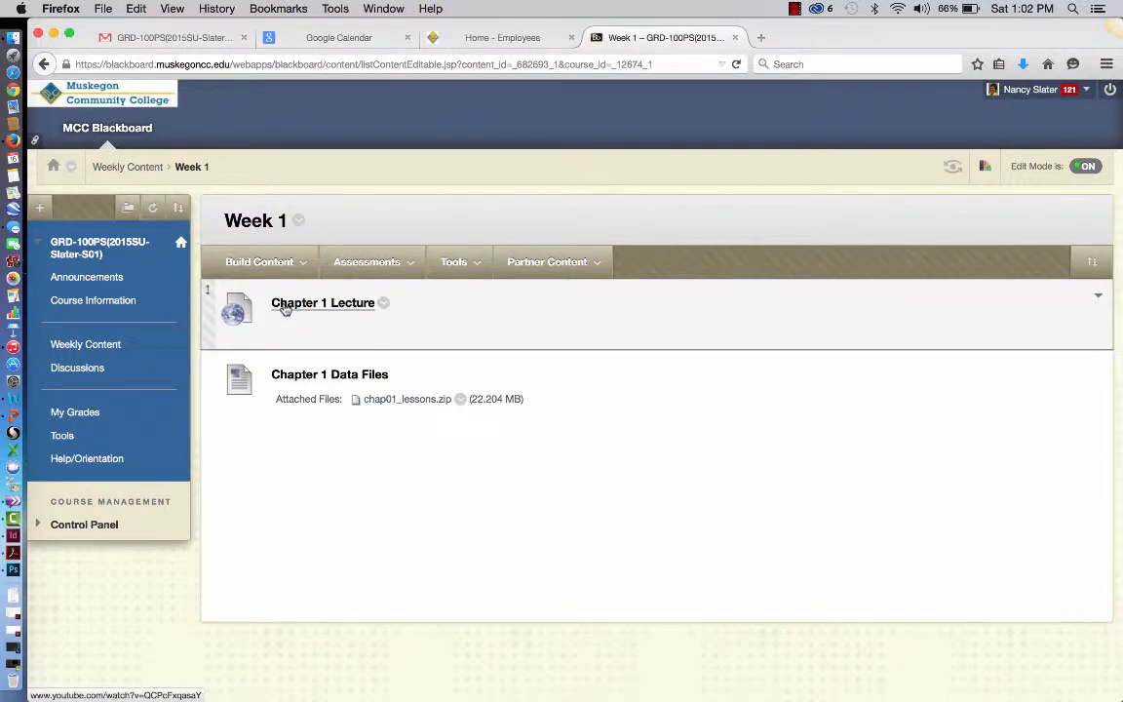
{"action": "left_click", "coordinate": [322, 302]}
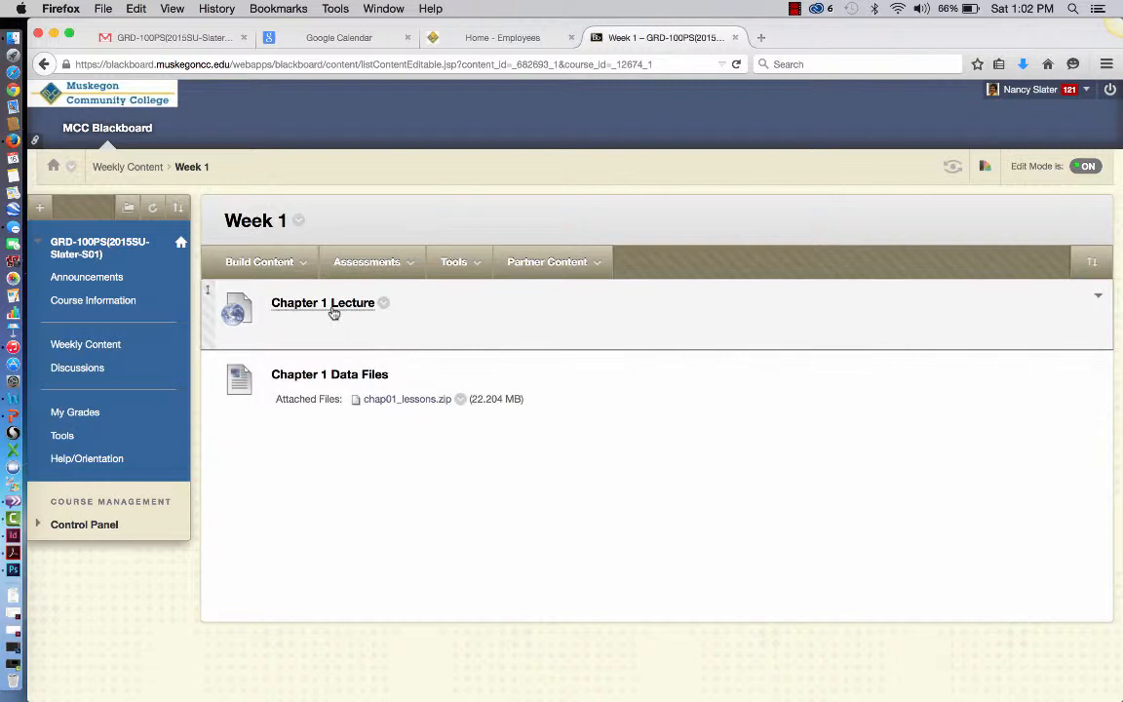
{"action": "mouse_move", "coordinate": [312, 324]}
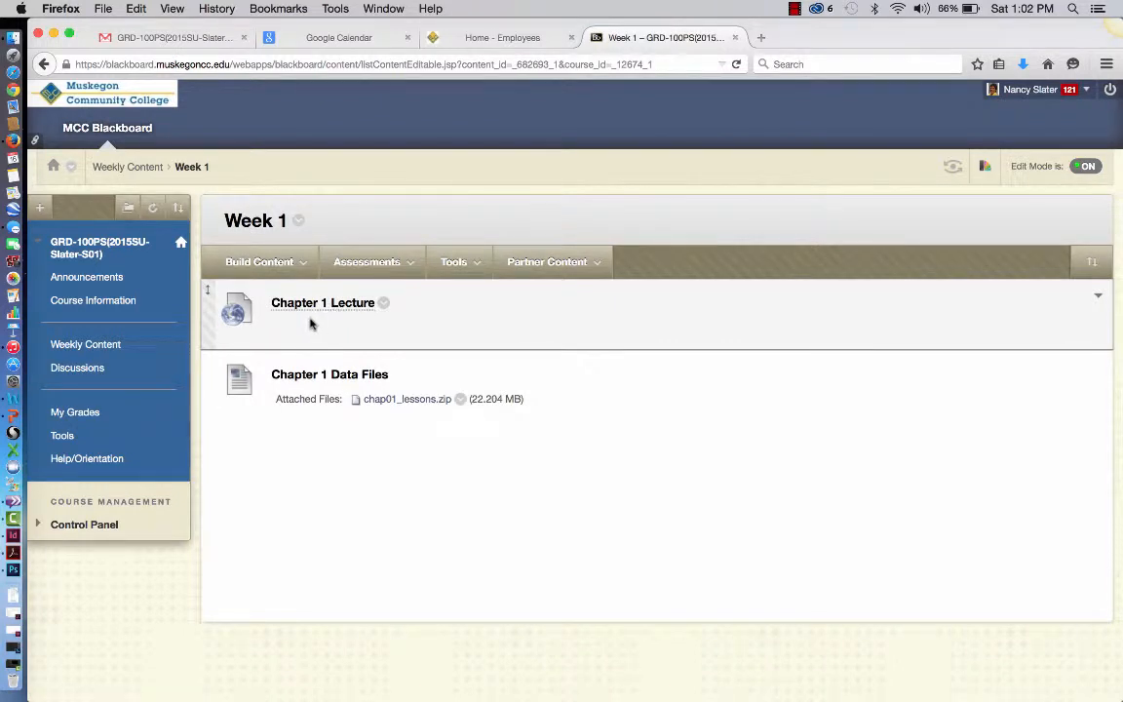
{"action": "mouse_move", "coordinate": [297, 340]}
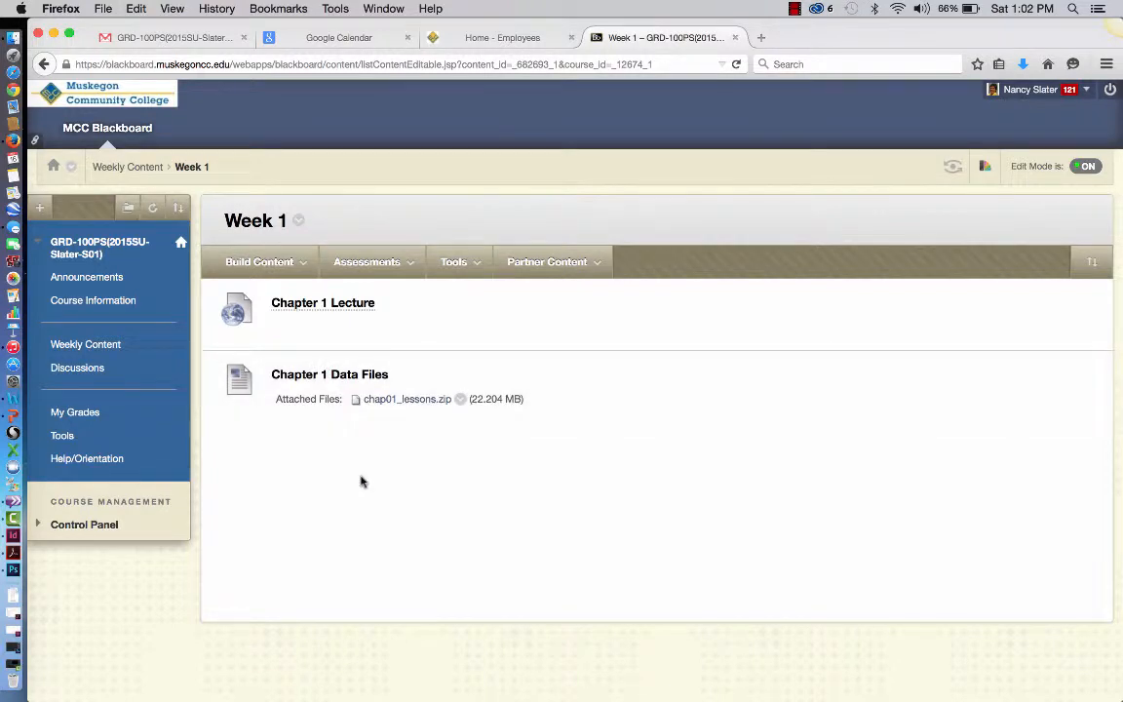
{"action": "mouse_move", "coordinate": [415, 442]}
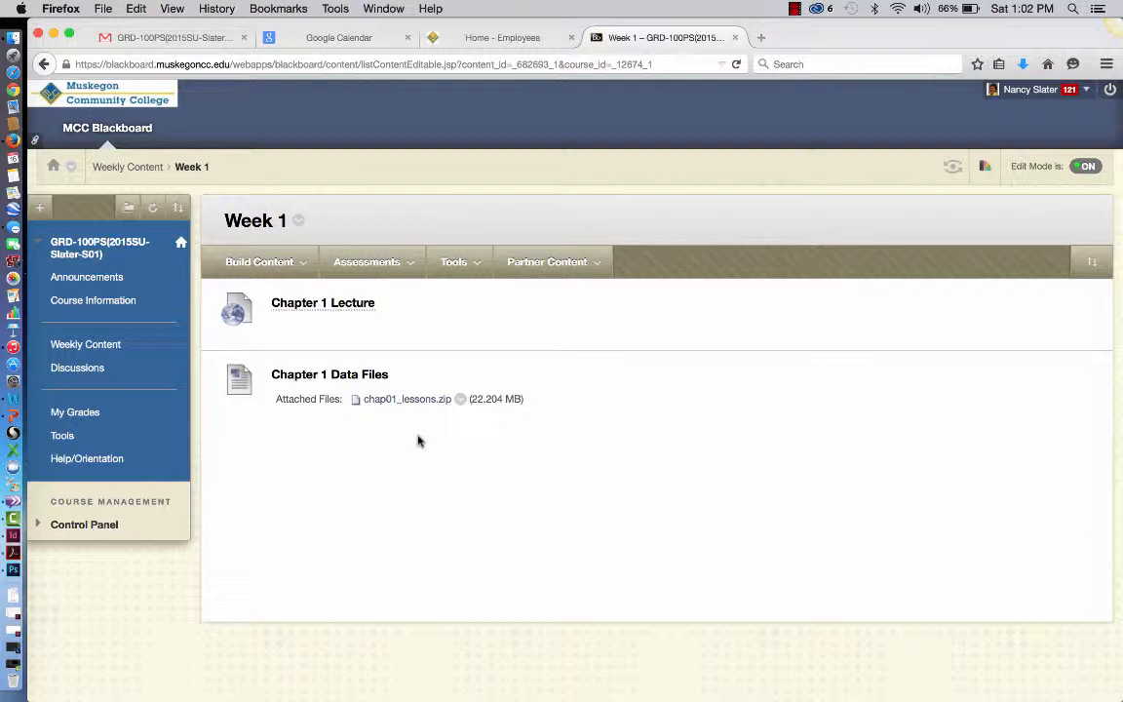
{"action": "left_click", "coordinate": [406, 398]}
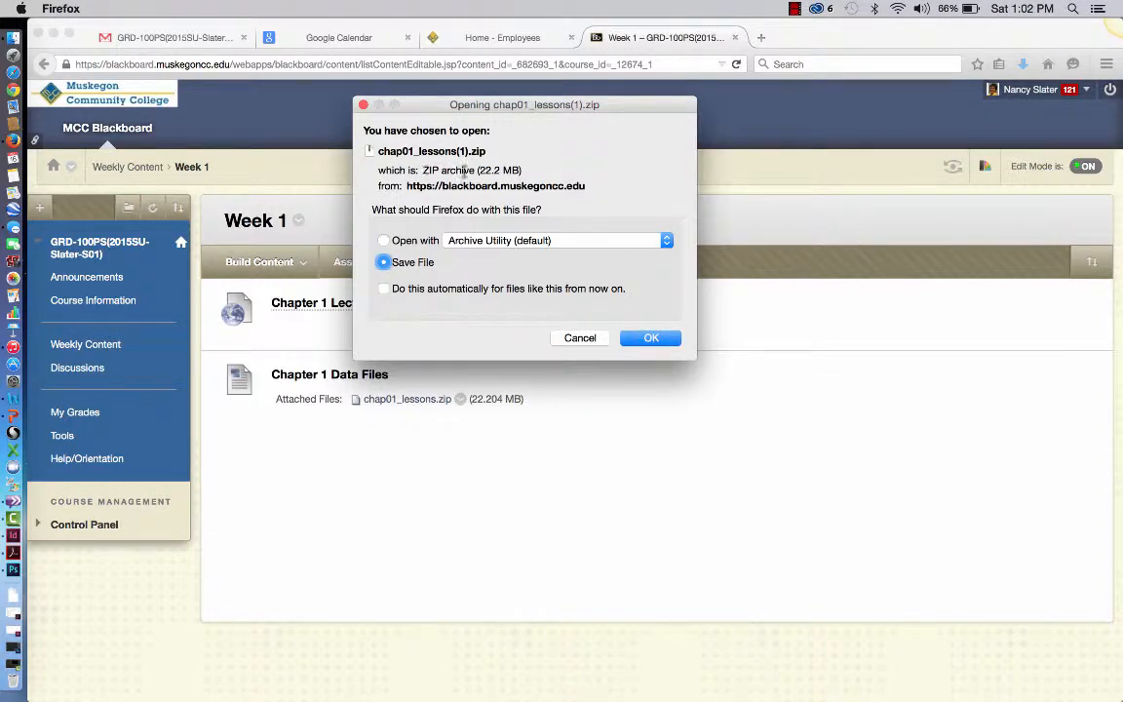
Save chap01_lessons.zip and check its progress in the Dock's Downloads stack.
{"action": "left_click", "coordinate": [651, 337]}
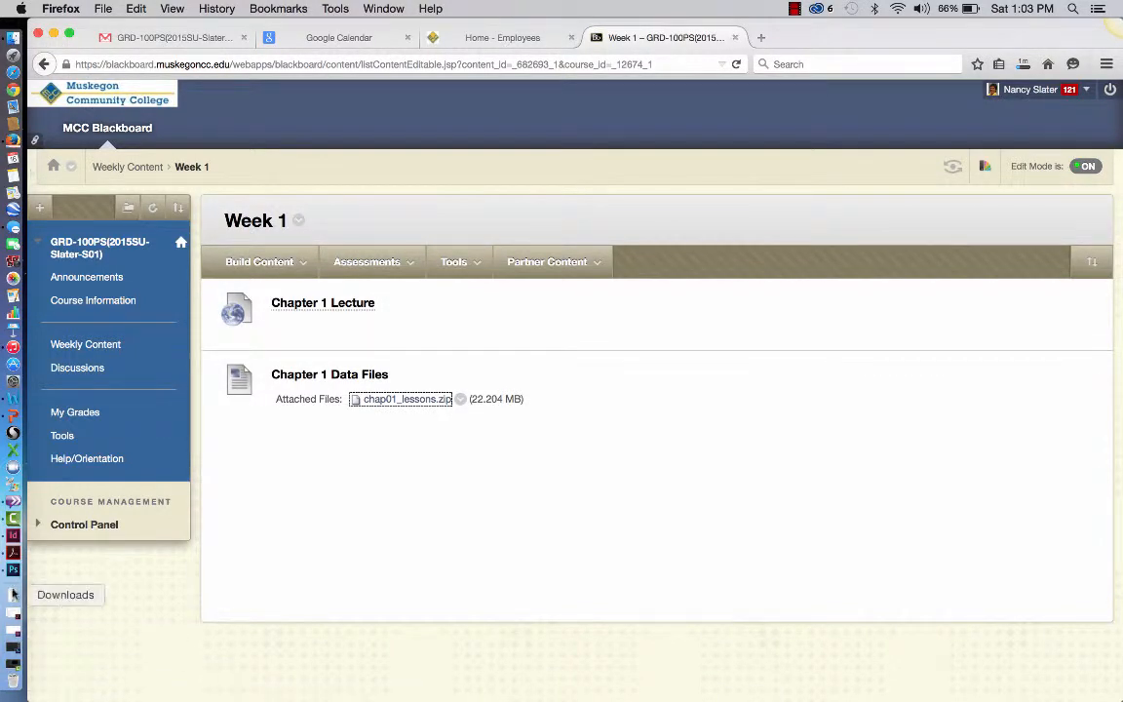
{"action": "left_click", "coordinate": [65, 595]}
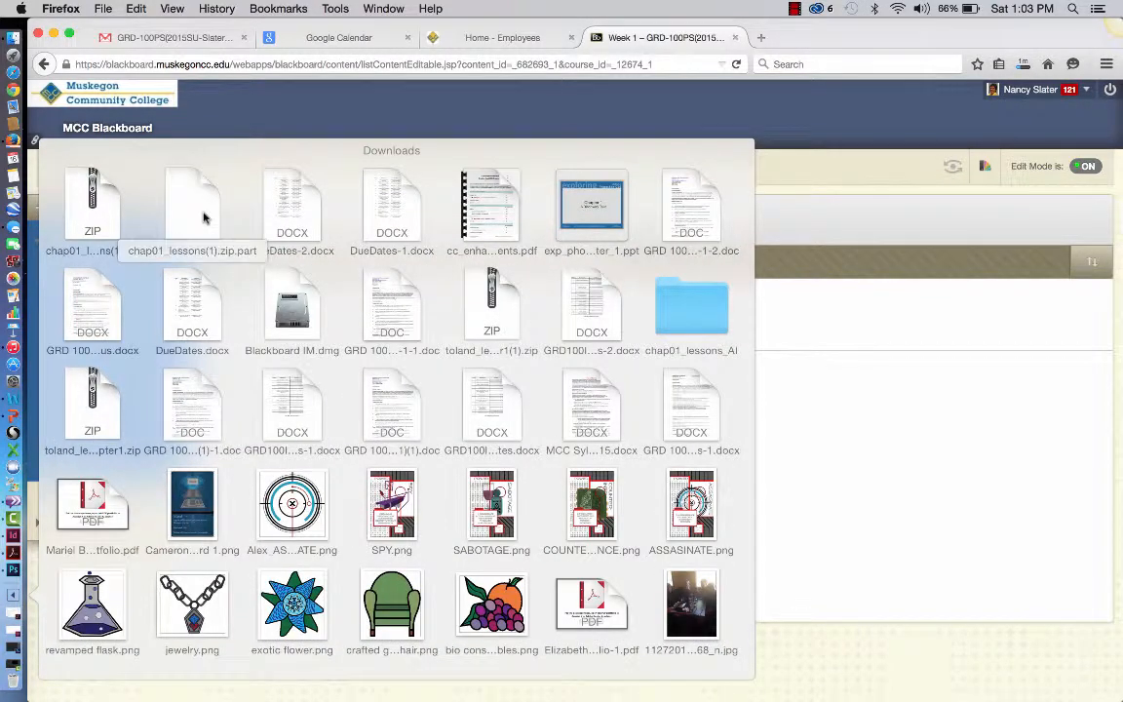
{"action": "mouse_move", "coordinate": [93, 205]}
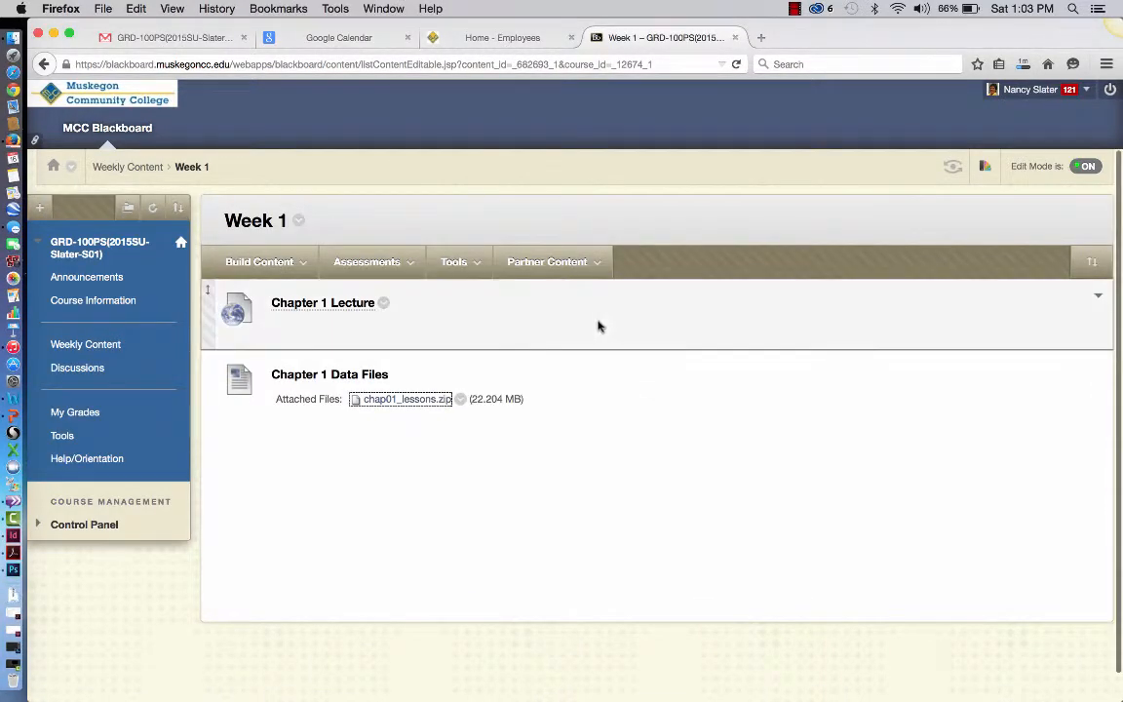
{"action": "mouse_move", "coordinate": [788, 39]}
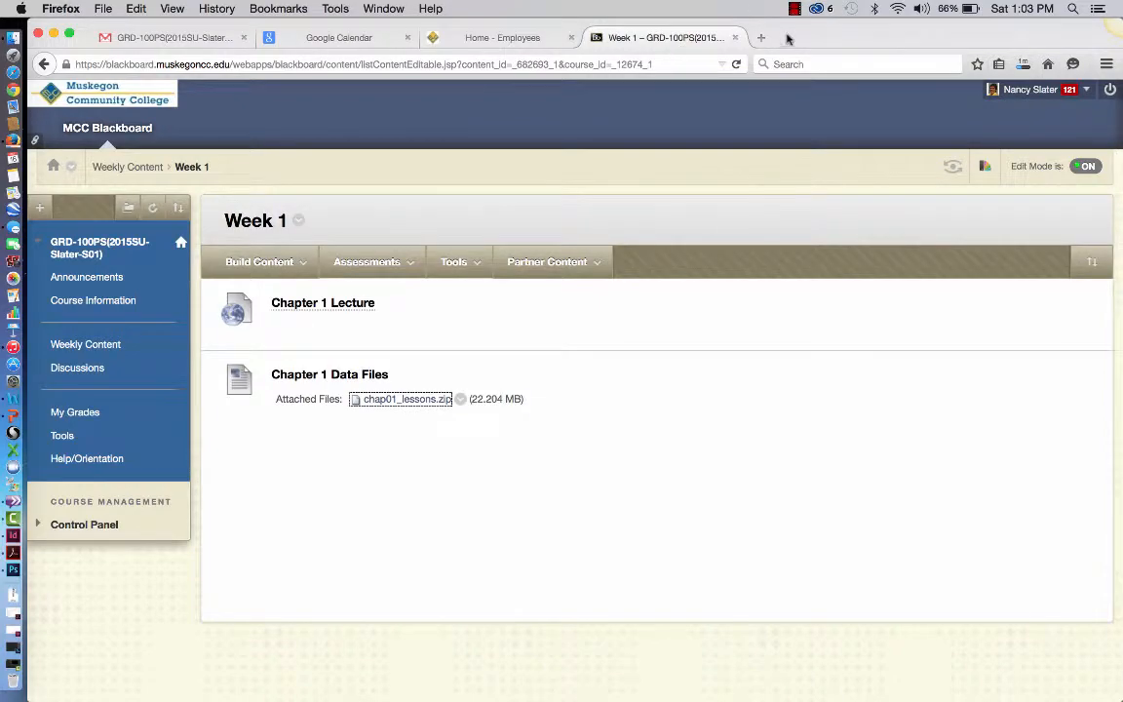
In Finder, unzip chap01_lessons.zip inside 2015_Summer_GRD 100 PS and preview its contents.
{"action": "left_click", "coordinate": [761, 37]}
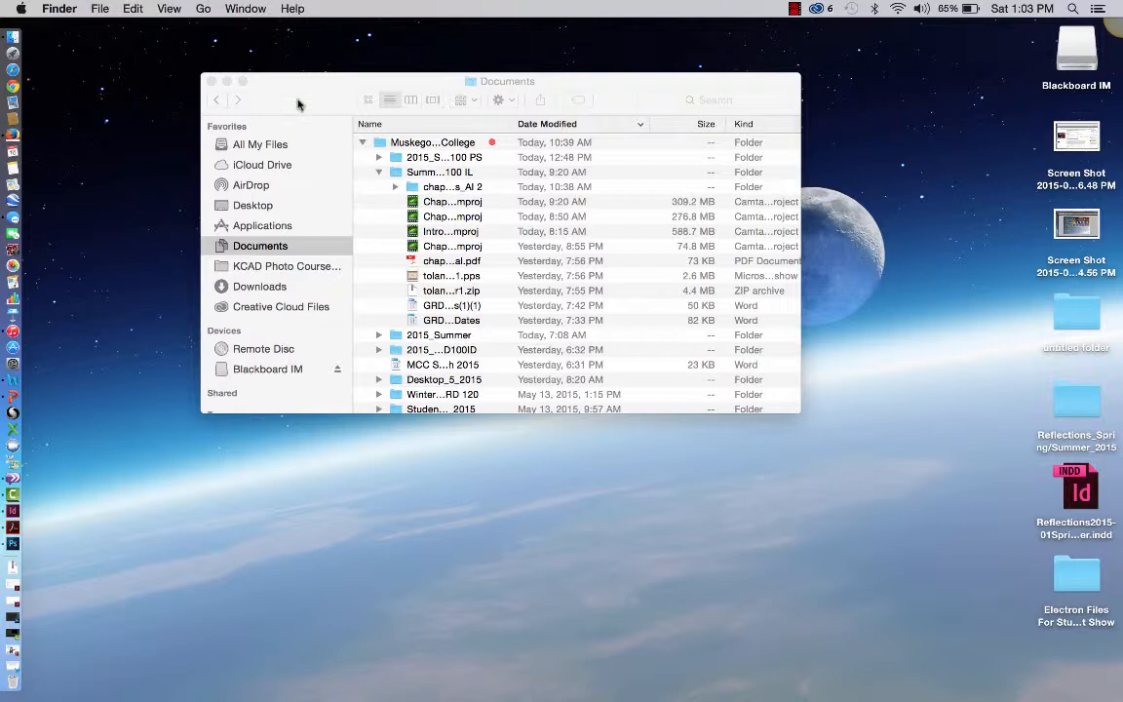
{"action": "left_click", "coordinate": [378, 157]}
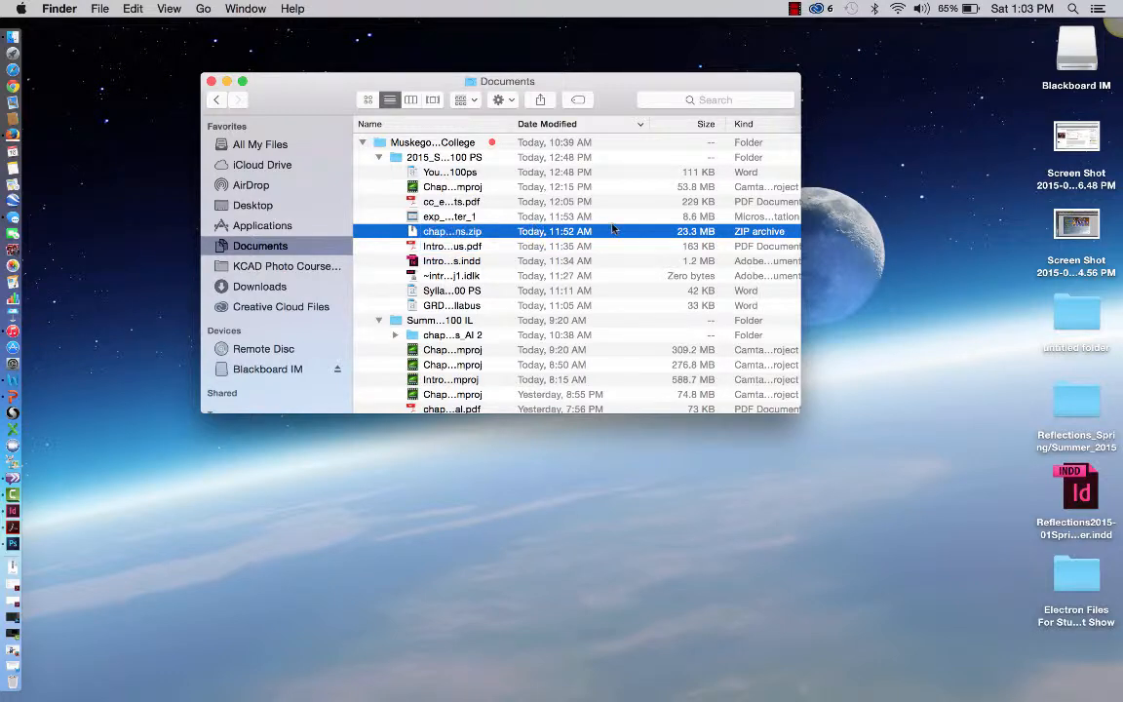
{"action": "double_click", "coordinate": [451, 231]}
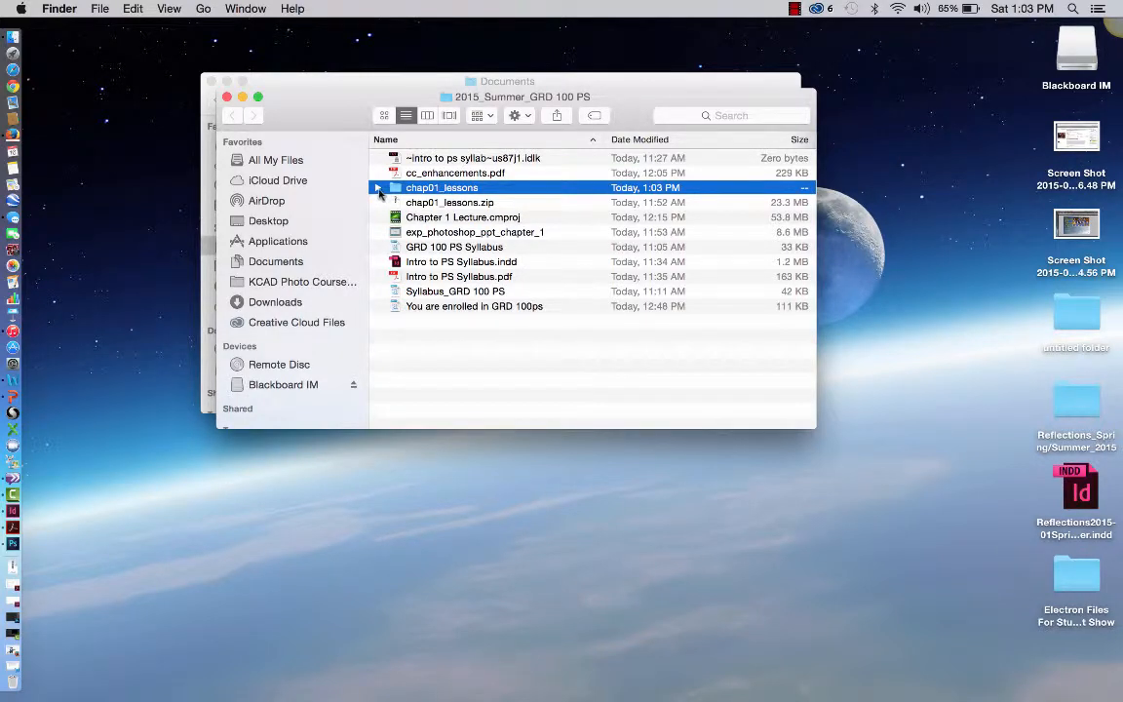
{"action": "left_click", "coordinate": [378, 187]}
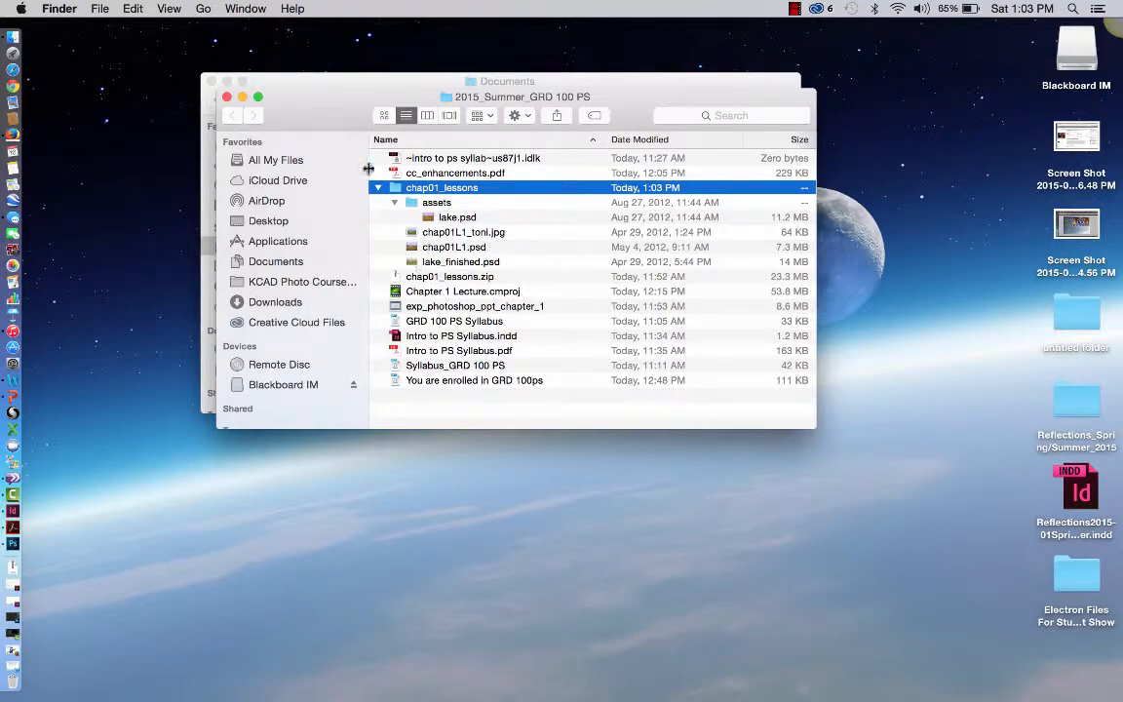
{"action": "left_click", "coordinate": [378, 187]}
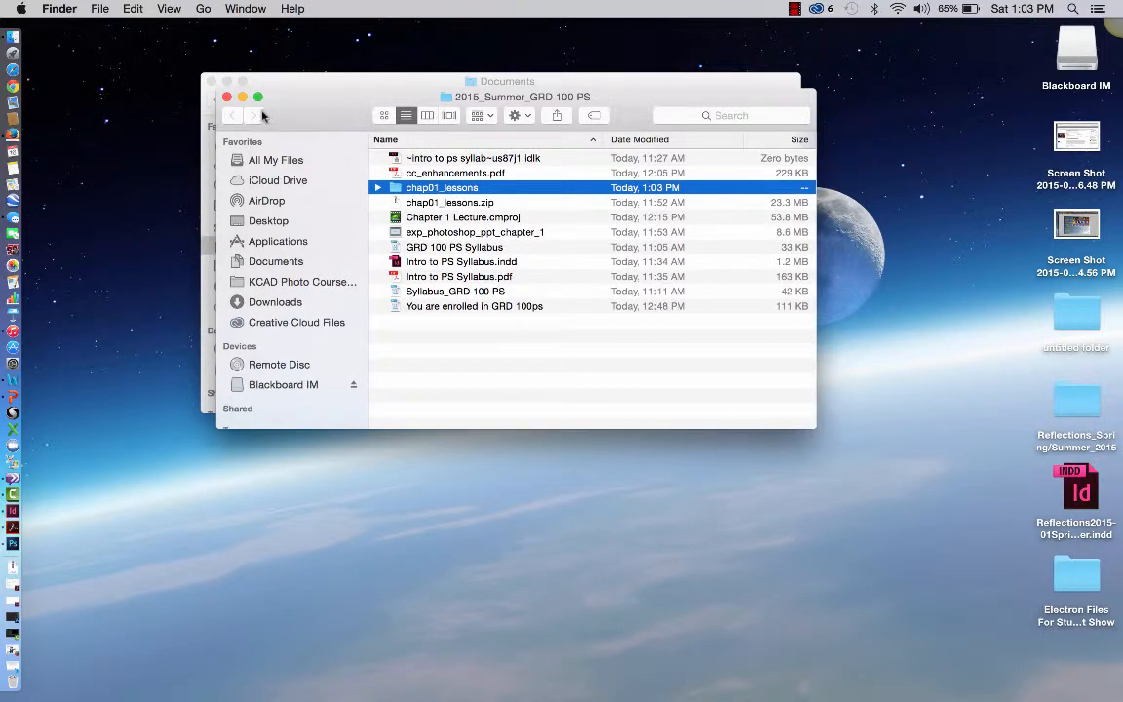
{"action": "left_click", "coordinate": [232, 99]}
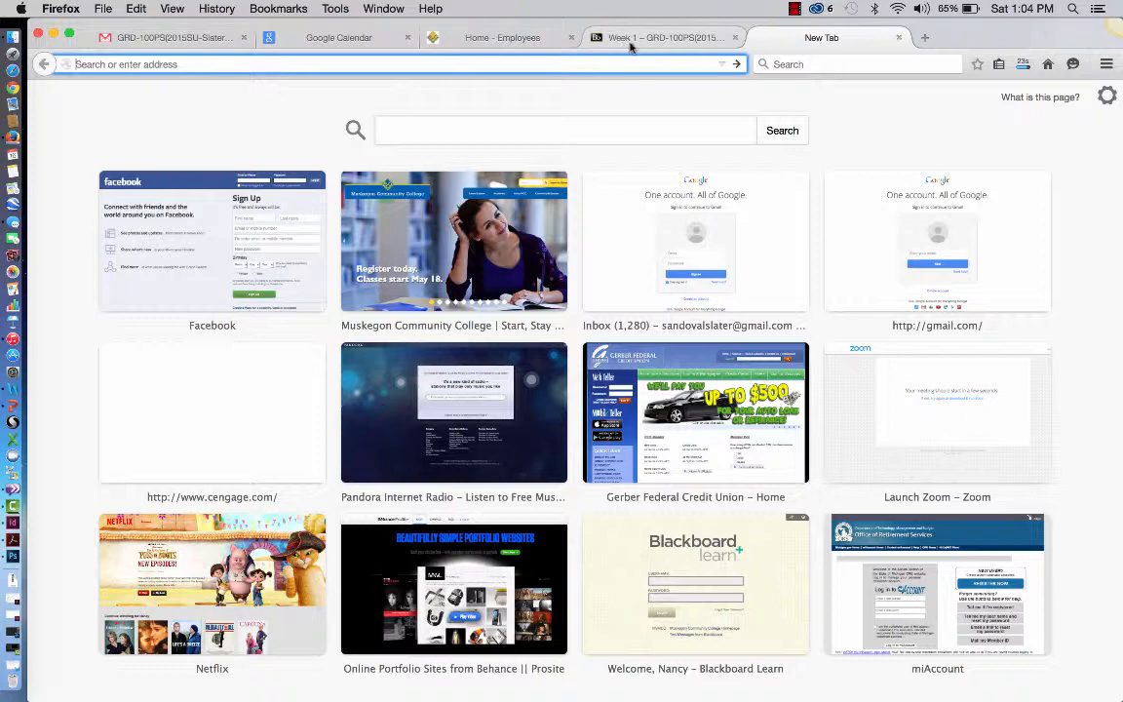
Return to the Week 1 – GRD-100PS tab in Firefox.
{"action": "left_click", "coordinate": [662, 37]}
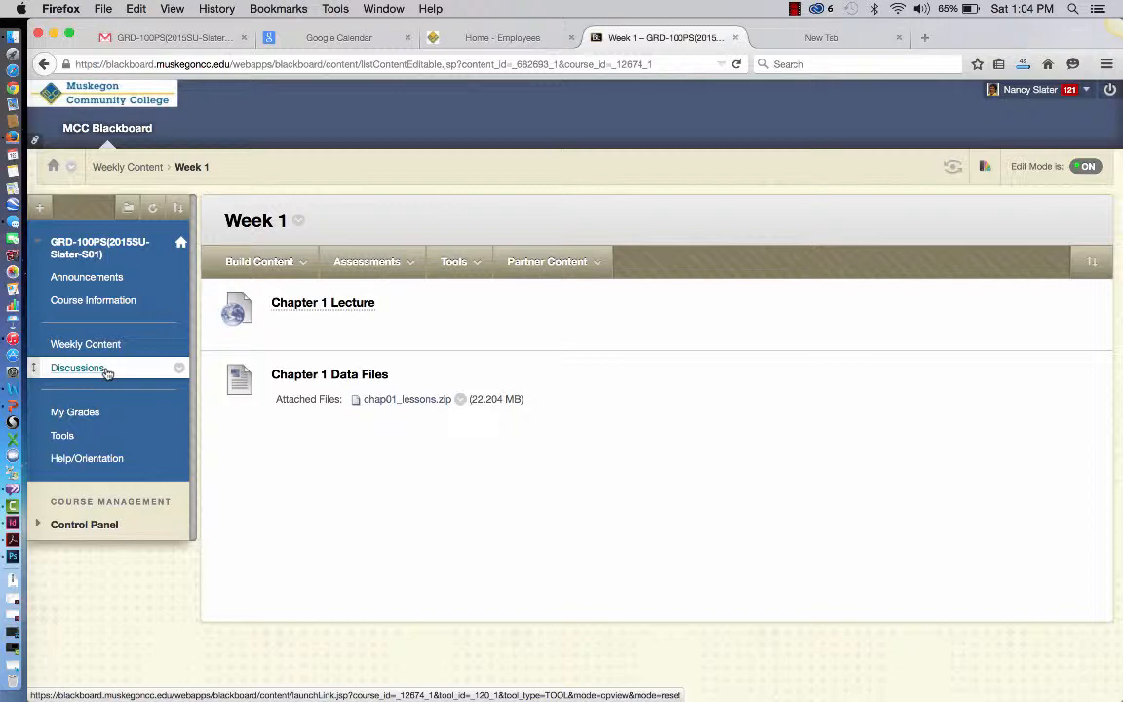
Check the empty Discussion Board, then return to the Weekly Content page.
{"action": "left_click", "coordinate": [77, 368]}
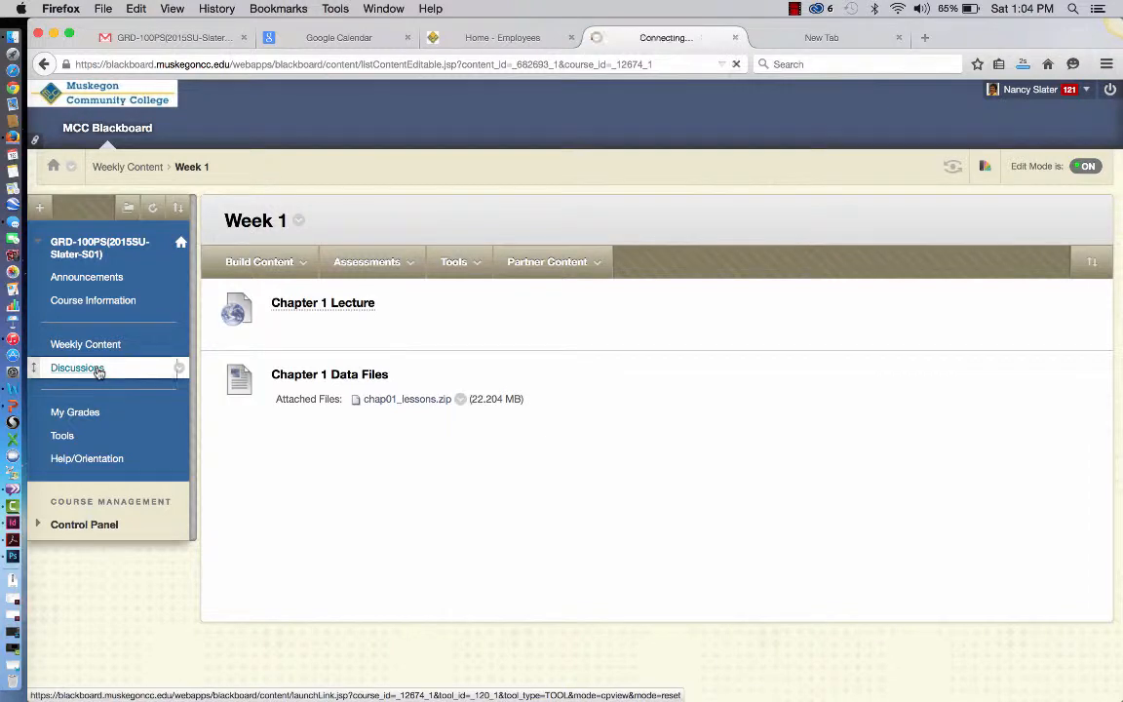
{"action": "left_click", "coordinate": [77, 367]}
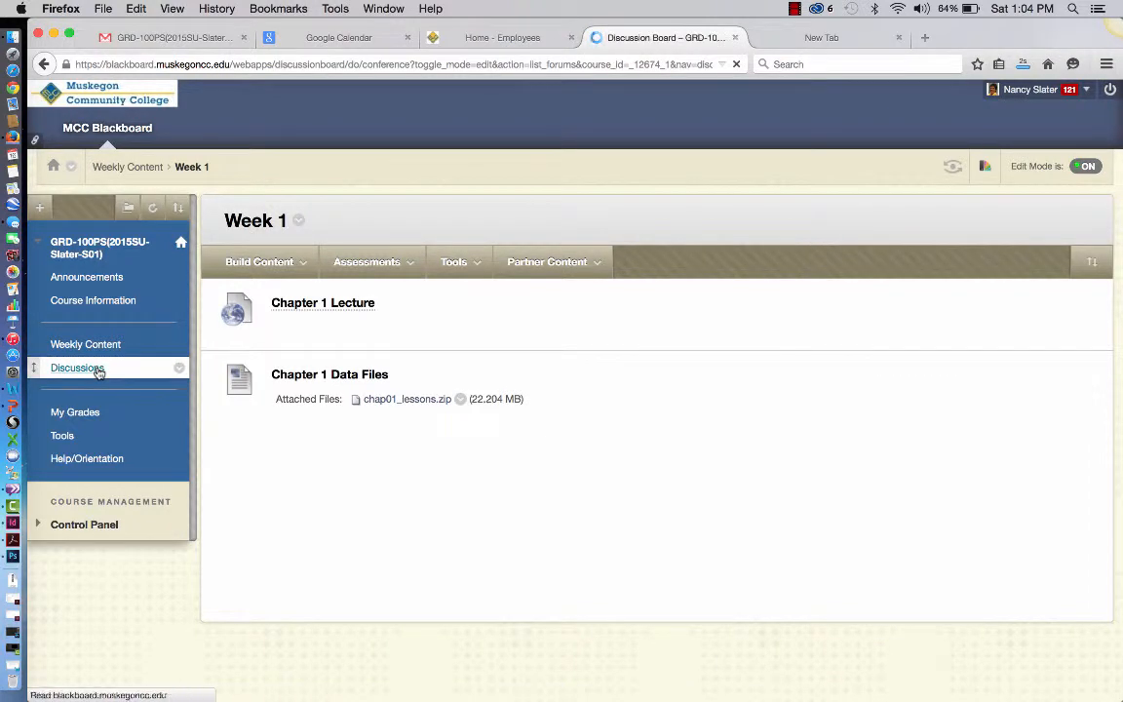
{"action": "left_click", "coordinate": [77, 367]}
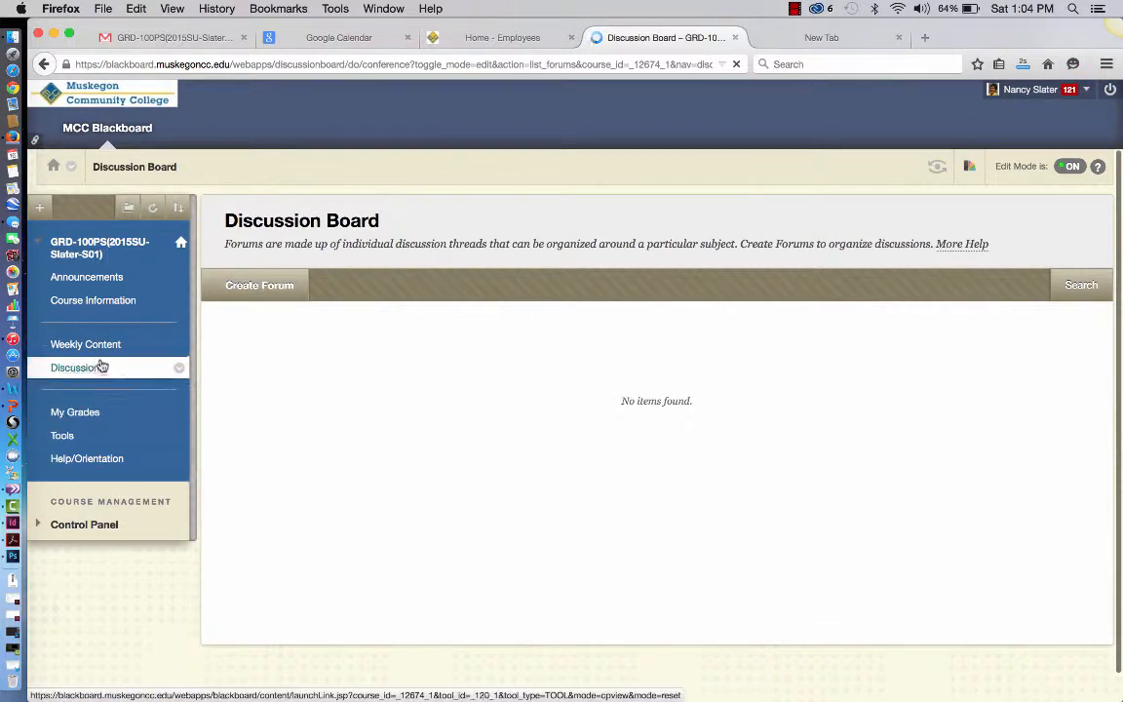
{"action": "left_click", "coordinate": [85, 344]}
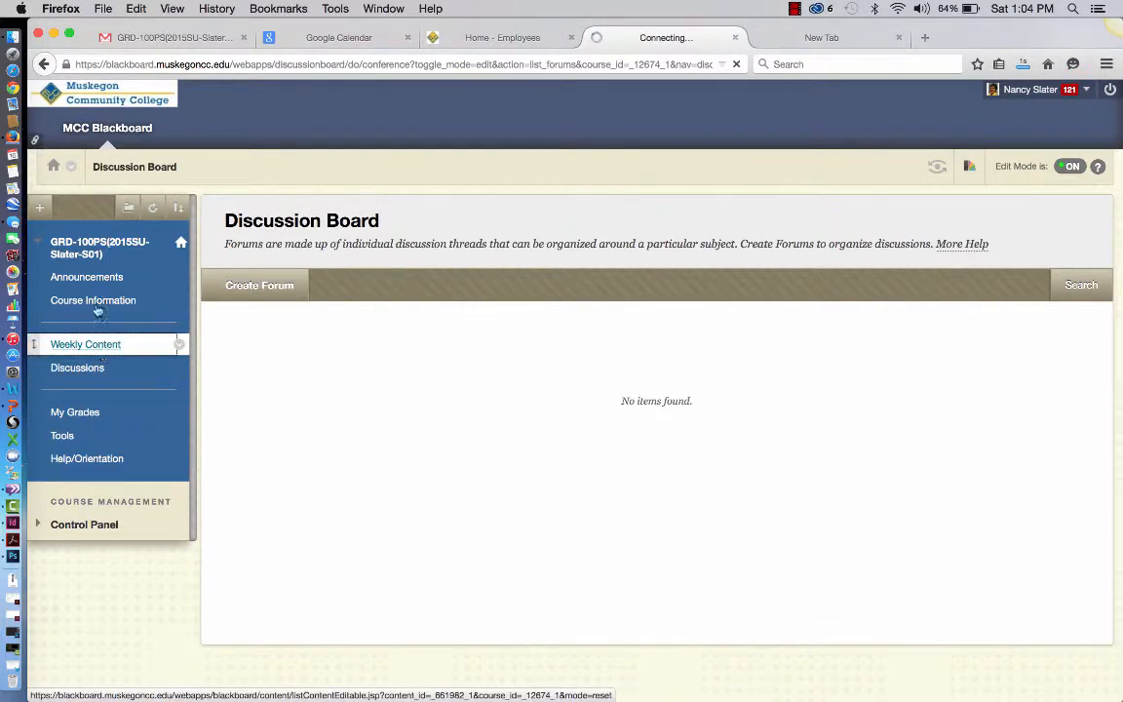
{"action": "left_click", "coordinate": [85, 344]}
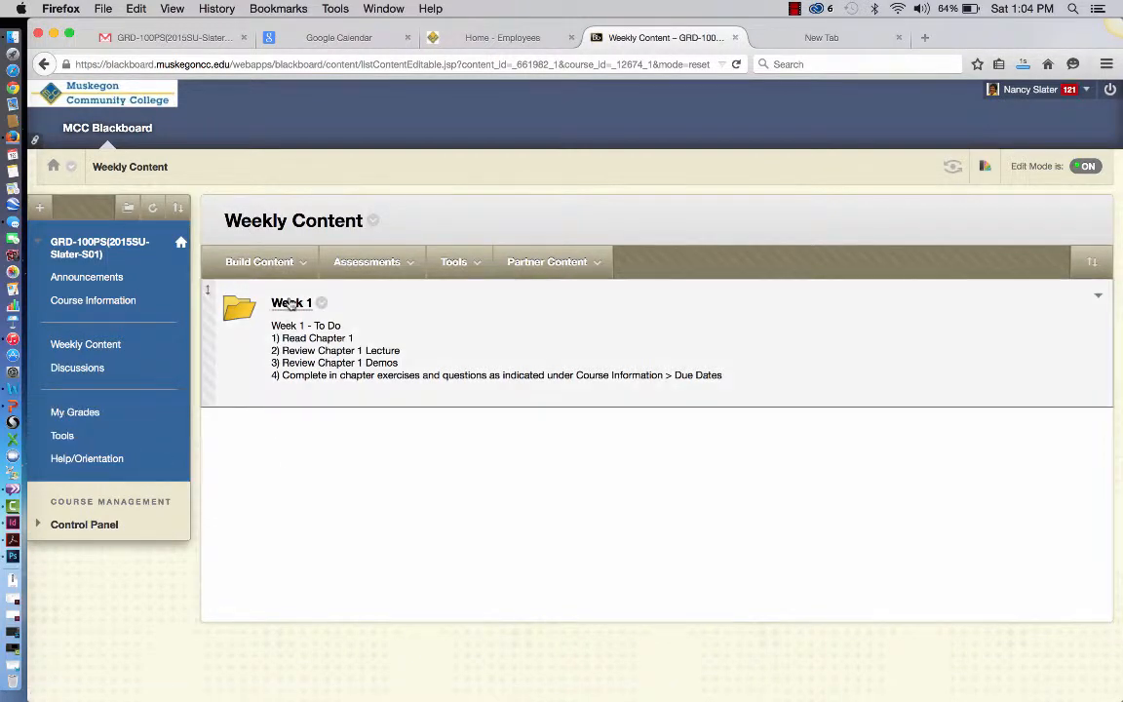
Open the Week 1 folder and start creating a new assignment.
{"action": "left_click", "coordinate": [290, 302]}
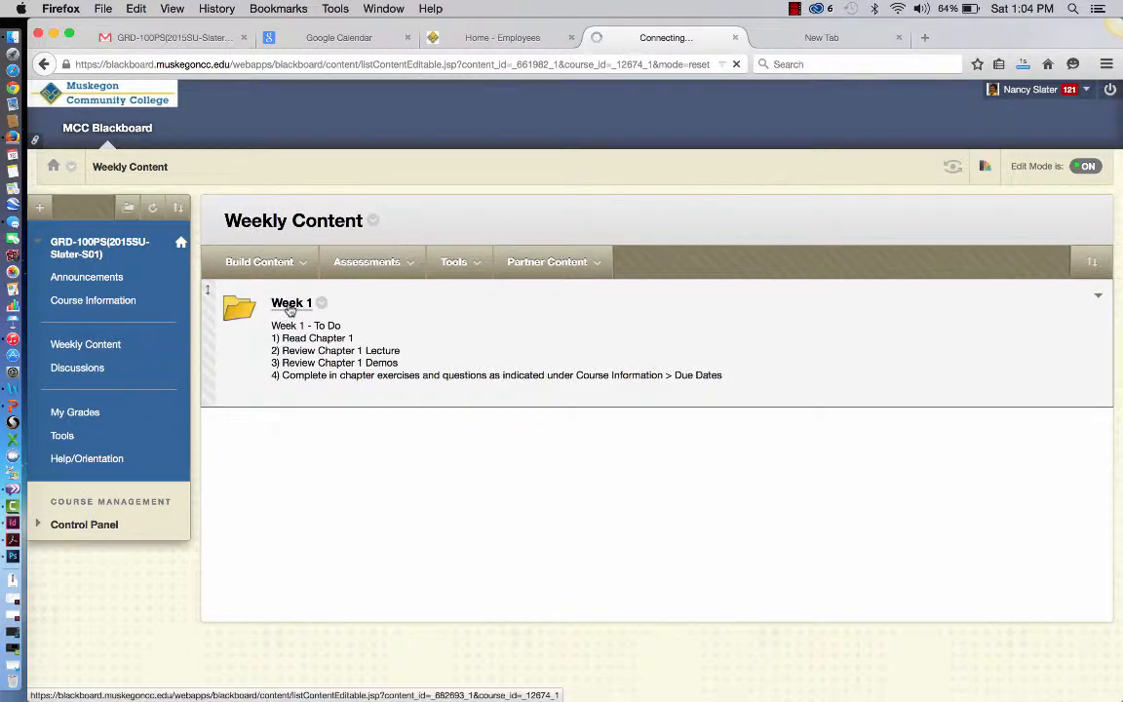
{"action": "left_click", "coordinate": [290, 303]}
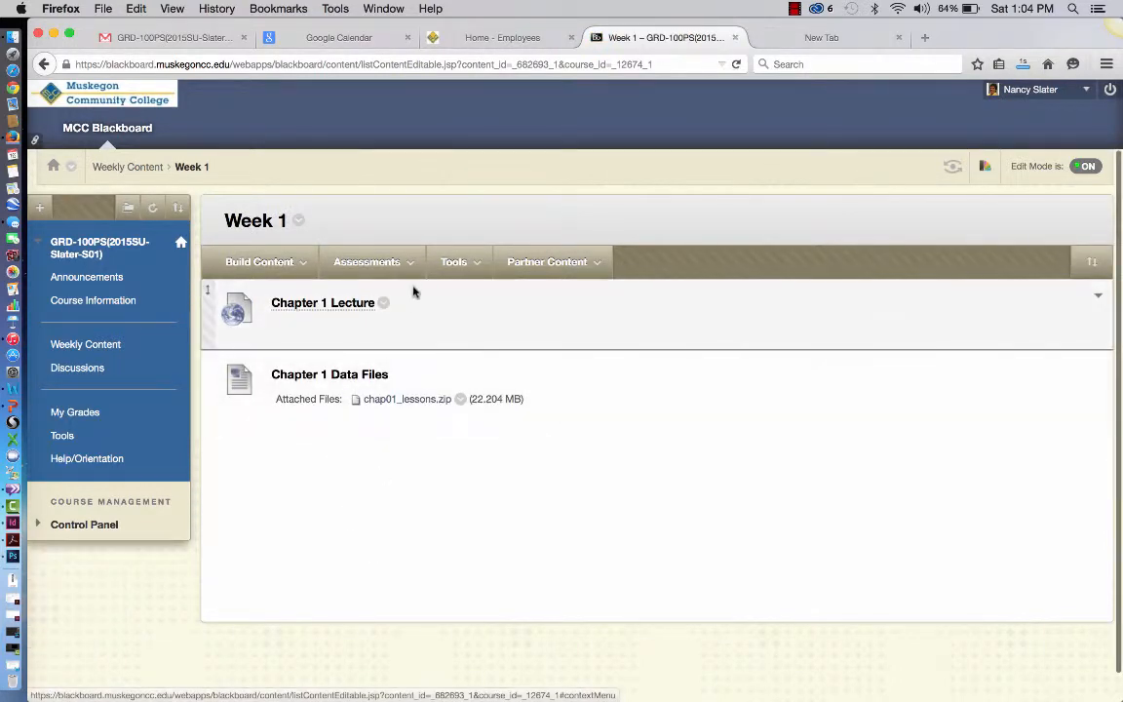
{"action": "left_click", "coordinate": [366, 261]}
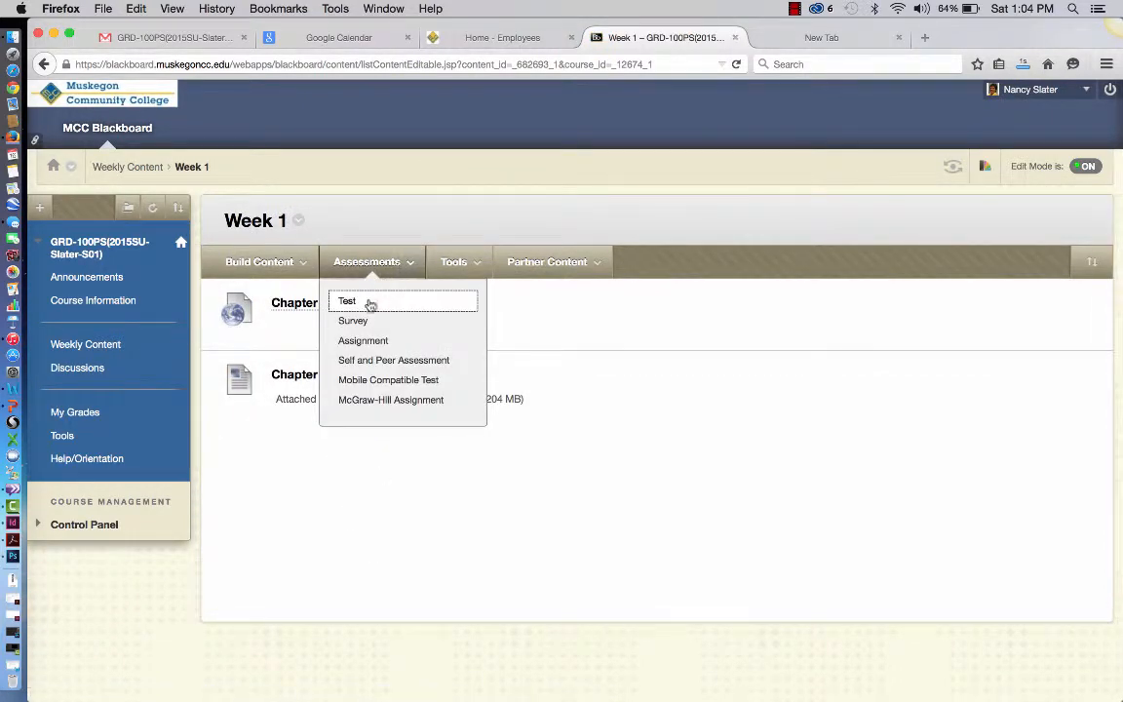
{"action": "left_click", "coordinate": [363, 340]}
{"action": "type", "text": "C"}
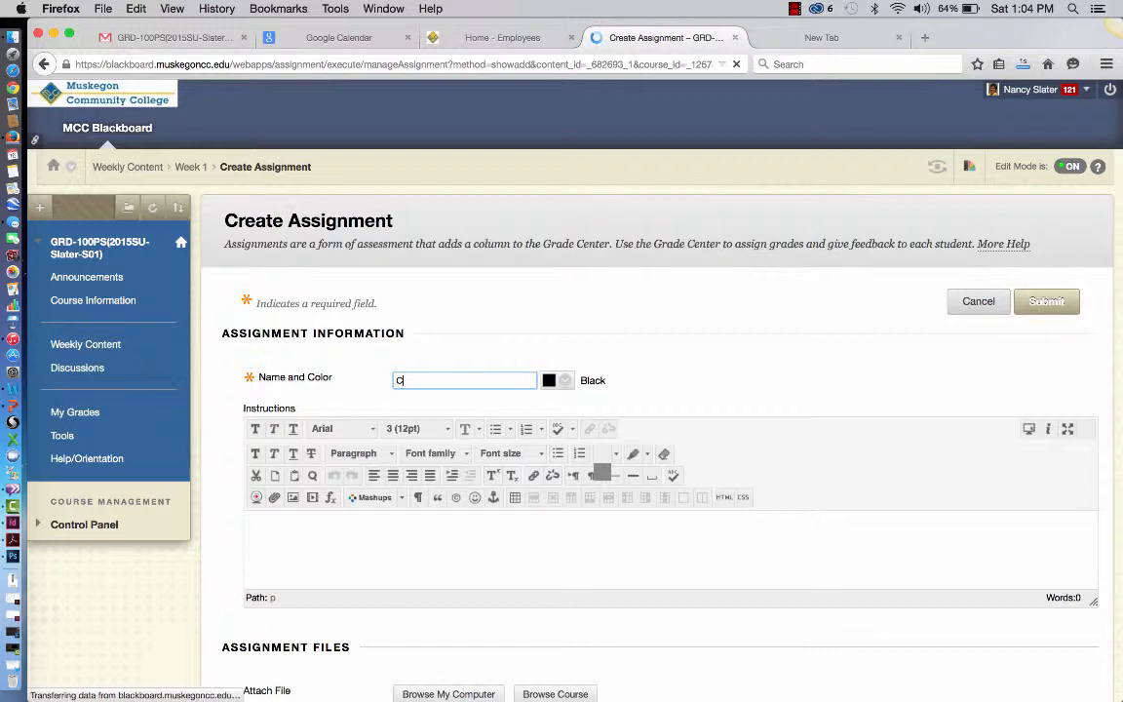
Name it 'Chapter 1 Exercise and Review Questions' with instructions to upload native files or PDF.
{"action": "type", "text": "hapter"}
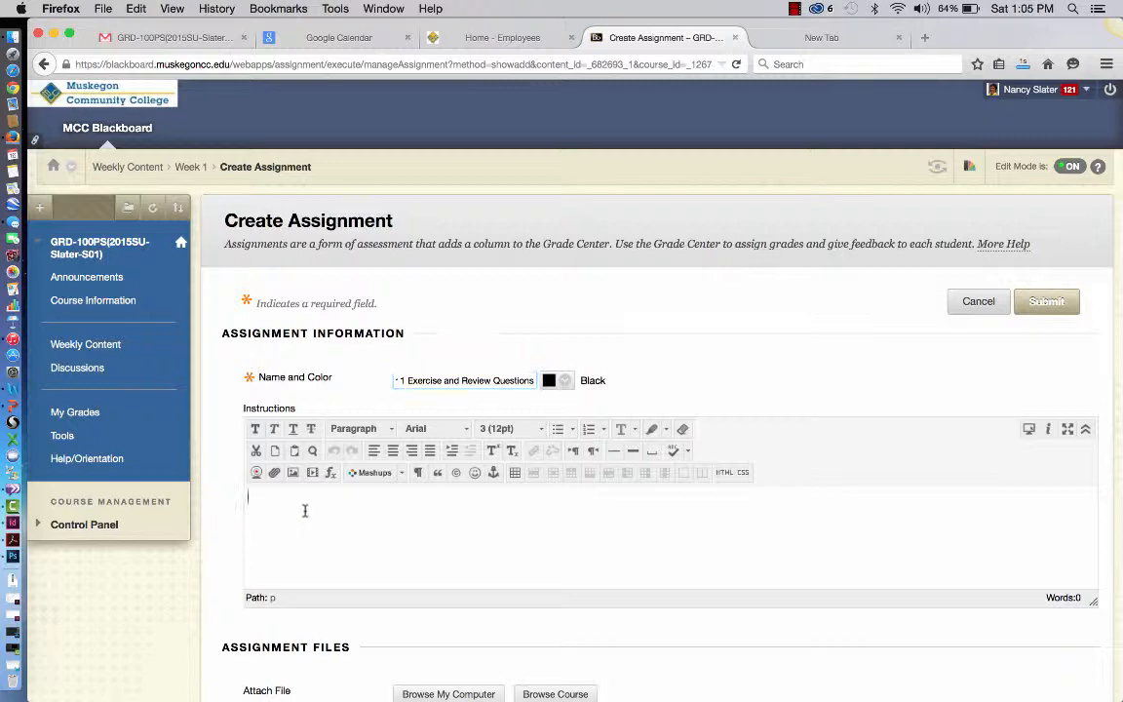
{"action": "type", "text": "U"}
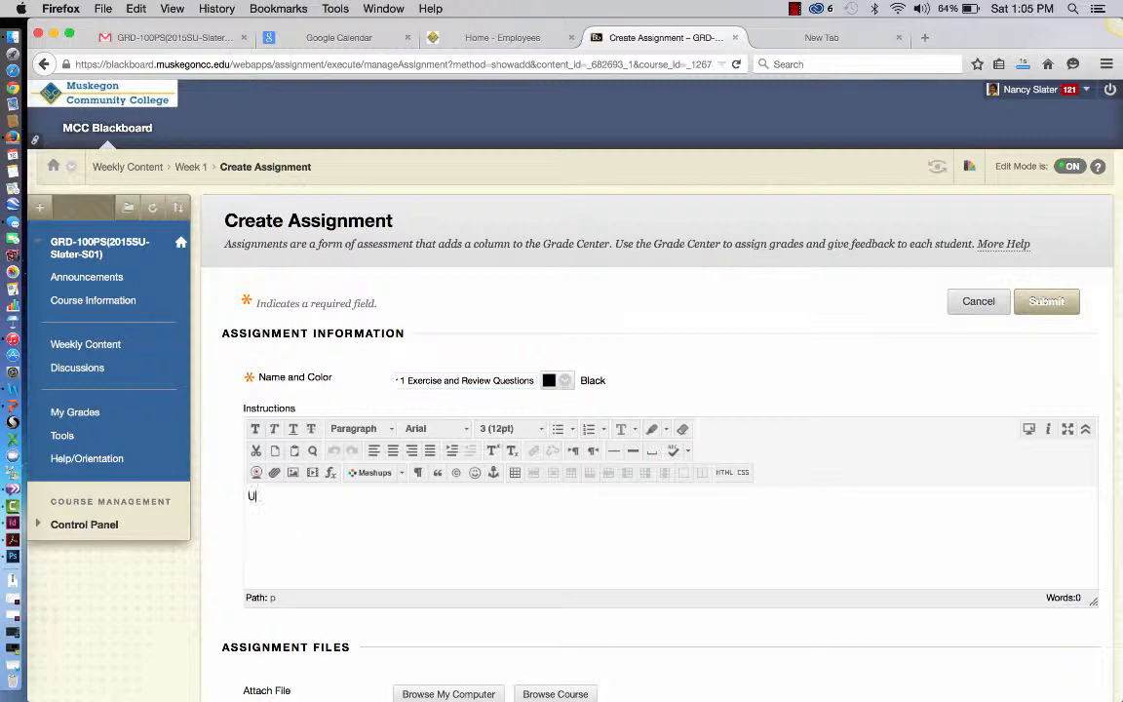
{"action": "type", "text": "pload these"}
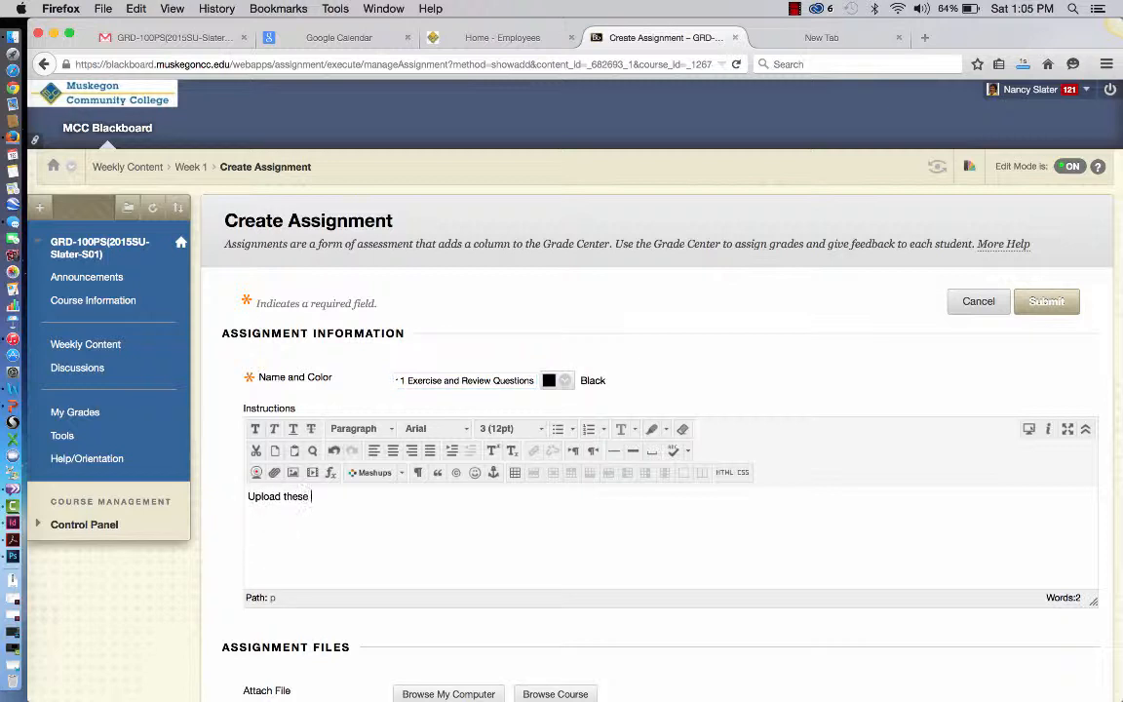
{"action": "type", "text": "files"}
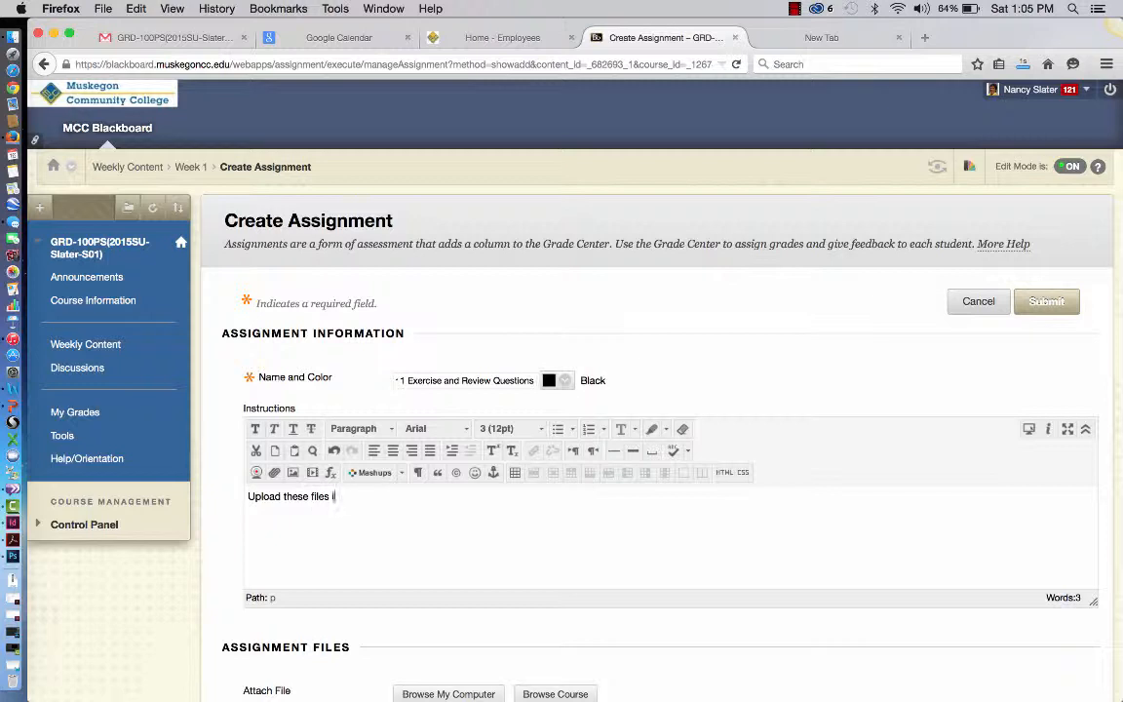
{"action": "type", "text": "in native f"}
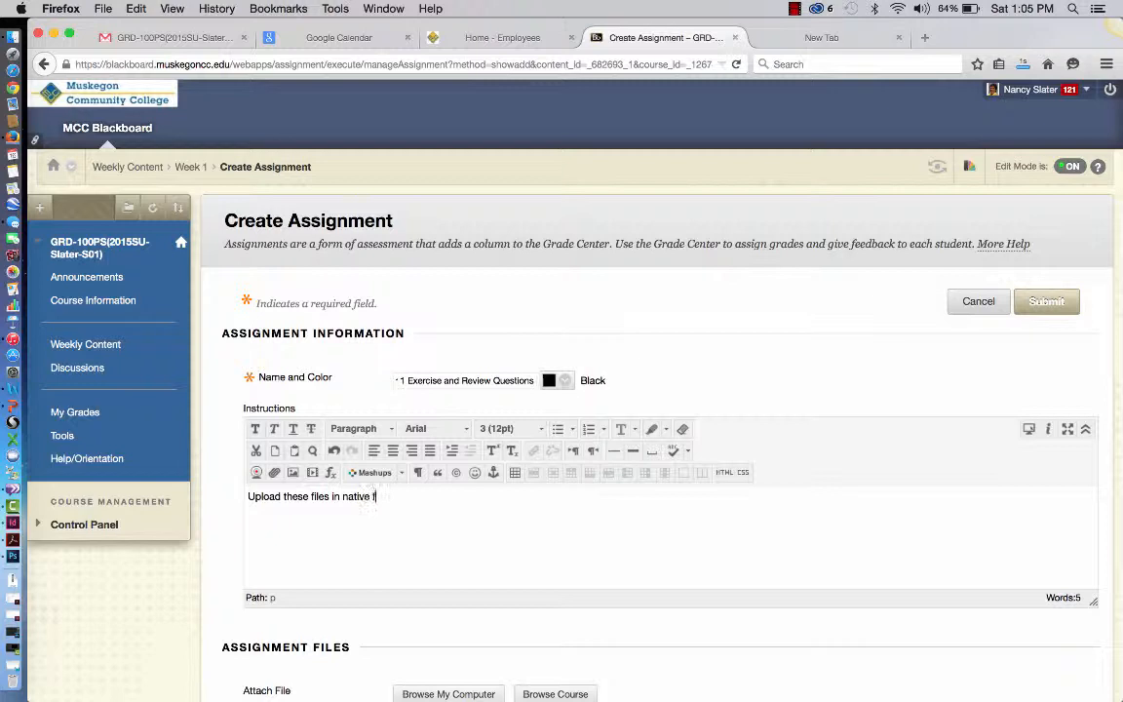
{"action": "type", "text": "ile format or as"}
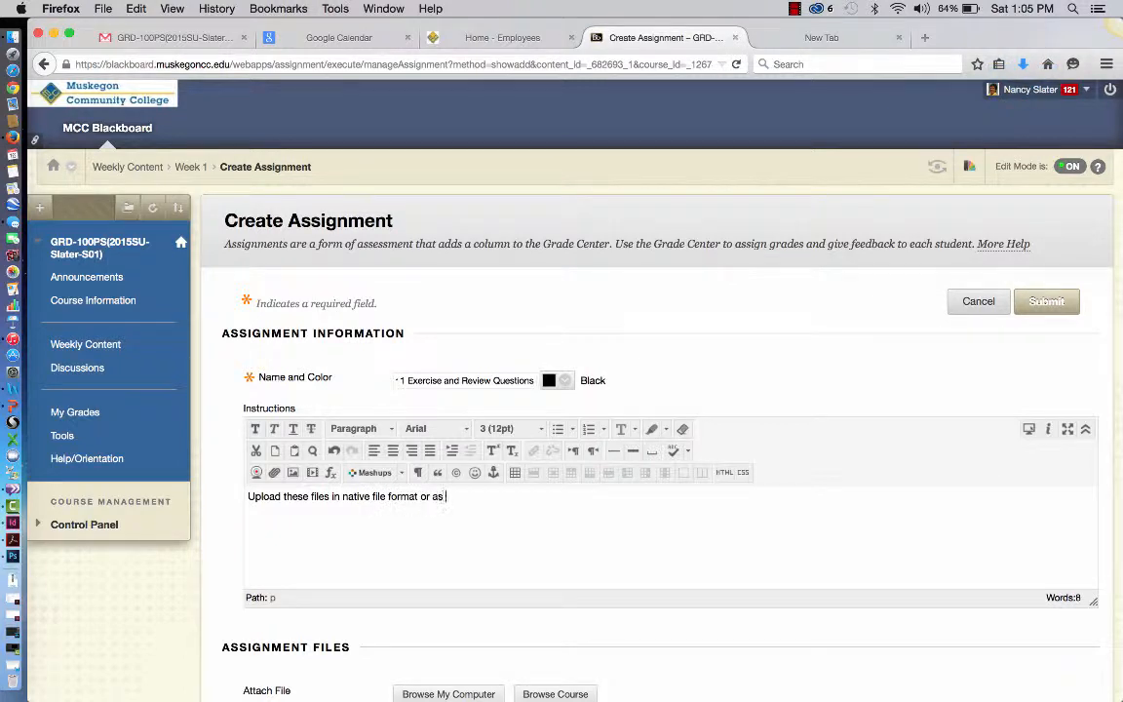
{"action": "type", "text": ".p"}
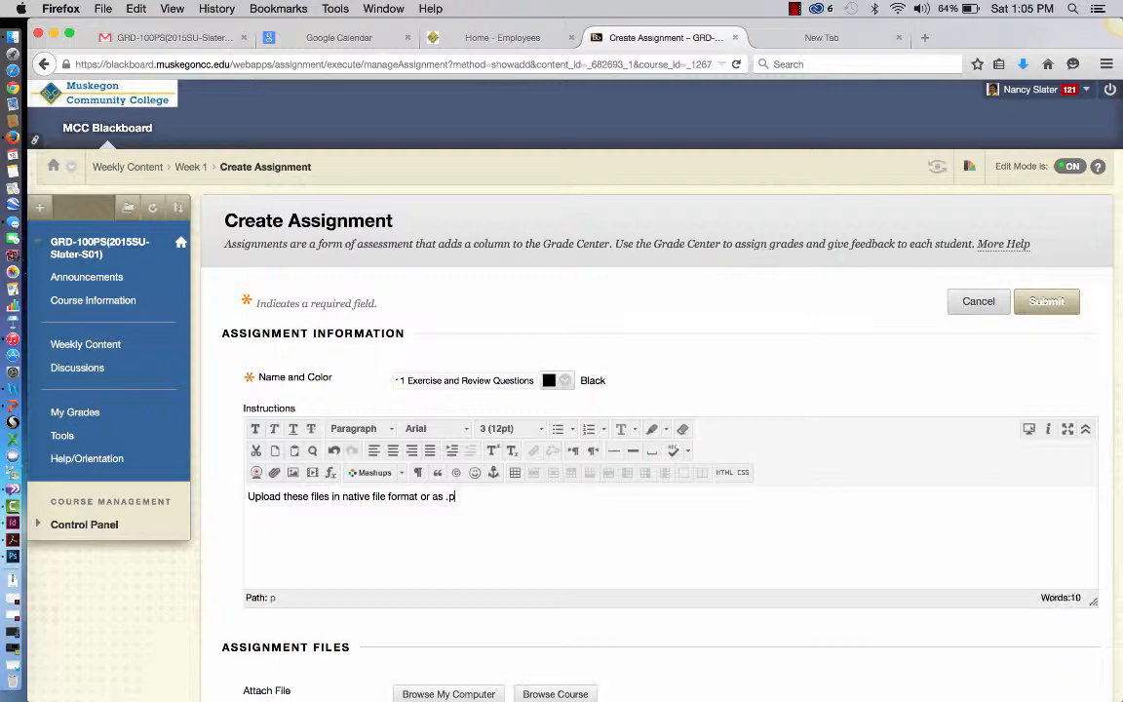
{"action": "type", "text": "df"}
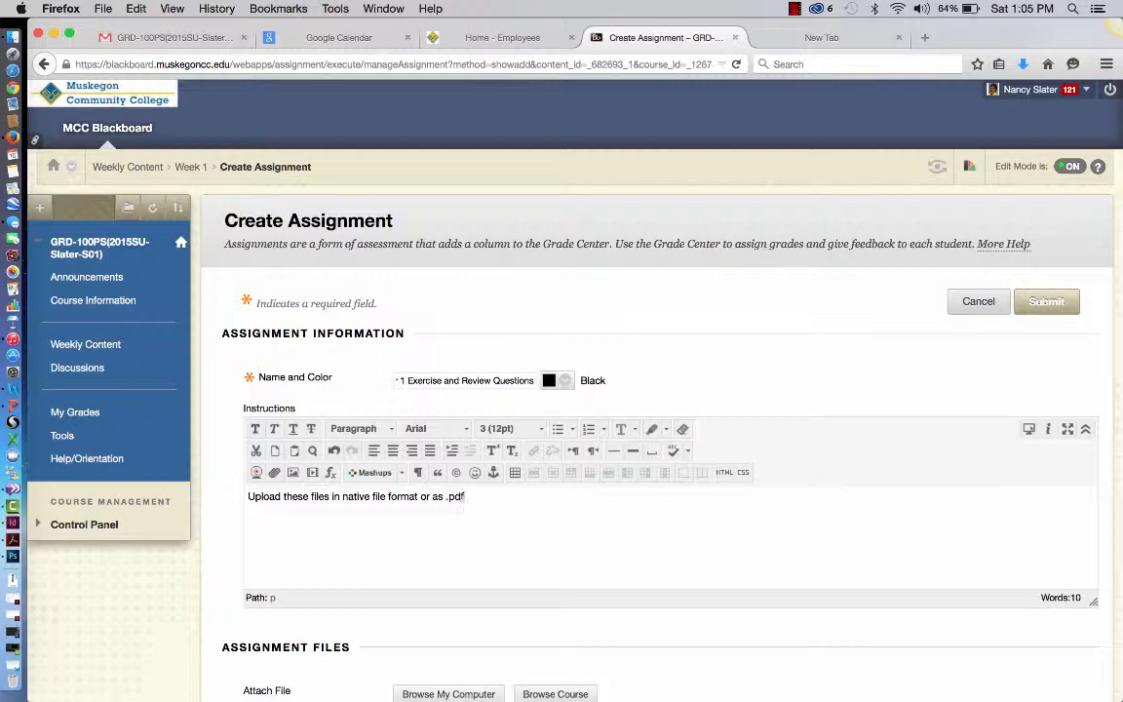
{"action": "scroll", "scroll_direction": "down", "scroll_amount": 3}
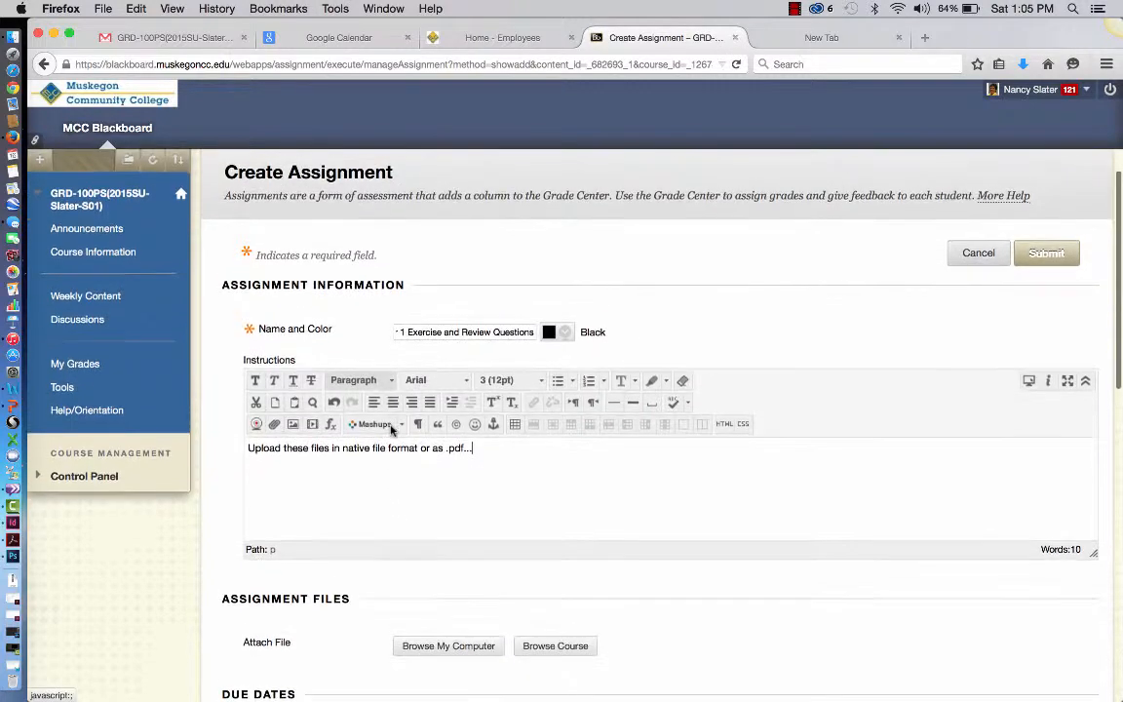
{"action": "scroll", "scroll_direction": "down", "scroll_amount": 3}
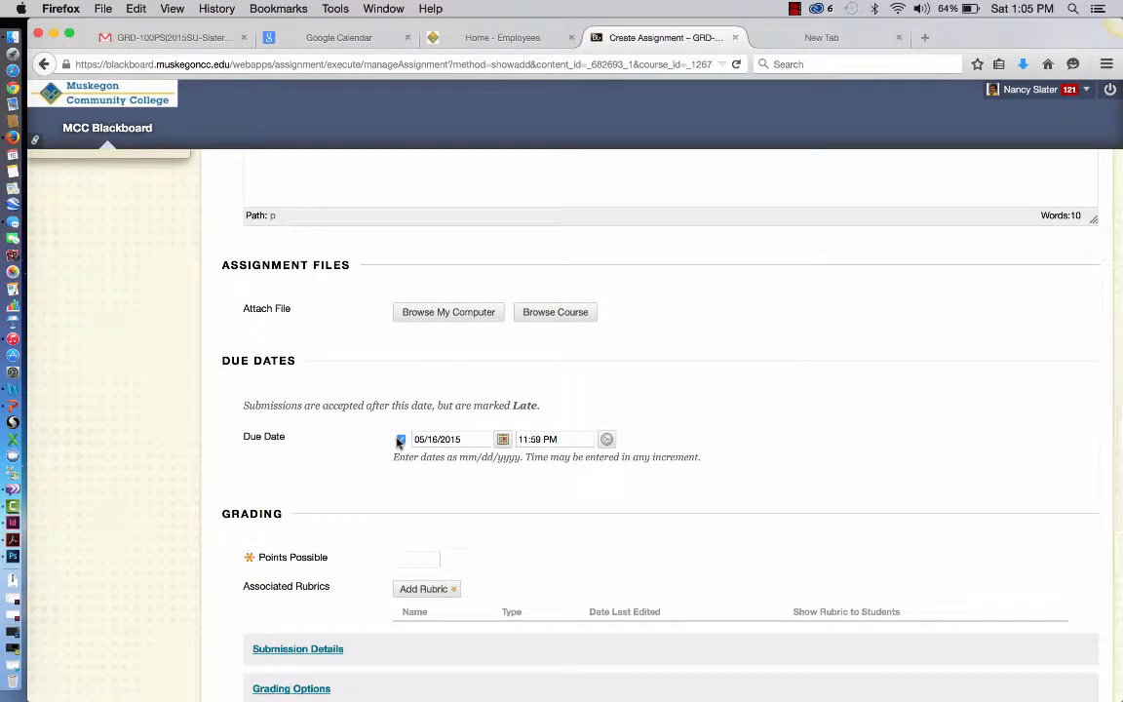
Set the due date to 05/24/2015 and Points Possible to 25.
{"action": "left_click", "coordinate": [502, 438]}
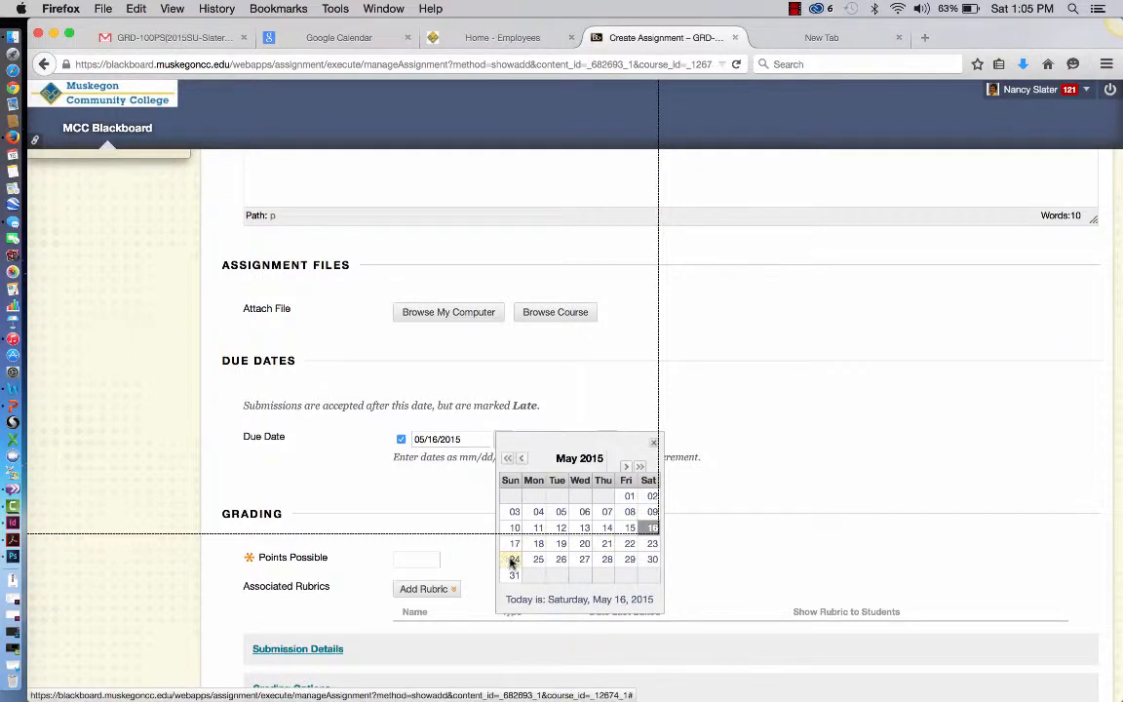
{"action": "left_click", "coordinate": [514, 558]}
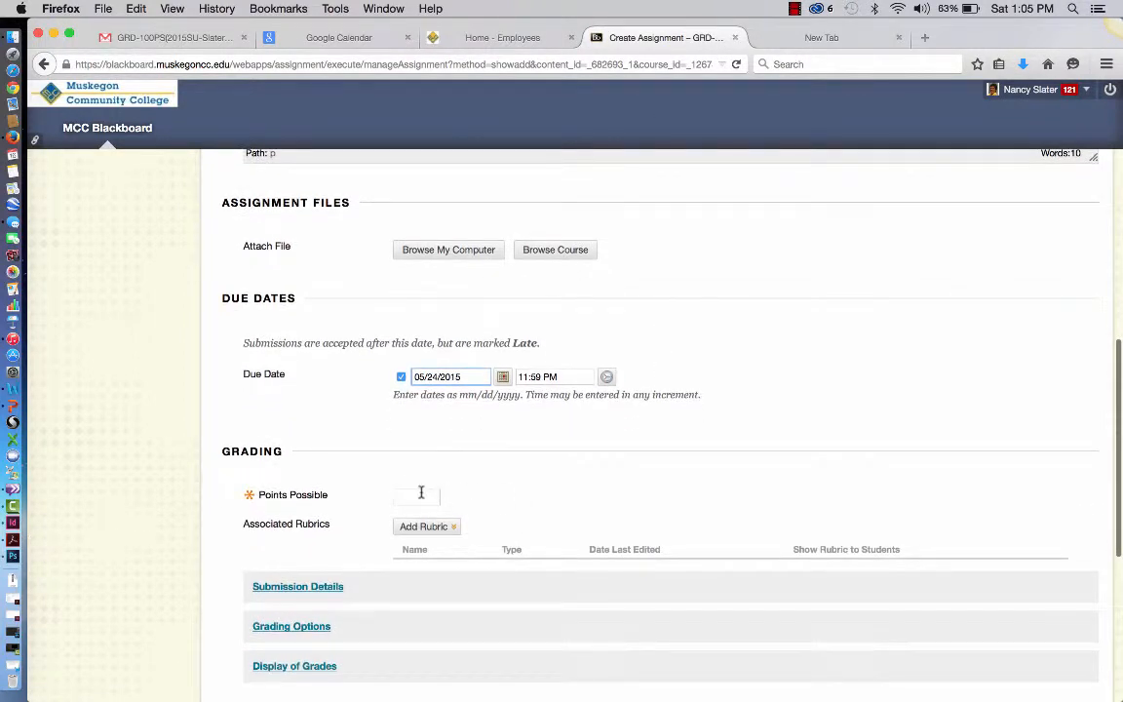
{"action": "type", "text": "25"}
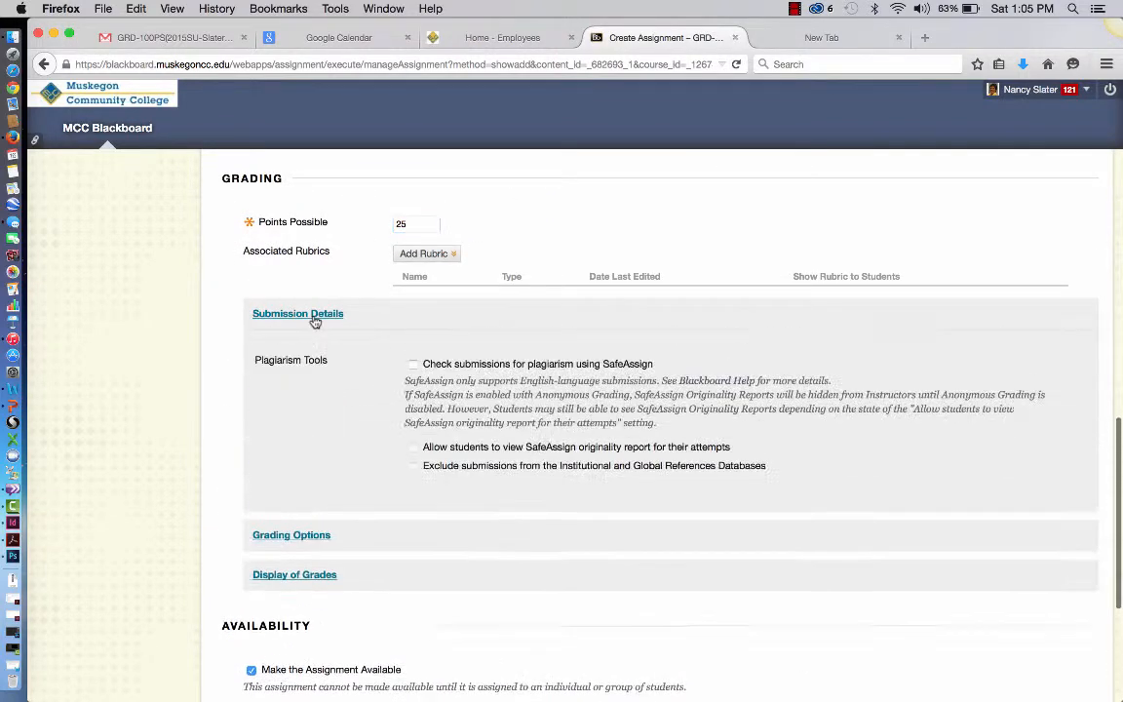
Allow multiple attempts and submit the assignment.
{"action": "left_click", "coordinate": [297, 313]}
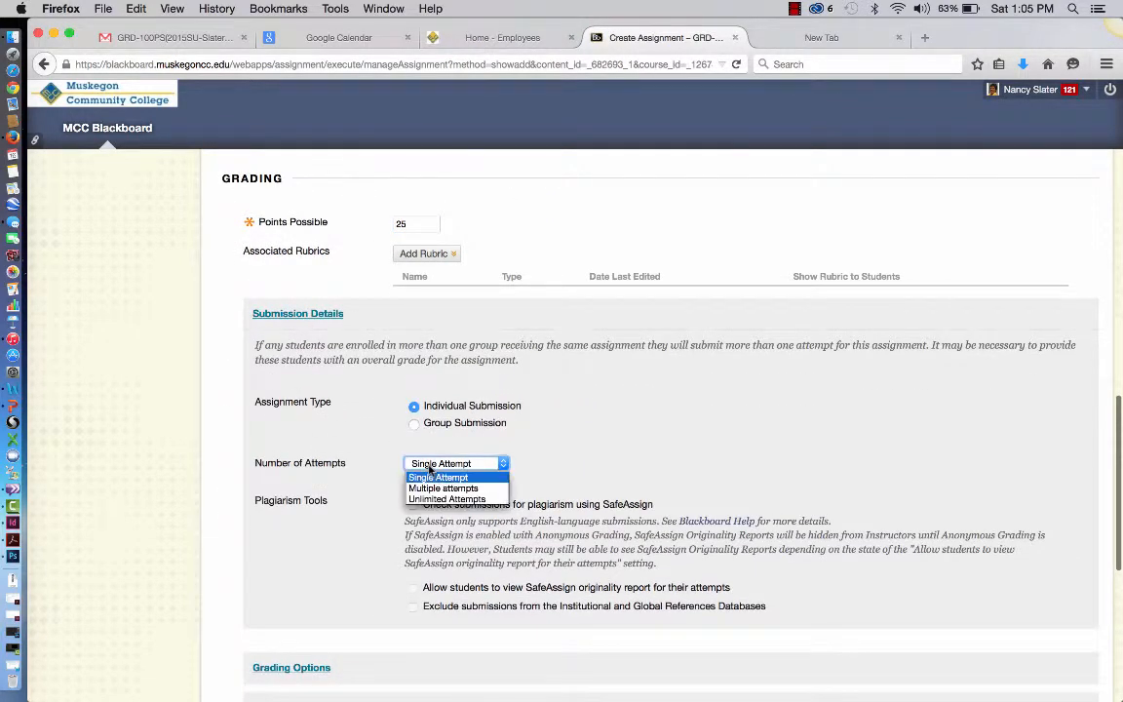
{"action": "left_click", "coordinate": [444, 488]}
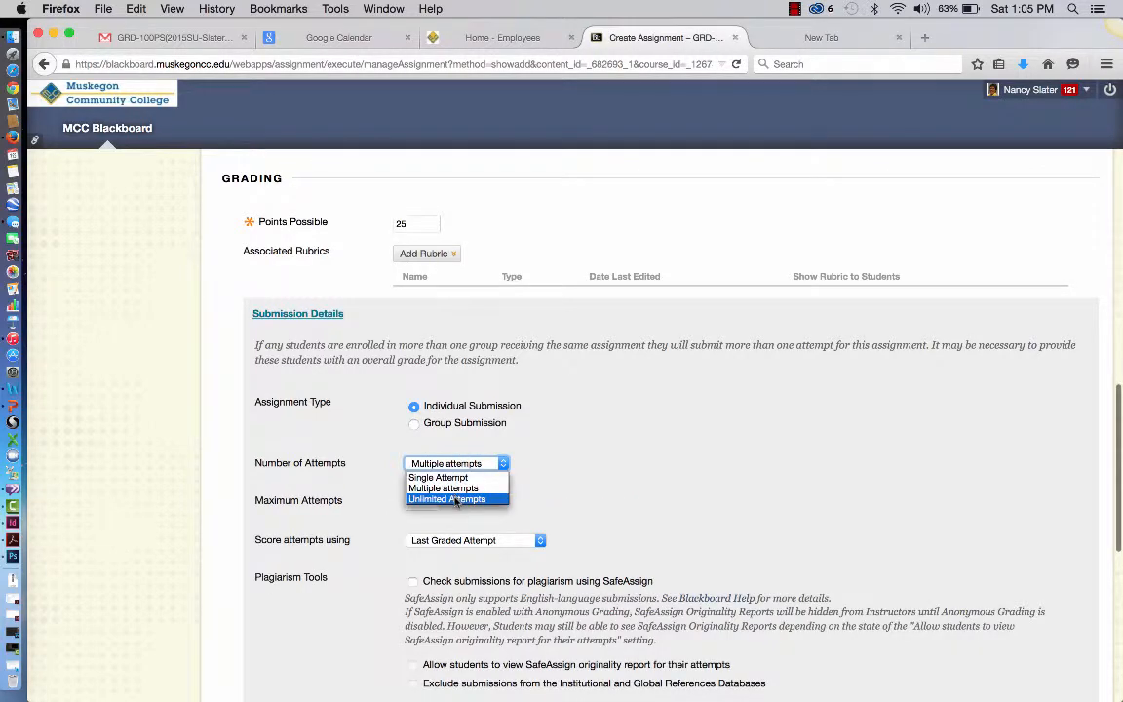
{"action": "scroll", "scroll_direction": "down", "scroll_amount": 3}
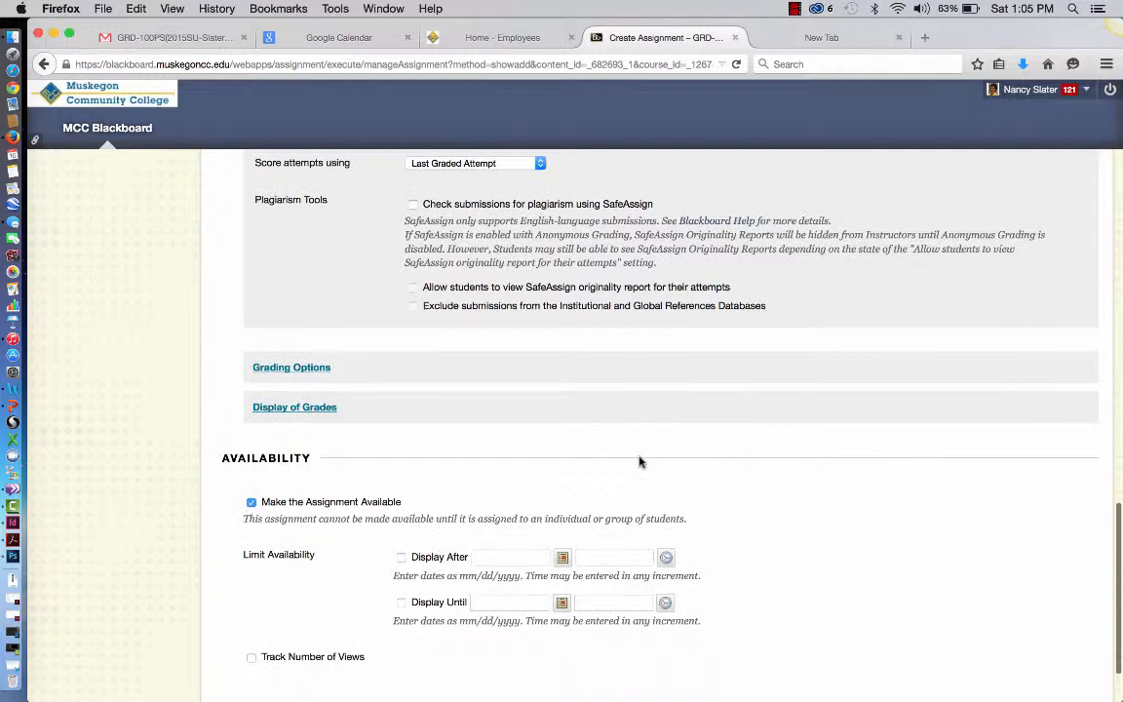
{"action": "scroll", "scroll_direction": "down", "scroll_amount": 3}
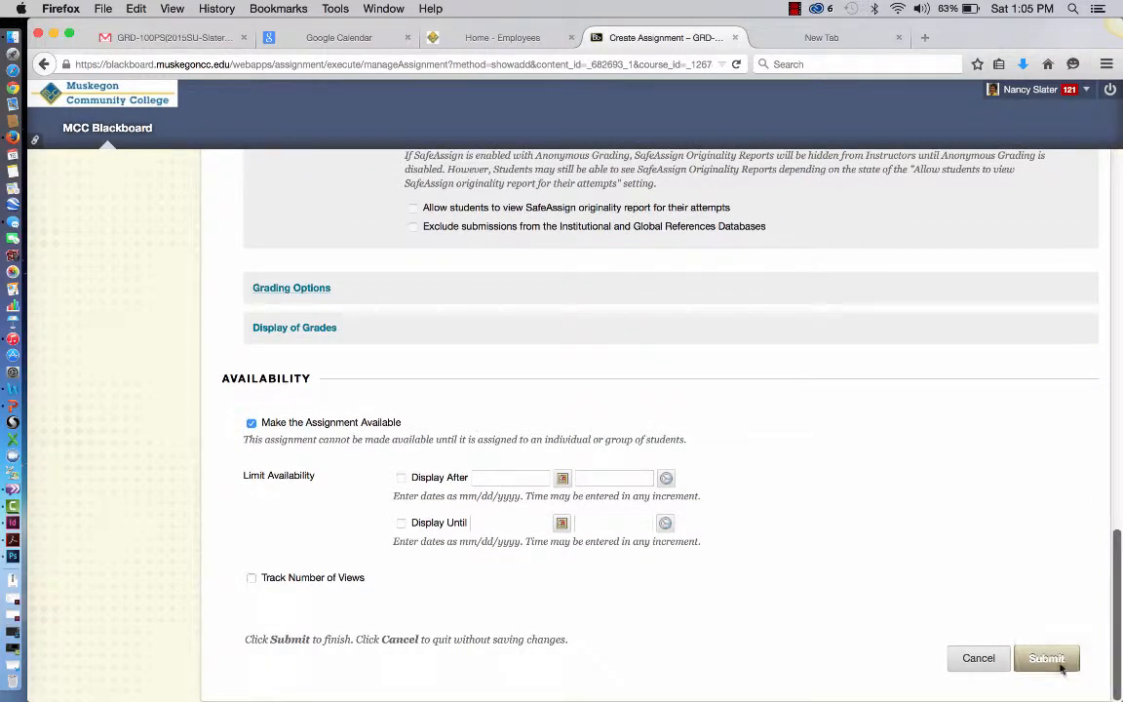
{"action": "left_click", "coordinate": [1045, 658]}
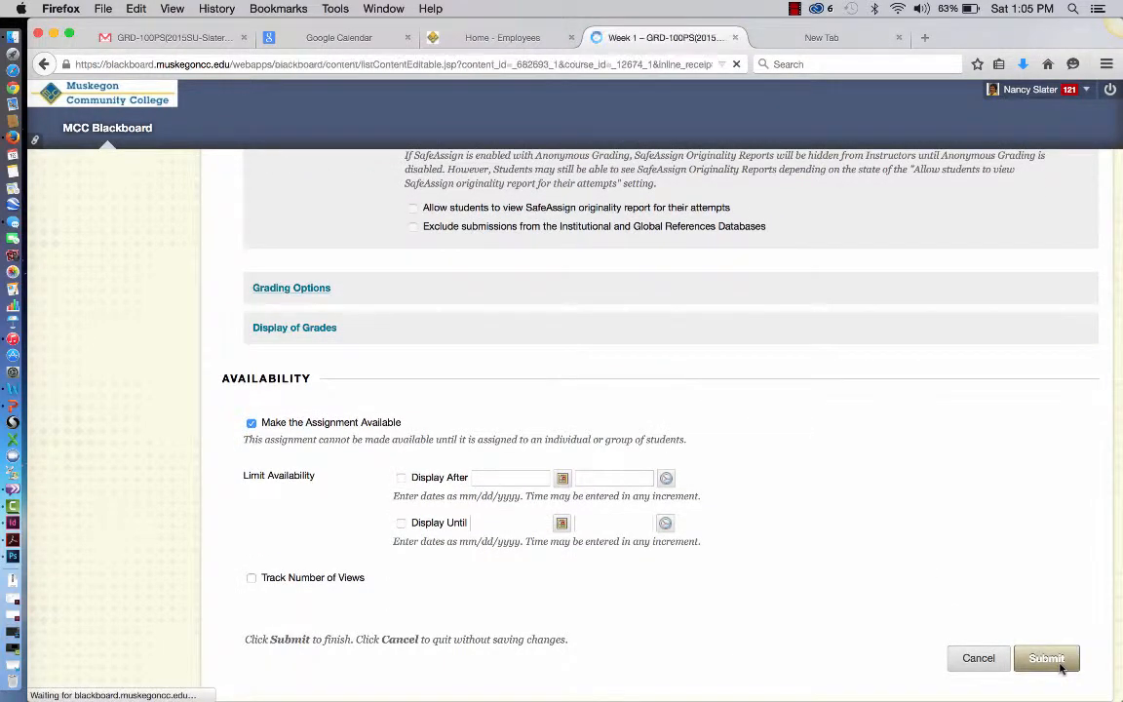
Review the new 1_Chapter 1 assignment in Week 1 and open the course Tools page.
{"action": "left_click", "coordinate": [1046, 657]}
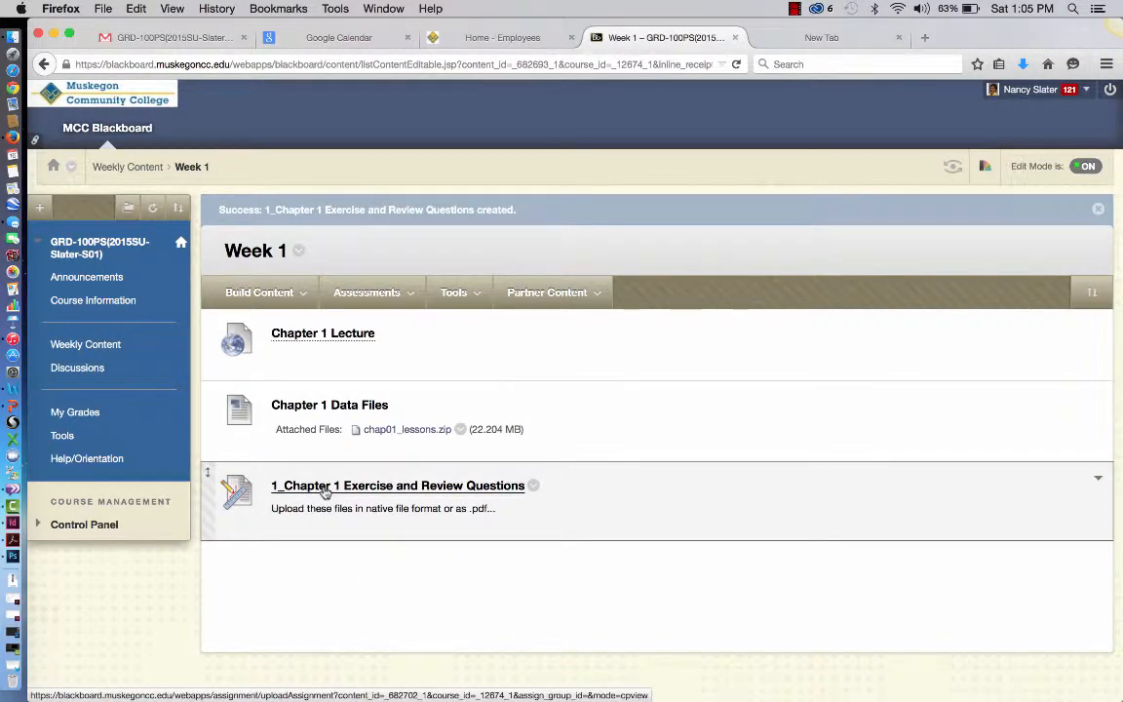
{"action": "mouse_move", "coordinate": [337, 558]}
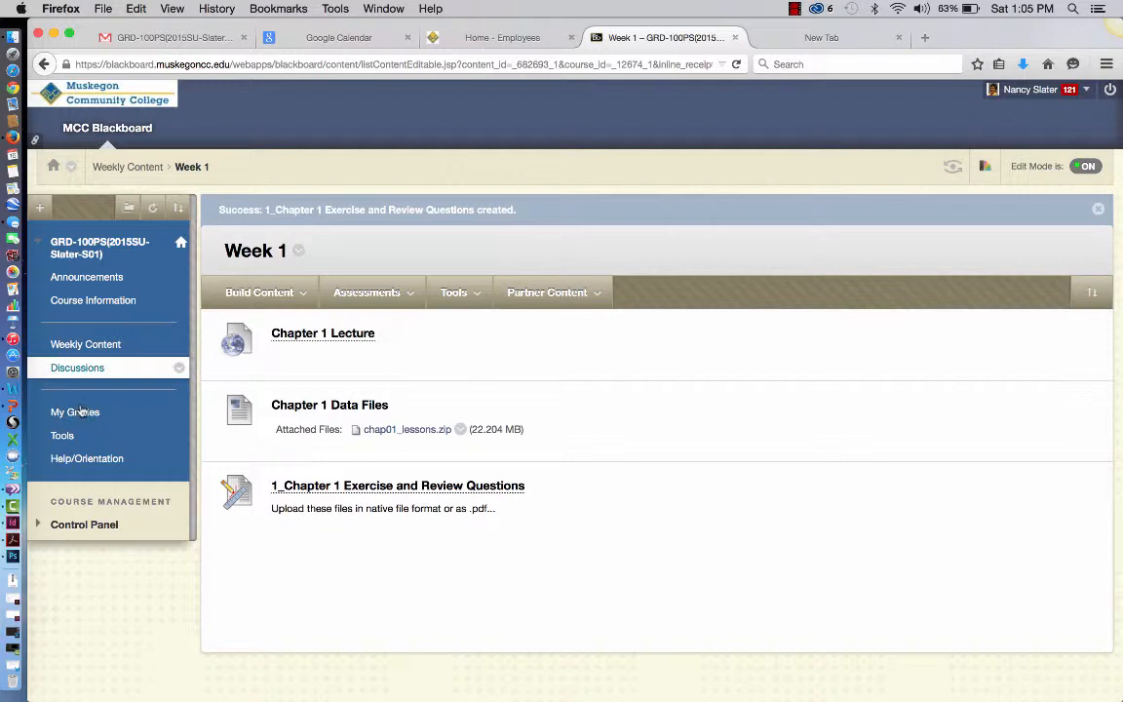
{"action": "mouse_move", "coordinate": [75, 411]}
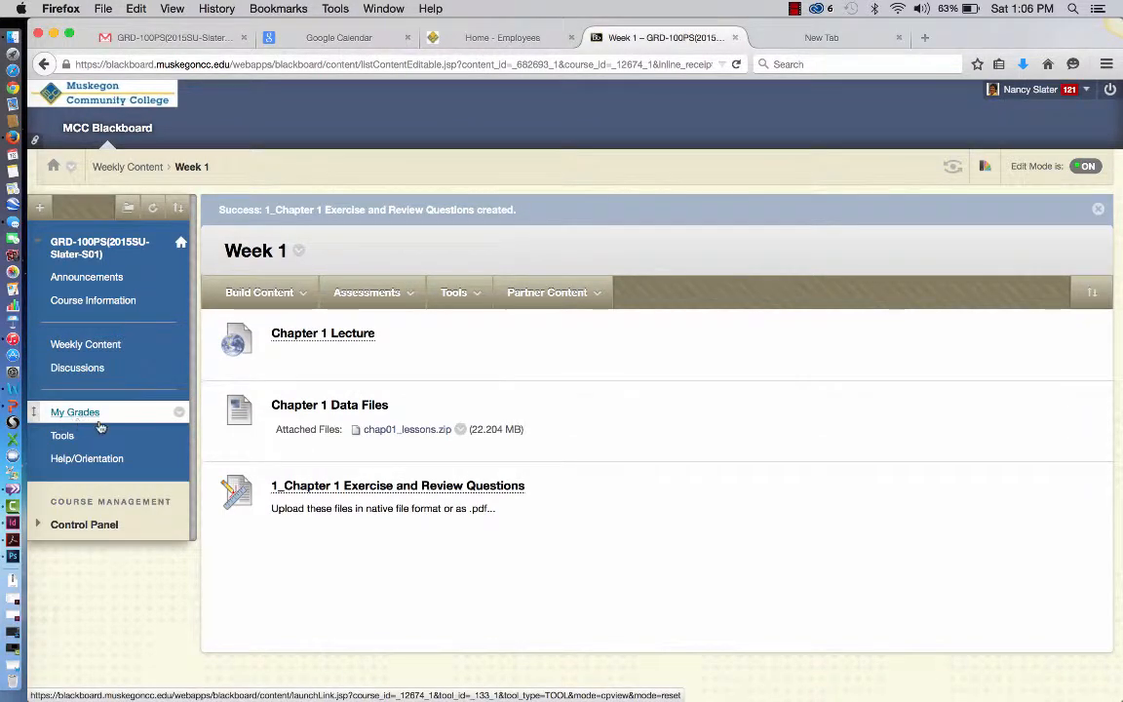
{"action": "mouse_move", "coordinate": [349, 592]}
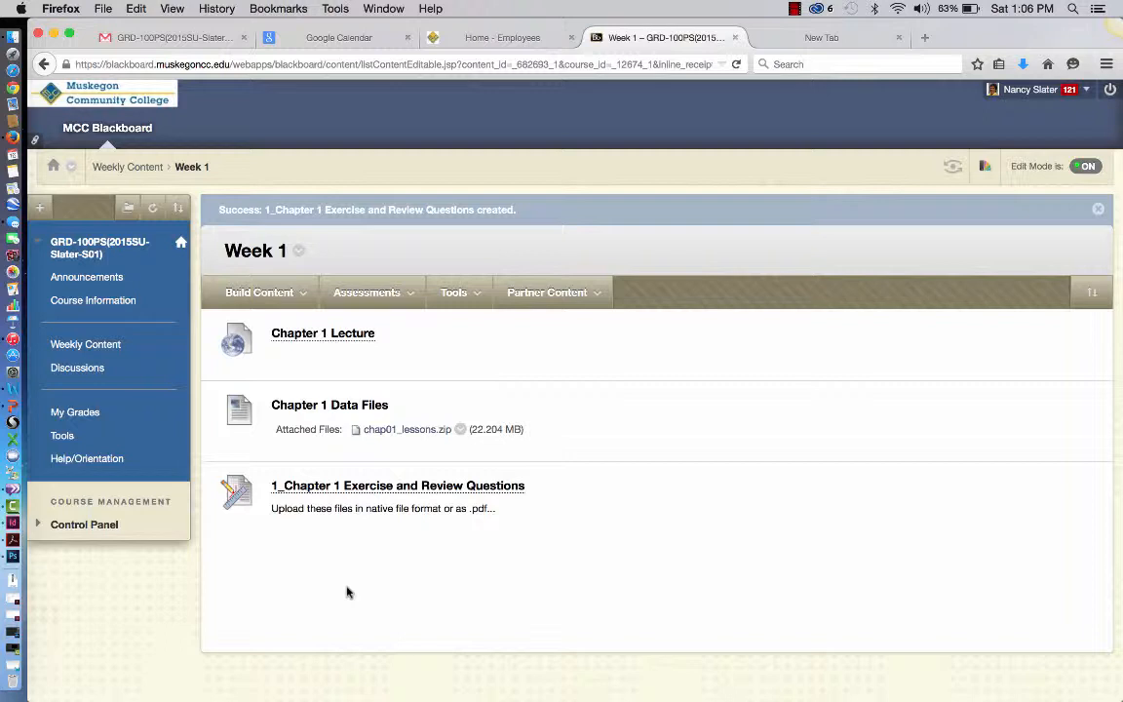
{"action": "left_click", "coordinate": [61, 436]}
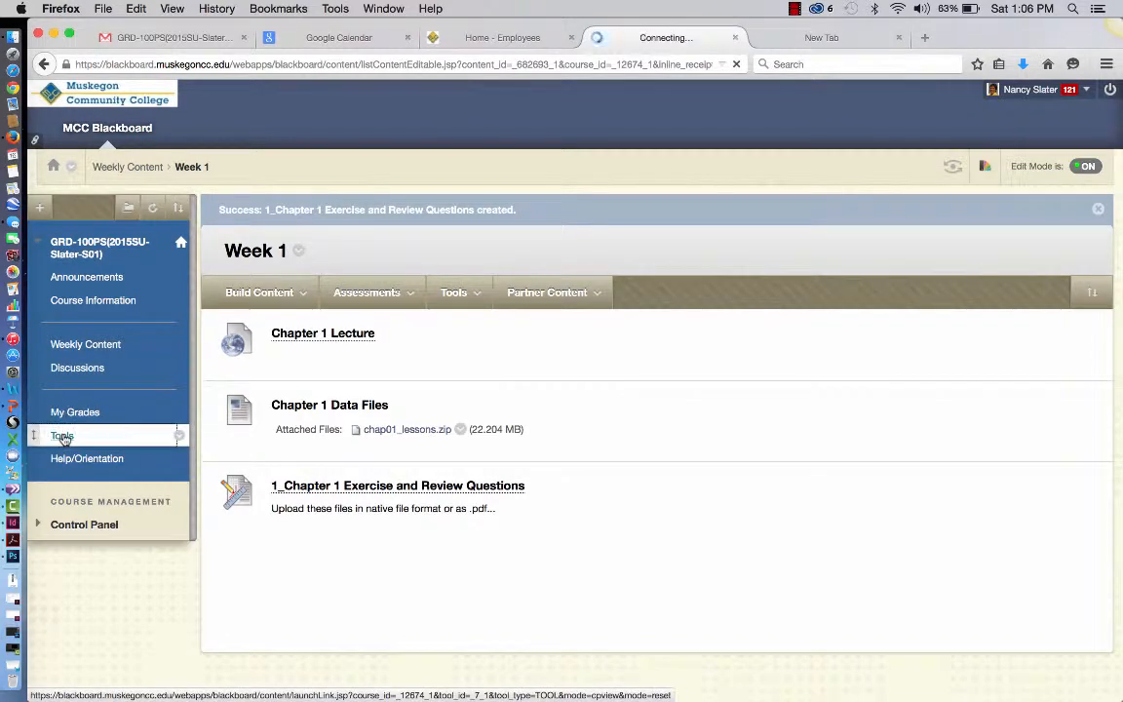
{"action": "left_click", "coordinate": [62, 435]}
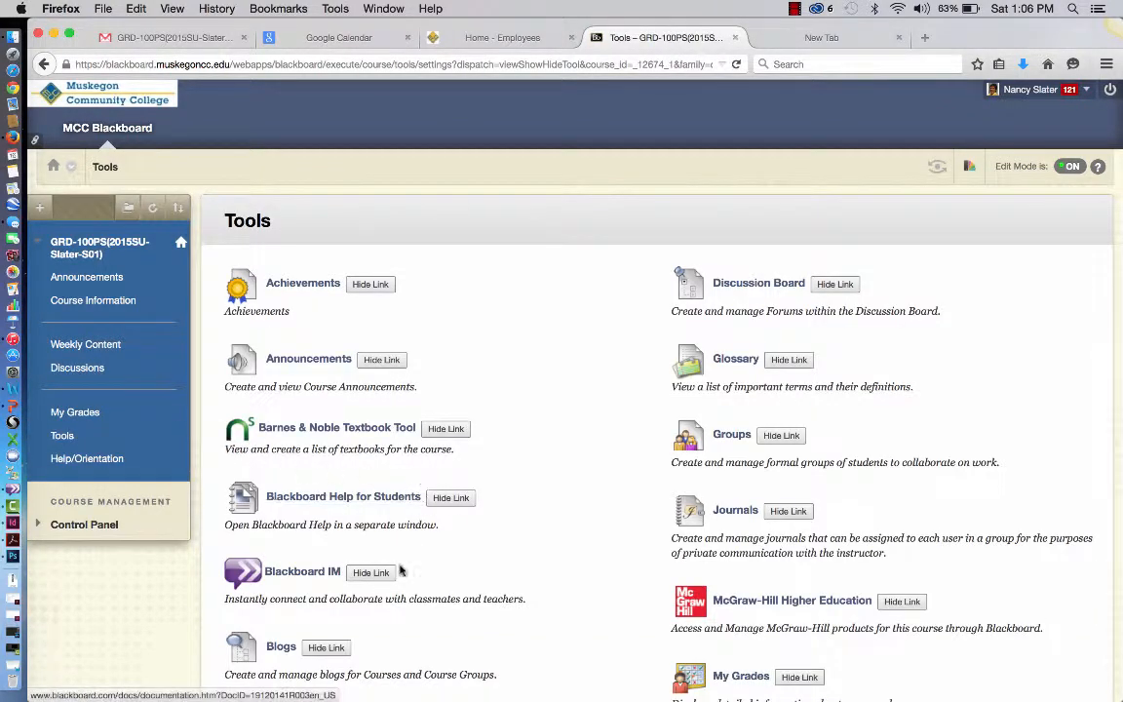
Scroll to Blackboard IM and launch the messenger listing classmates by course.
{"action": "scroll", "scroll_direction": "down", "scroll_amount": 3}
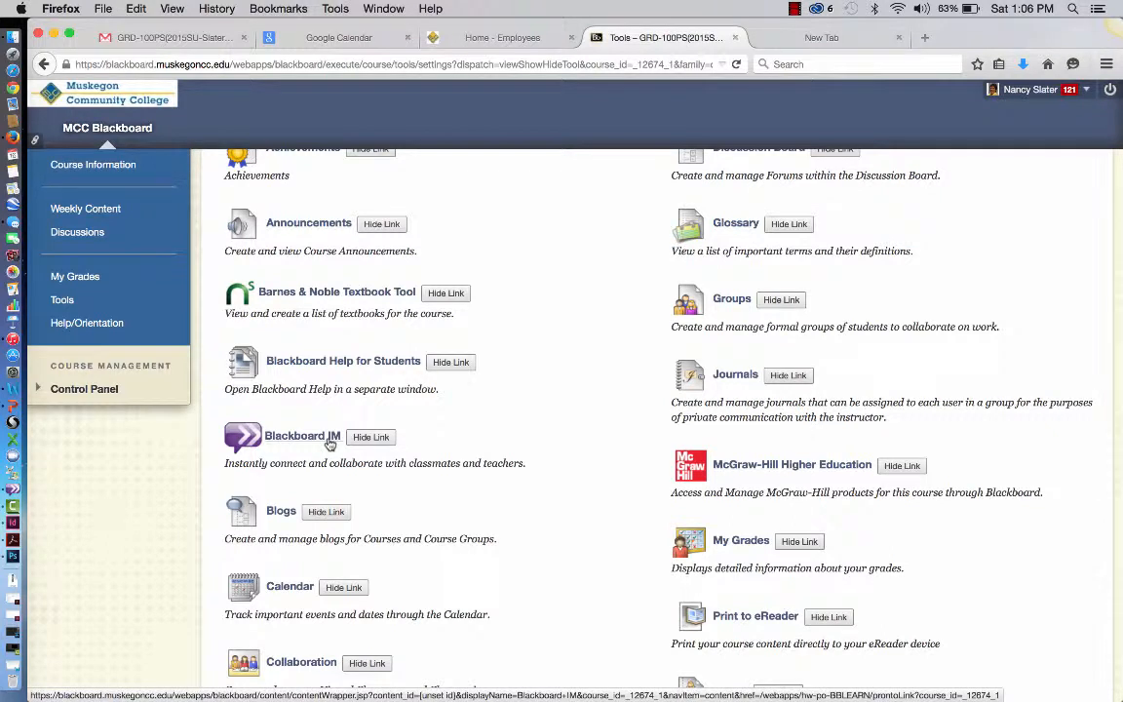
{"action": "mouse_move", "coordinate": [62, 570]}
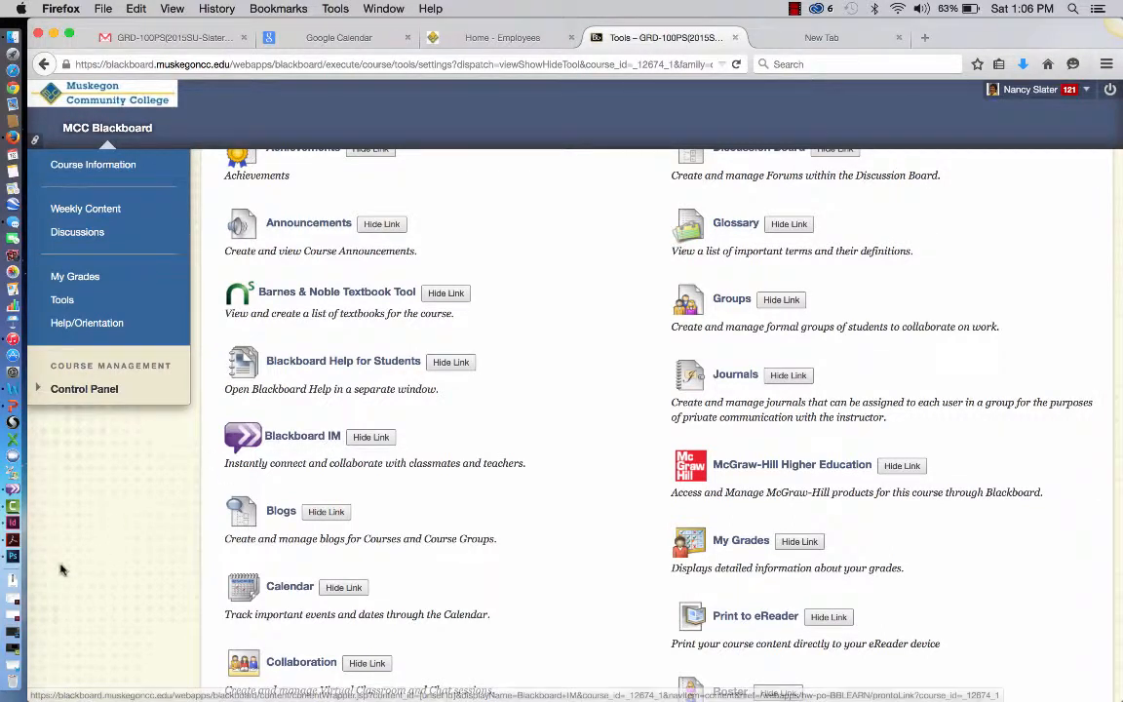
{"action": "left_click", "coordinate": [13, 488]}
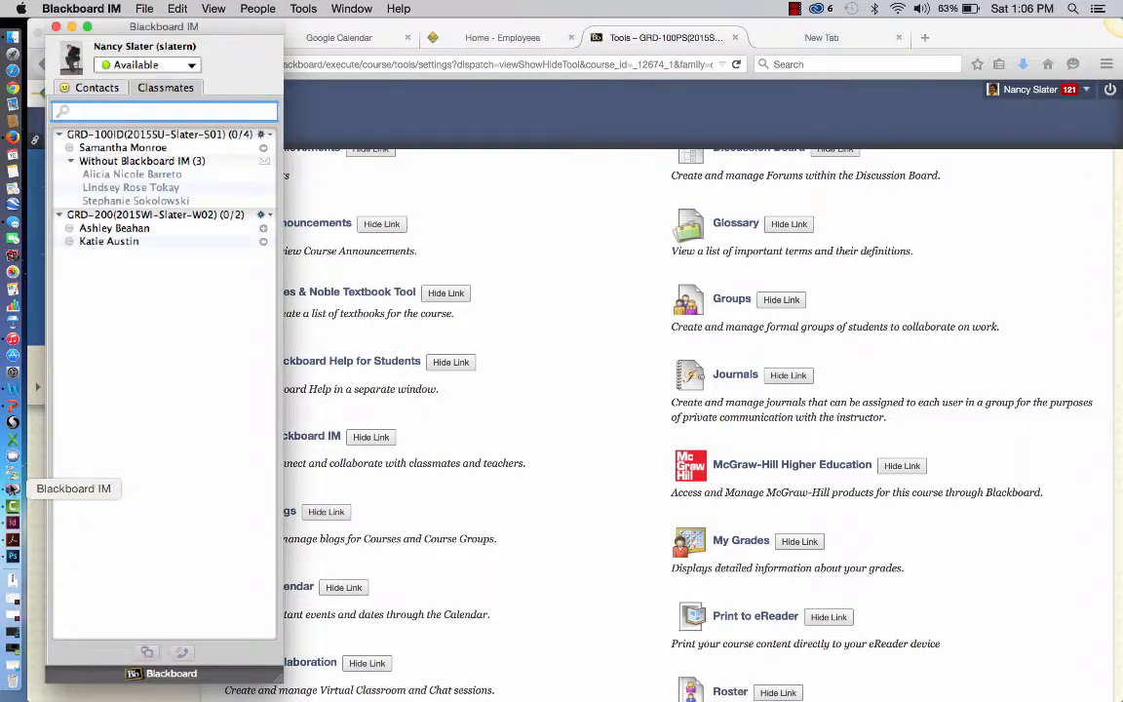
{"action": "mouse_move", "coordinate": [142, 372]}
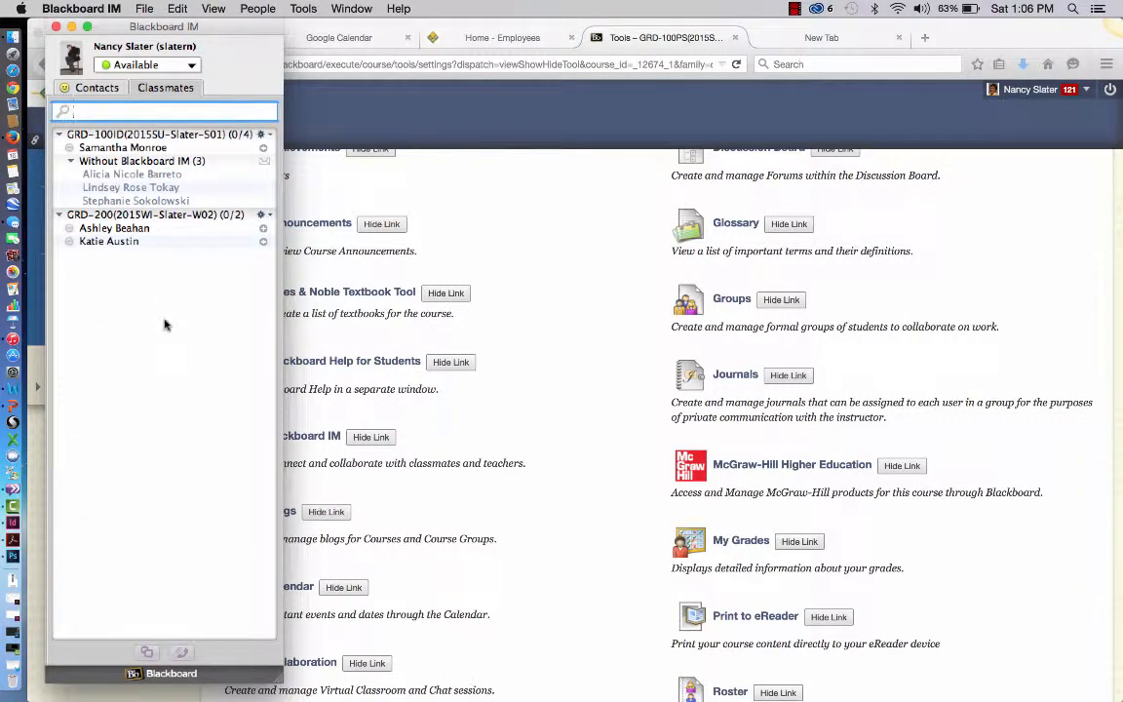
{"action": "mouse_move", "coordinate": [122, 461]}
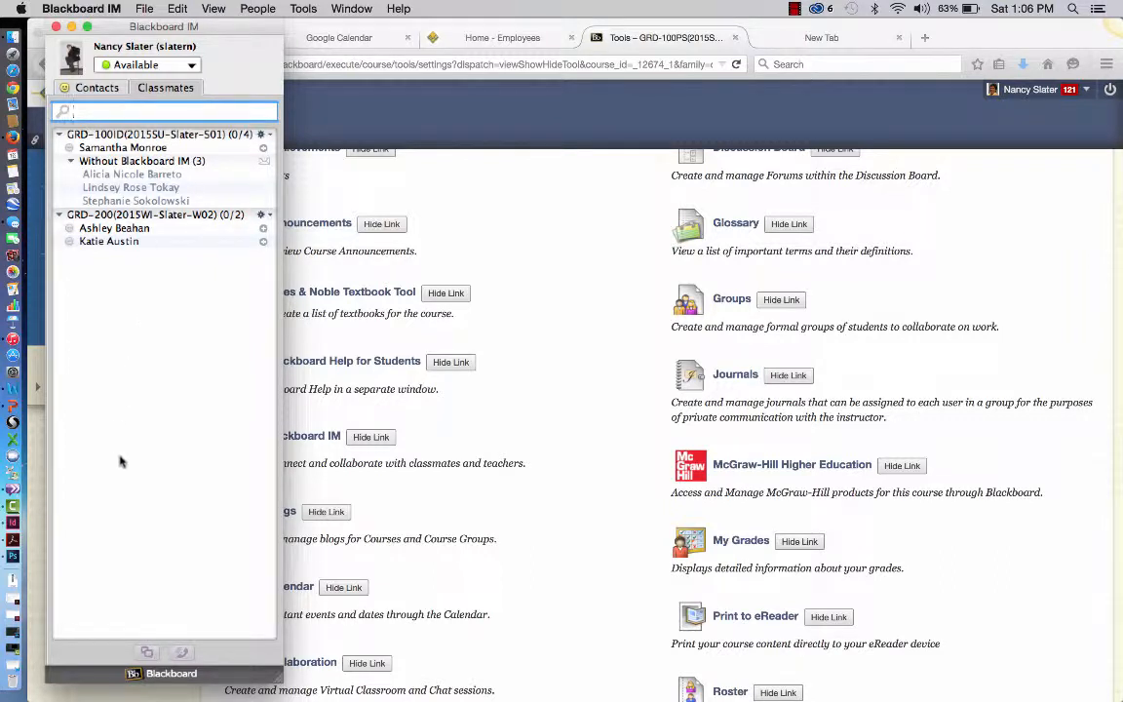
{"action": "mouse_move", "coordinate": [139, 356]}
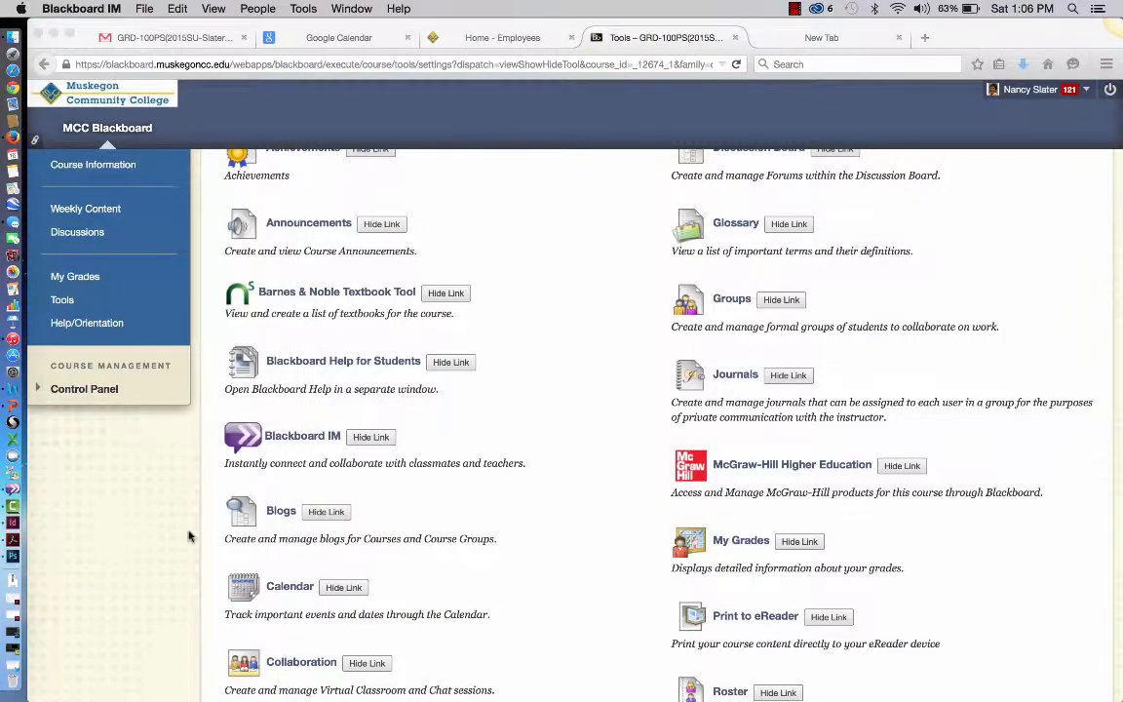
{"action": "mouse_move", "coordinate": [300, 442]}
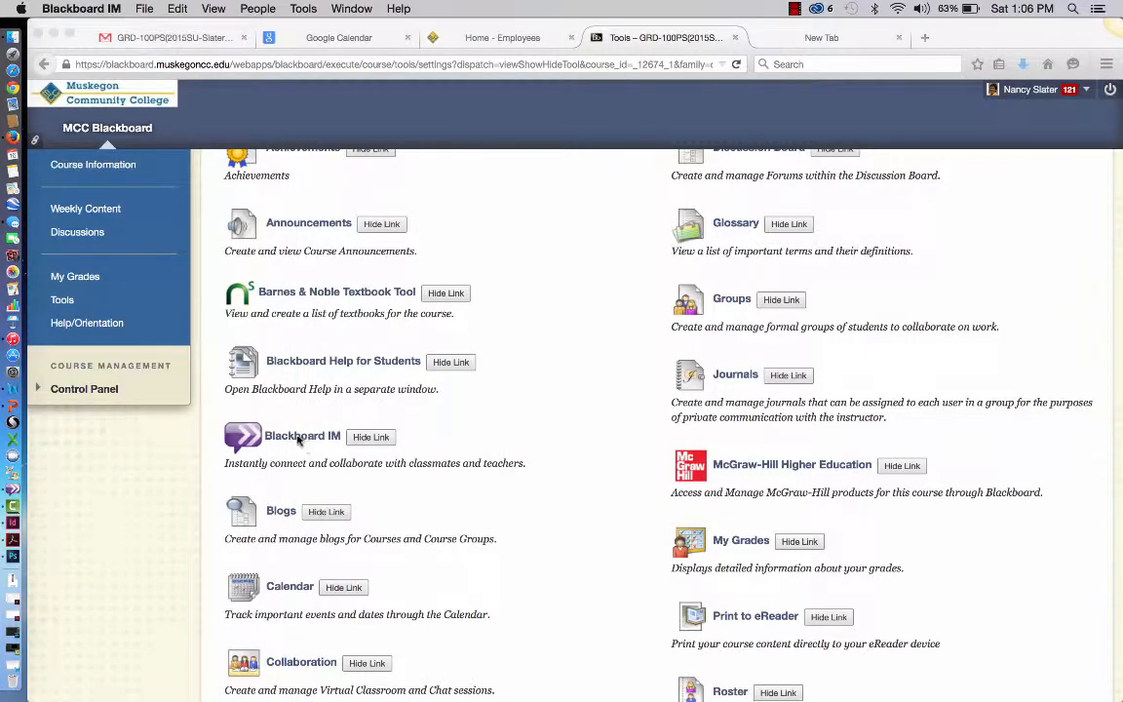
{"action": "mouse_move", "coordinate": [112, 493]}
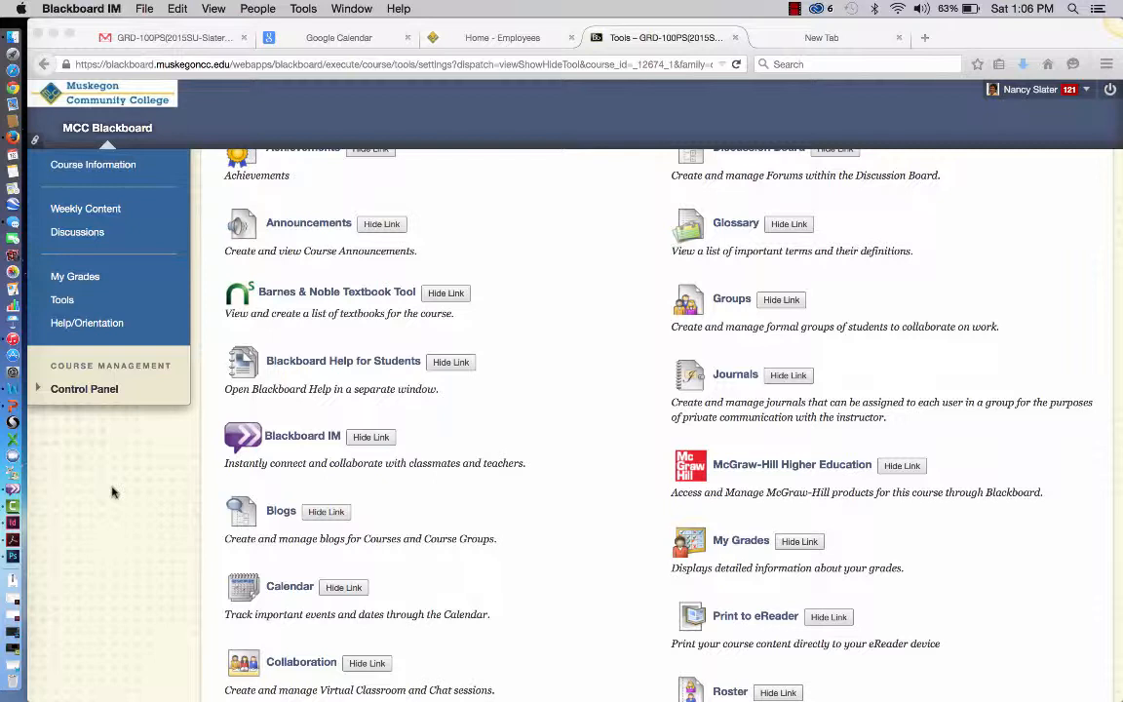
{"action": "mouse_move", "coordinate": [627, 133]}
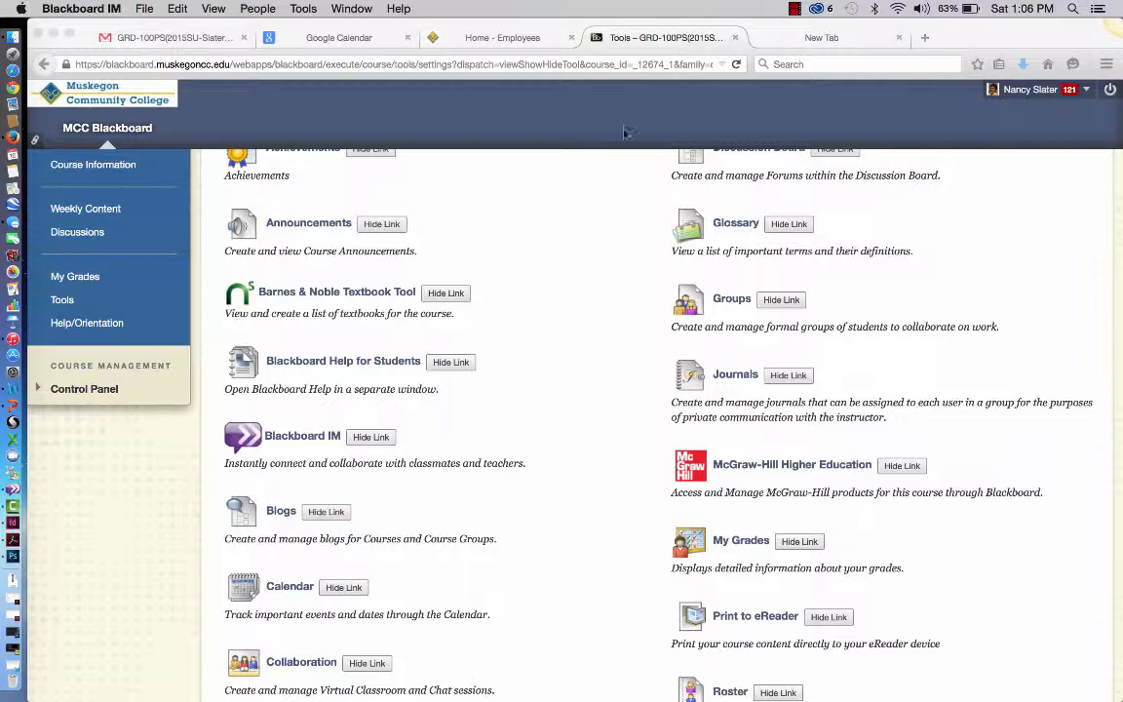
{"action": "scroll", "scroll_direction": "up", "scroll_amount": 3}
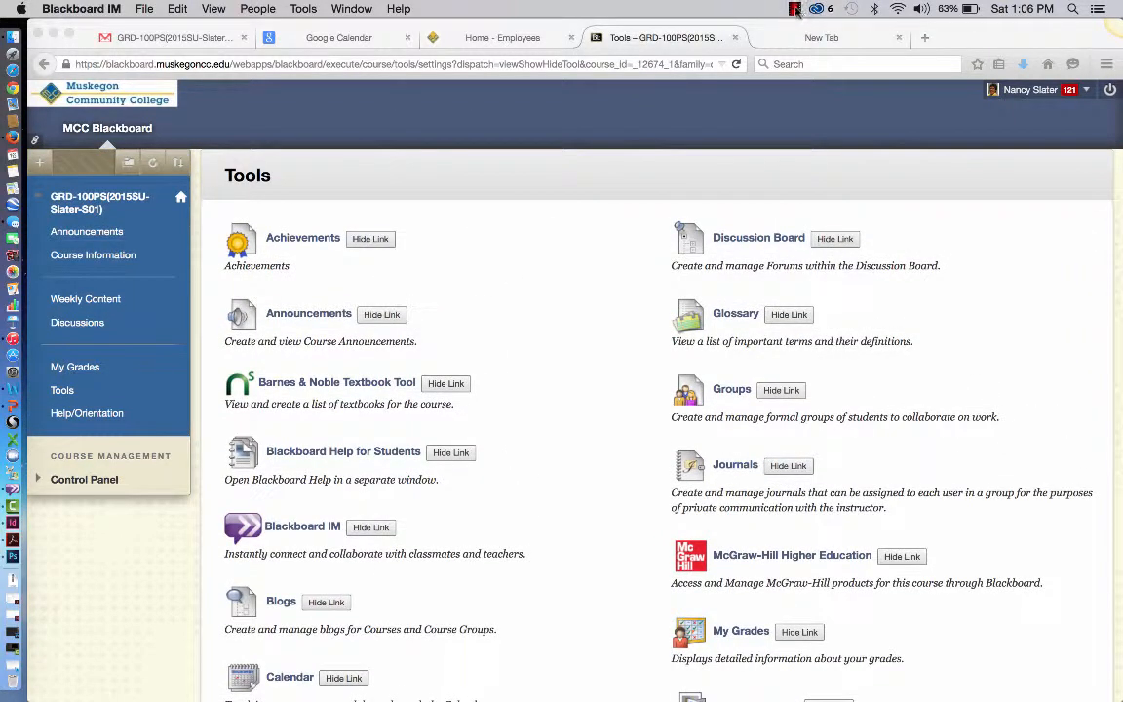
{"action": "left_click", "coordinate": [814, 8]}
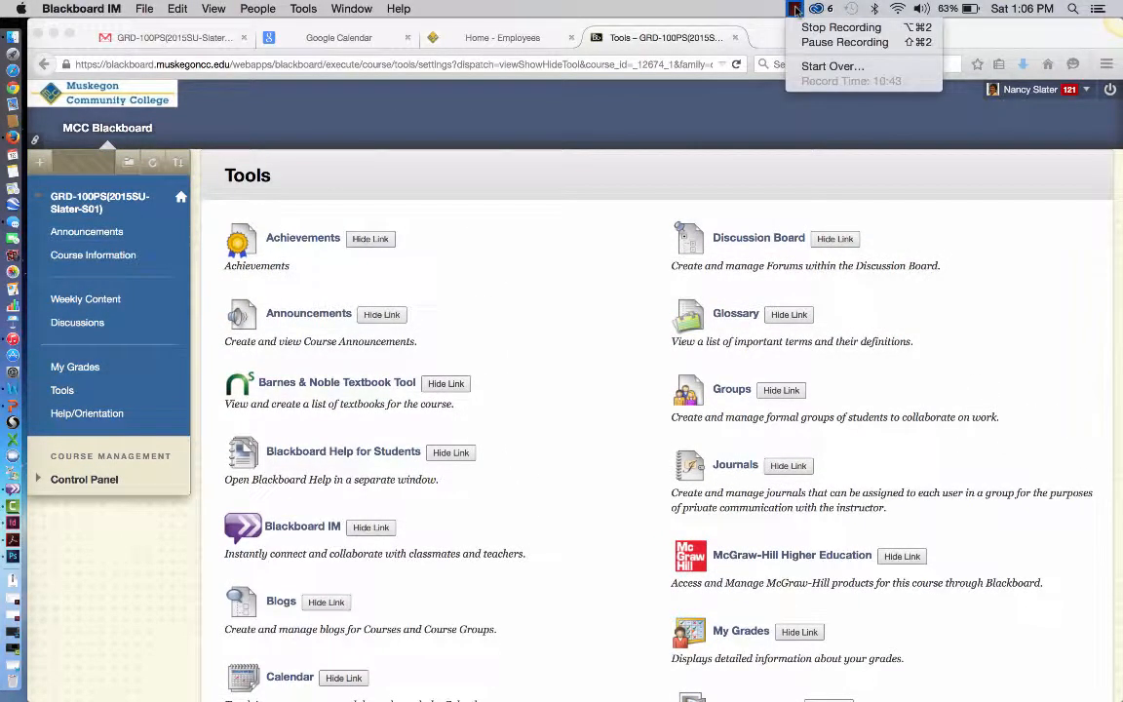